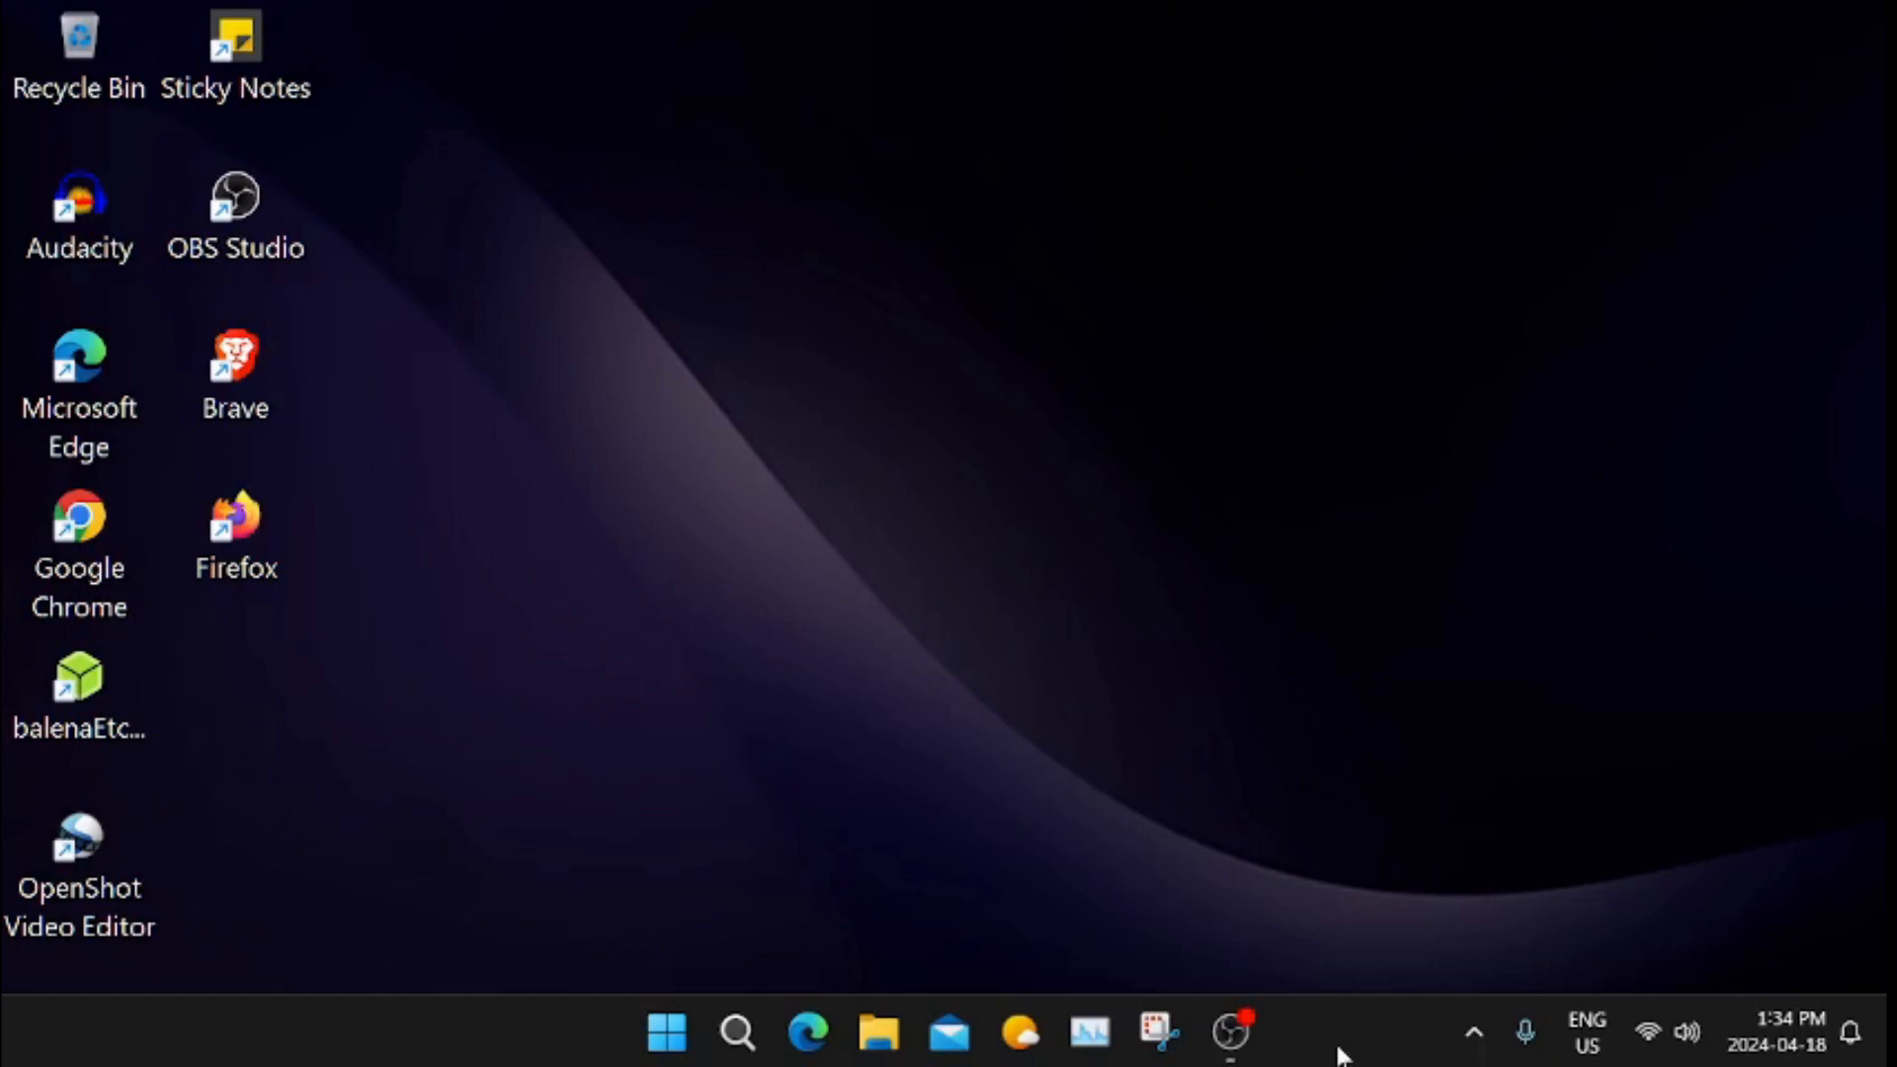
mouse_move(1344, 1049)
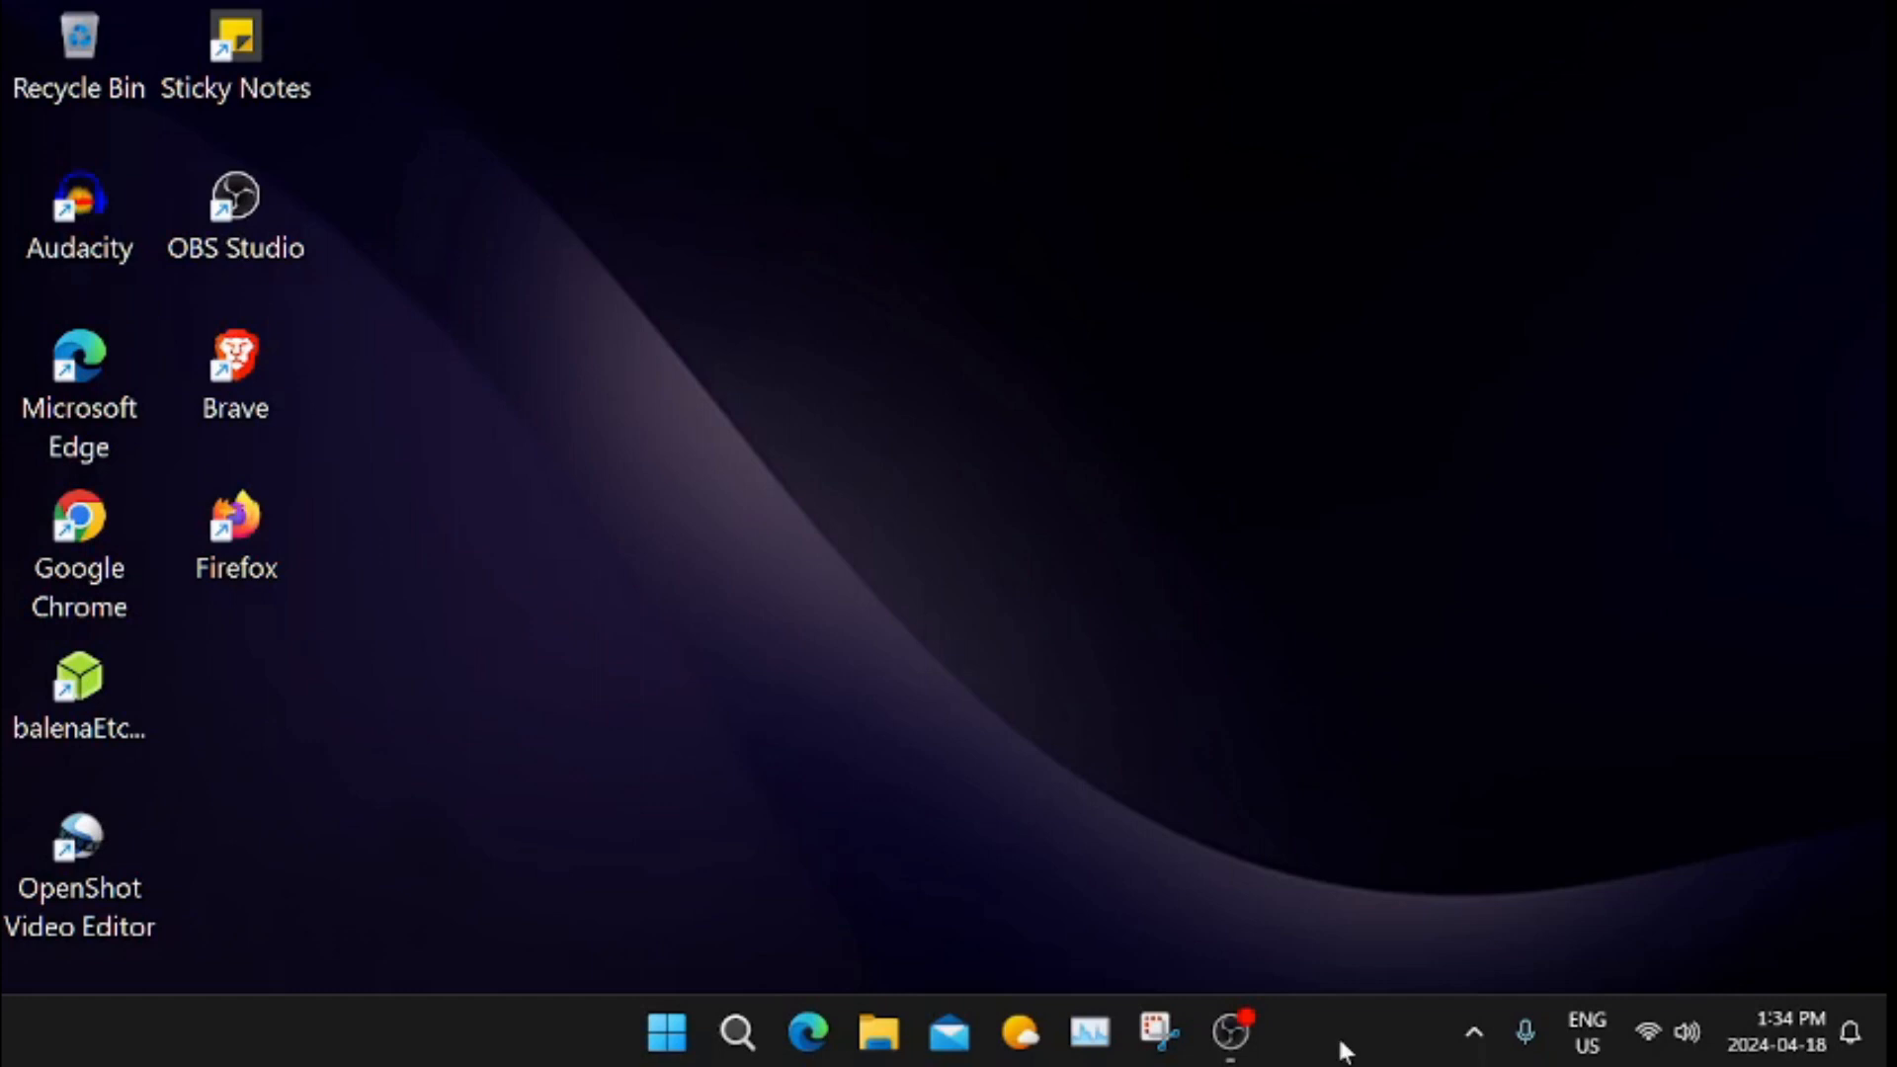
mouse_move(508, 1043)
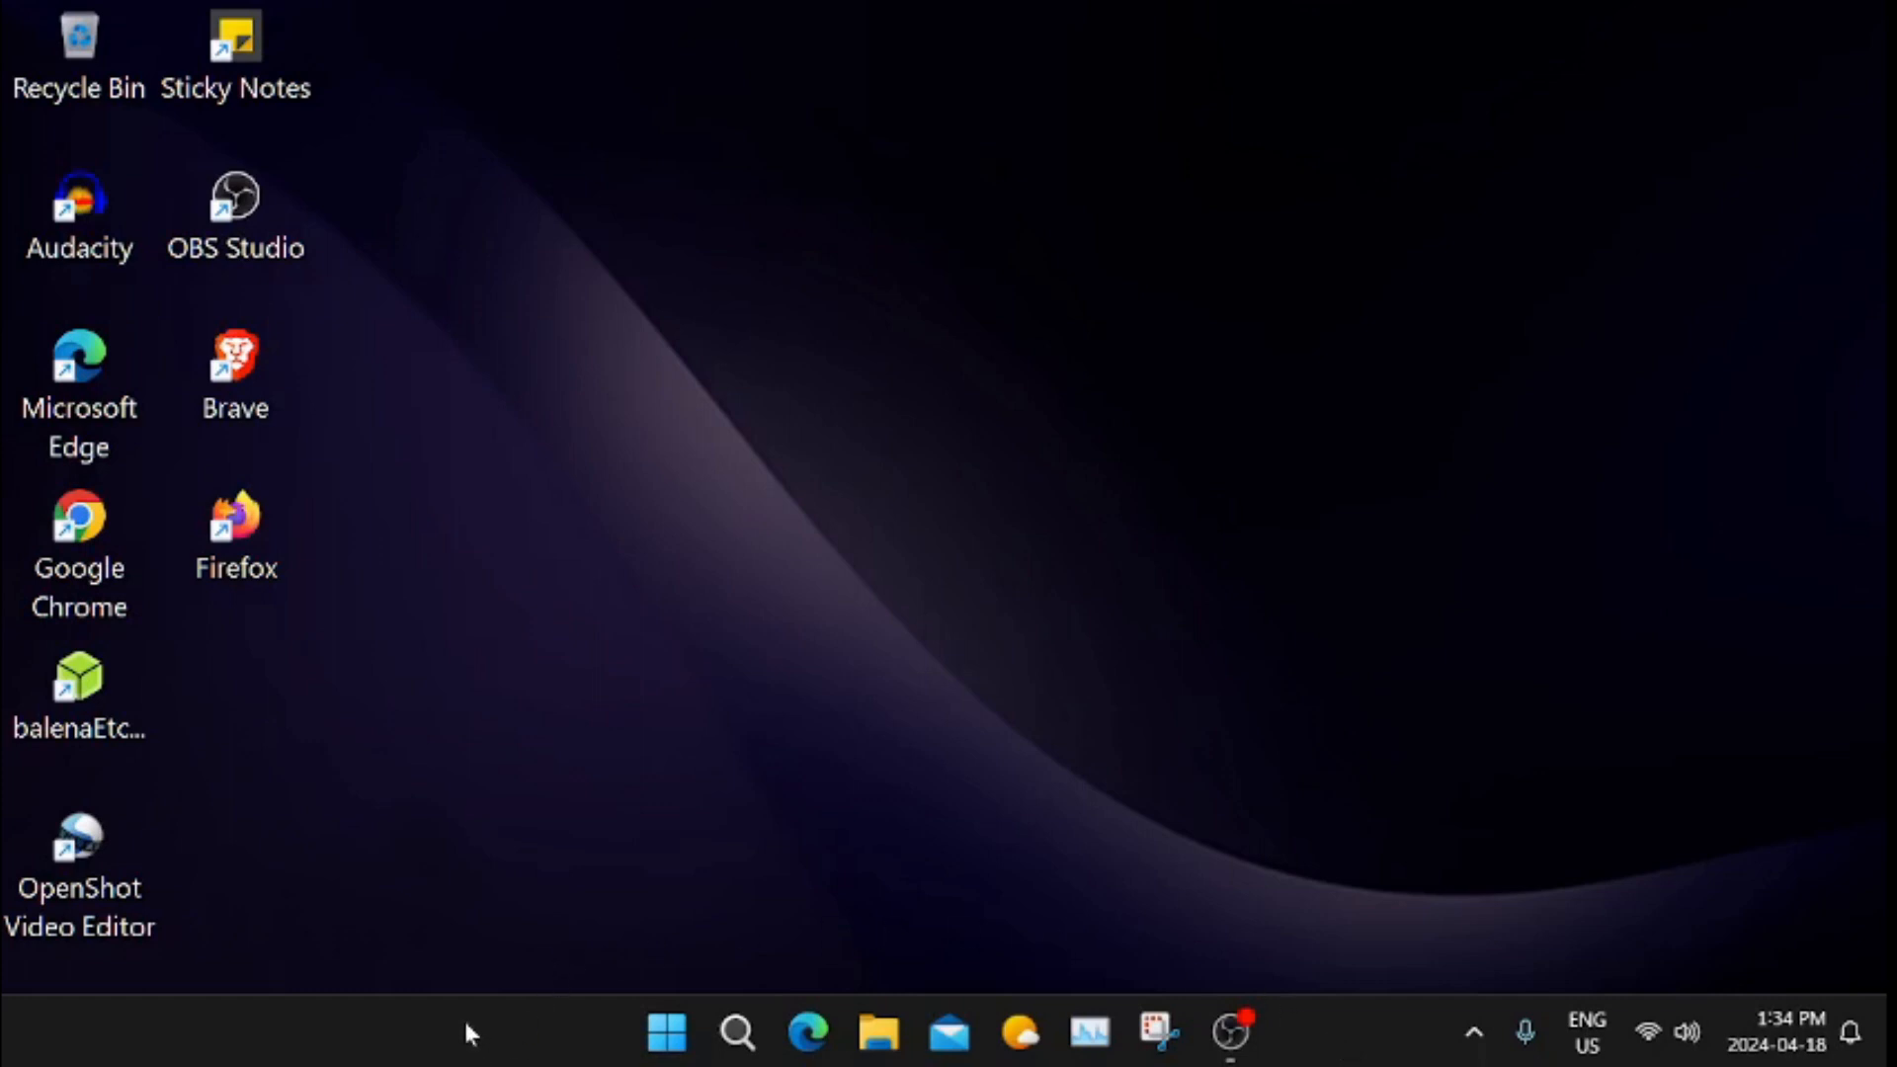
mouse_move(484, 1037)
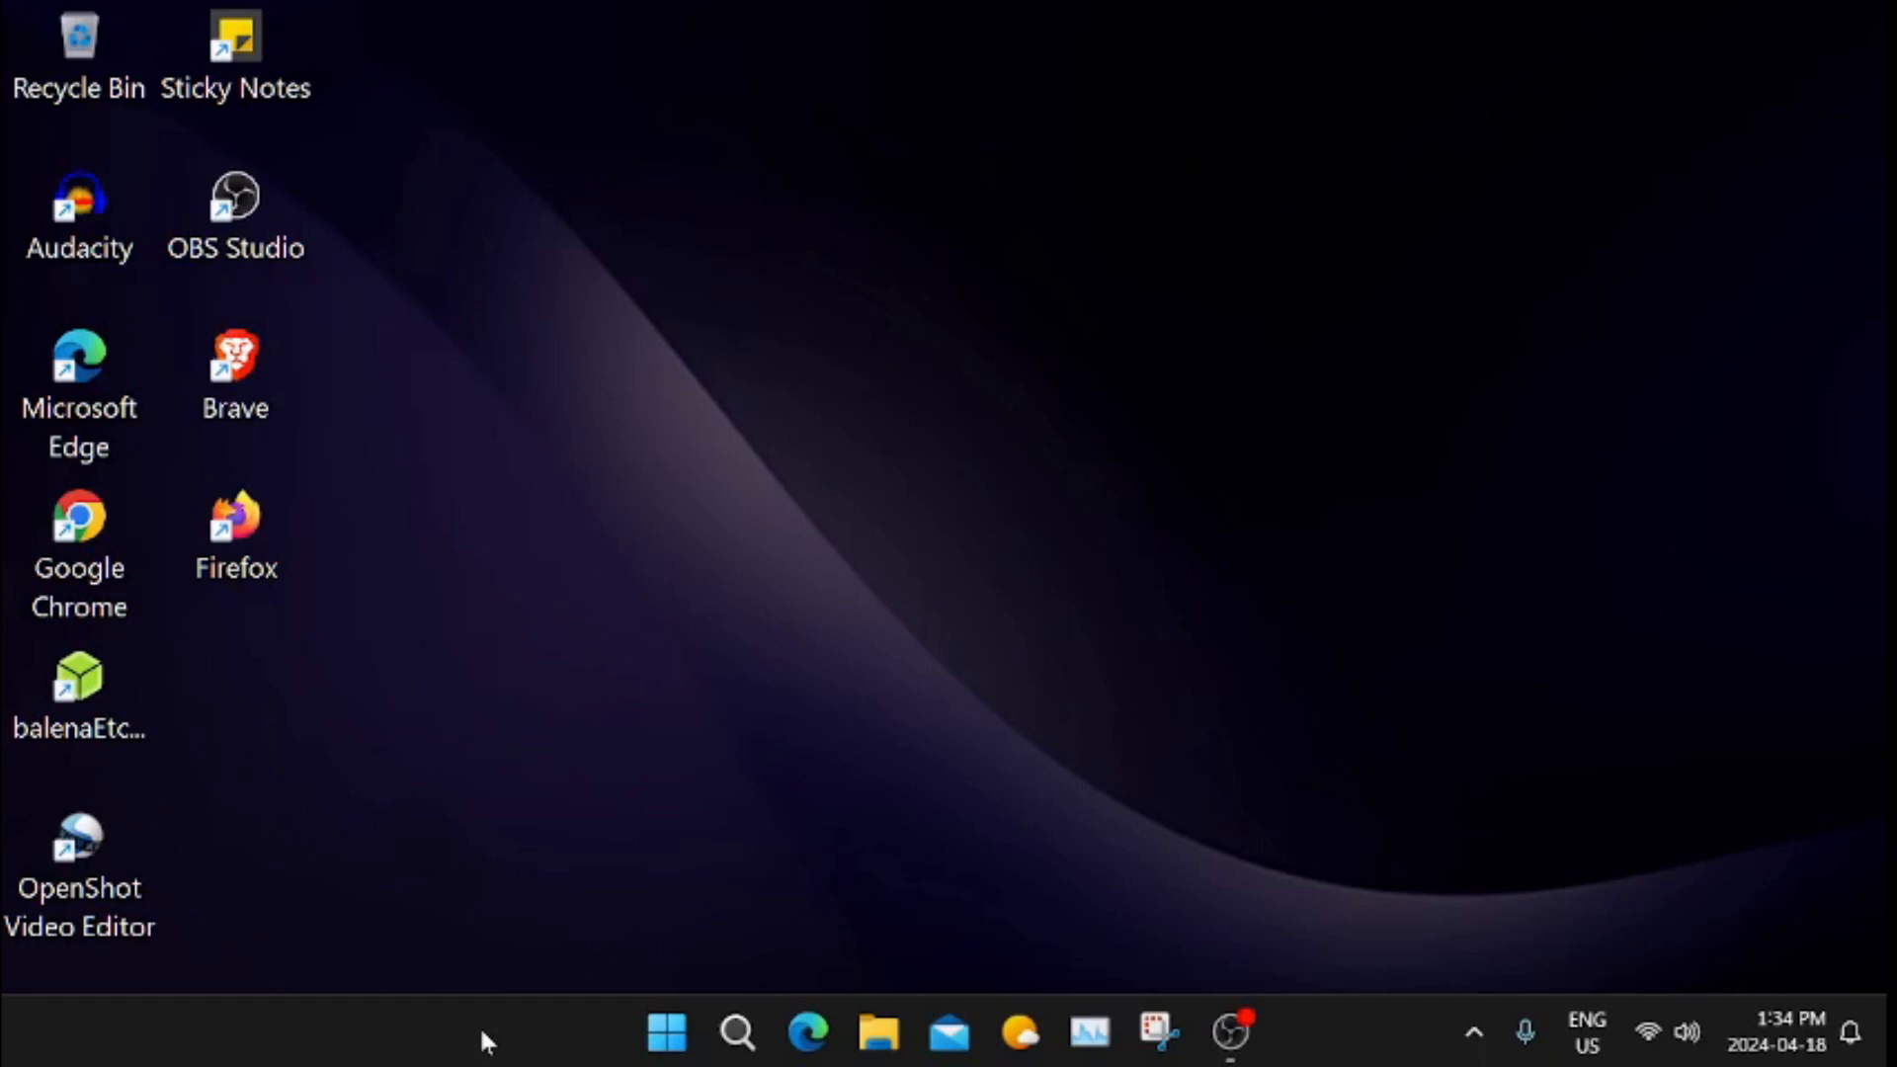
mouse_move(537, 928)
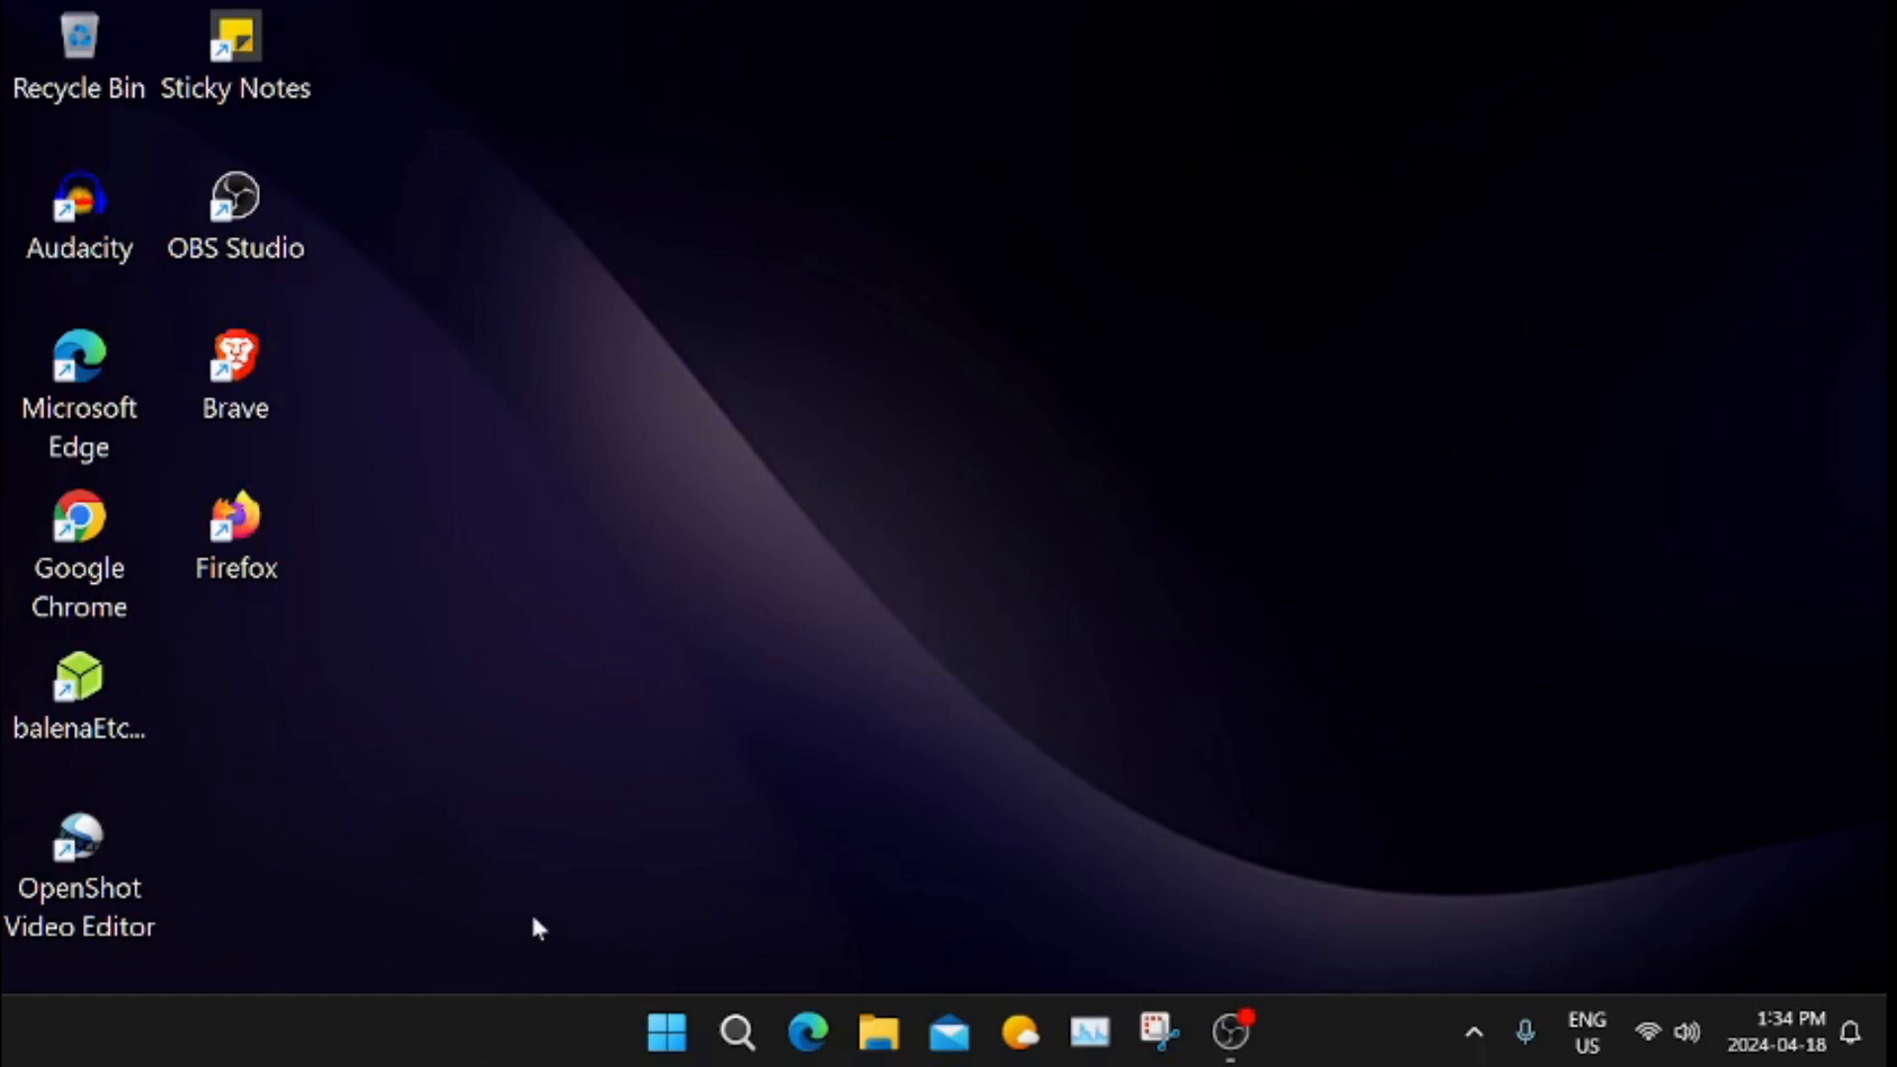
mouse_move(569, 838)
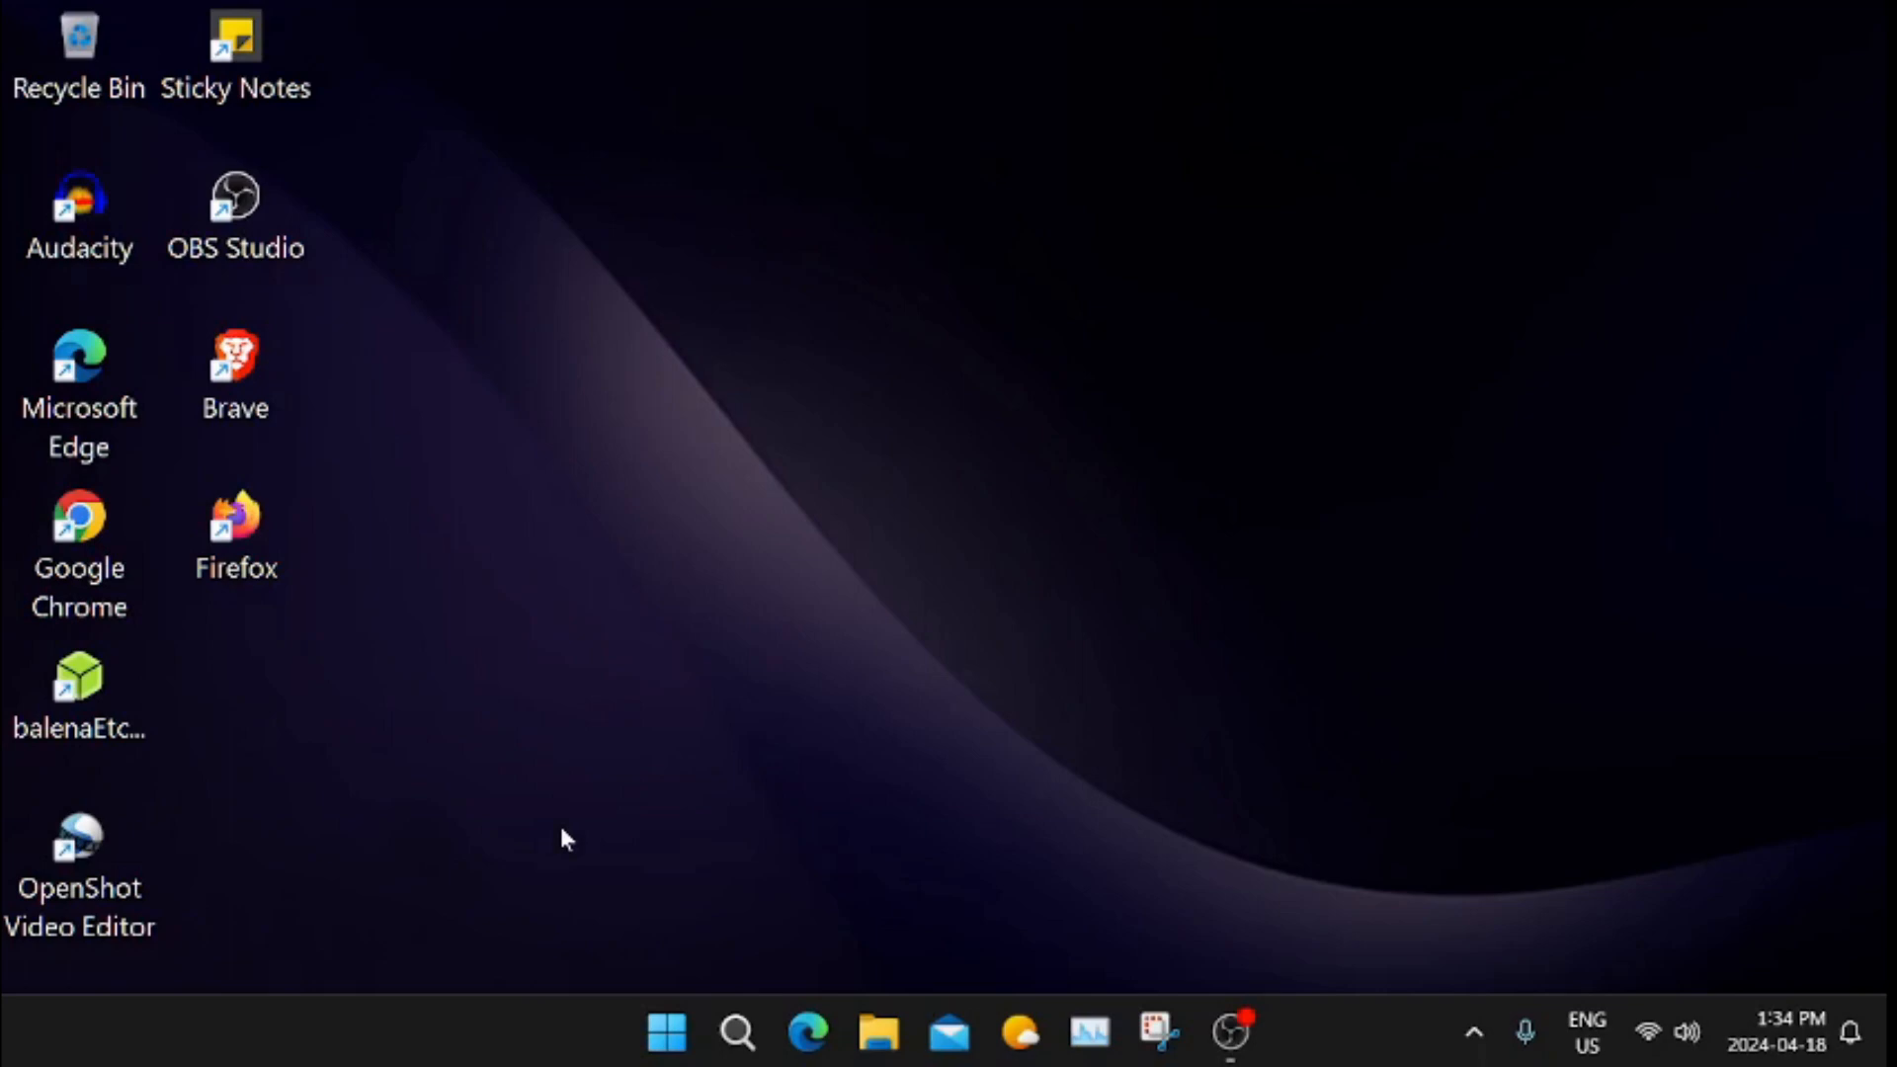
mouse_move(575, 832)
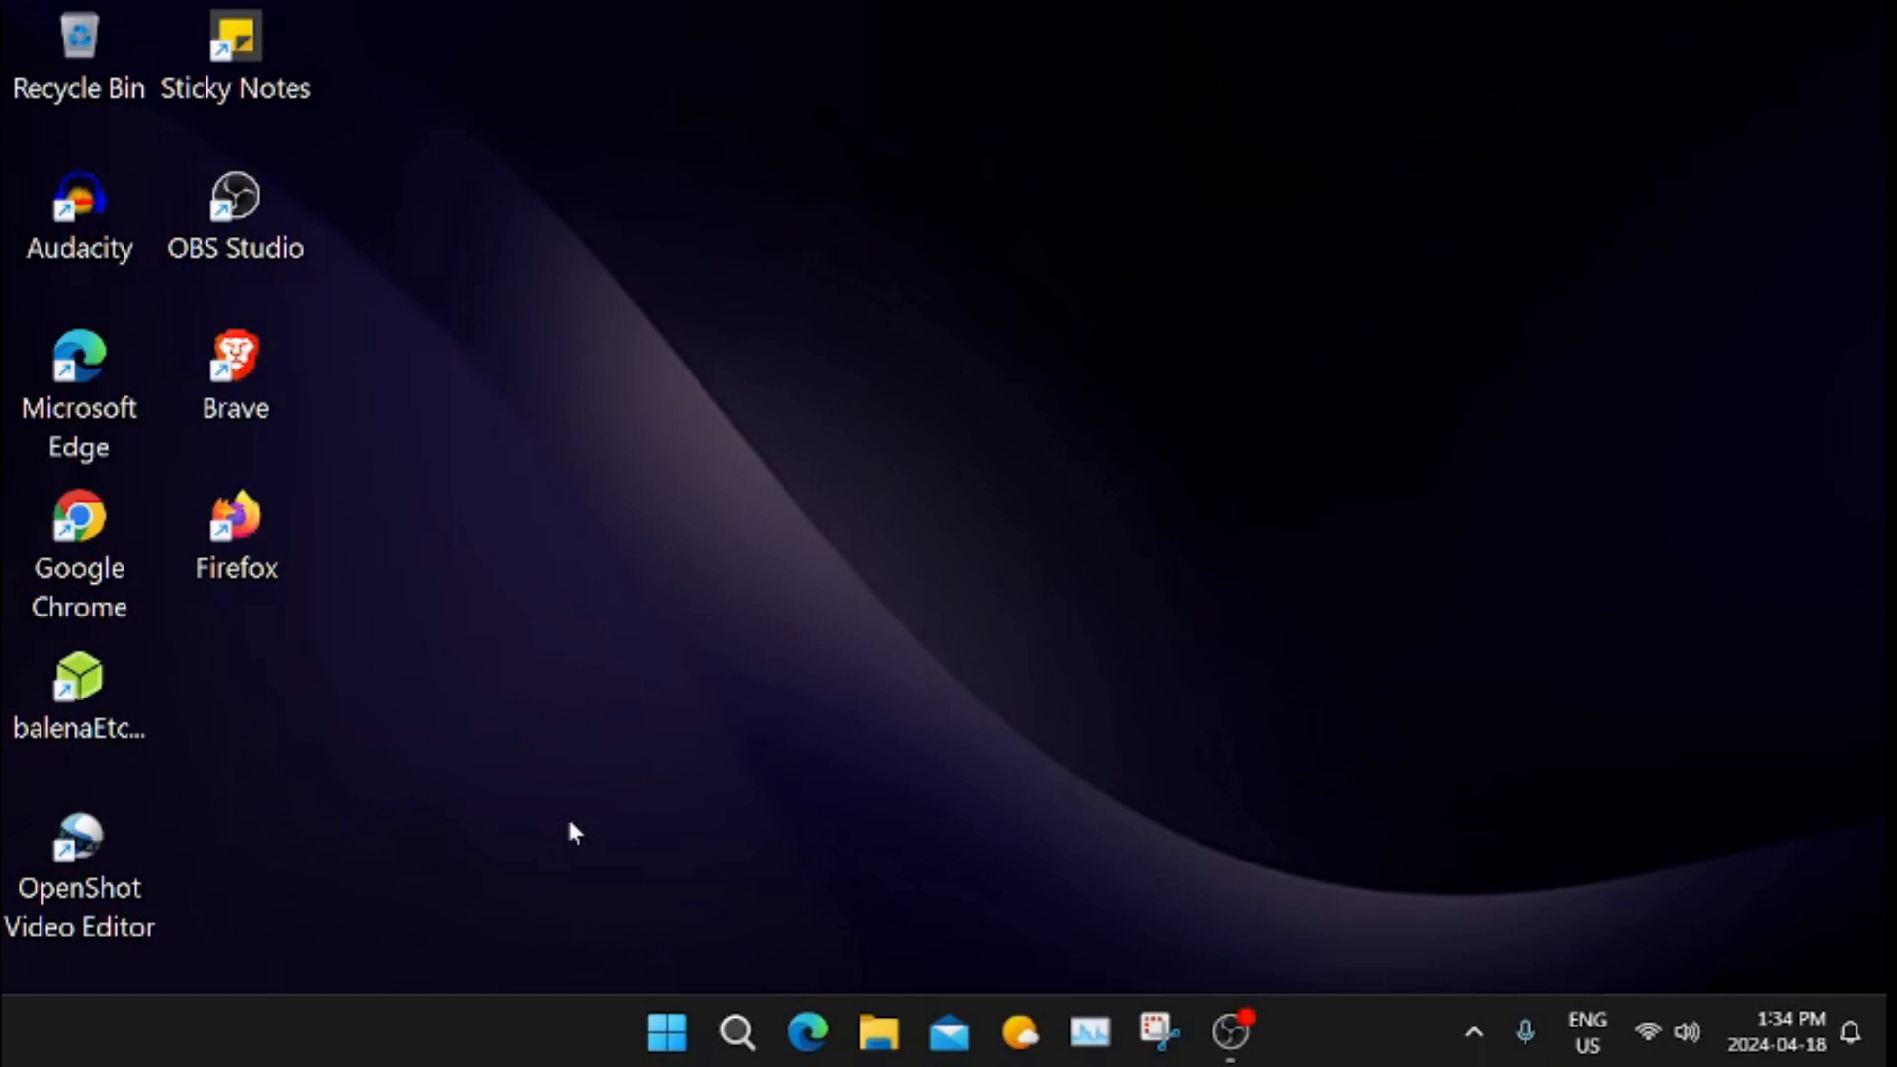
mouse_move(887, 850)
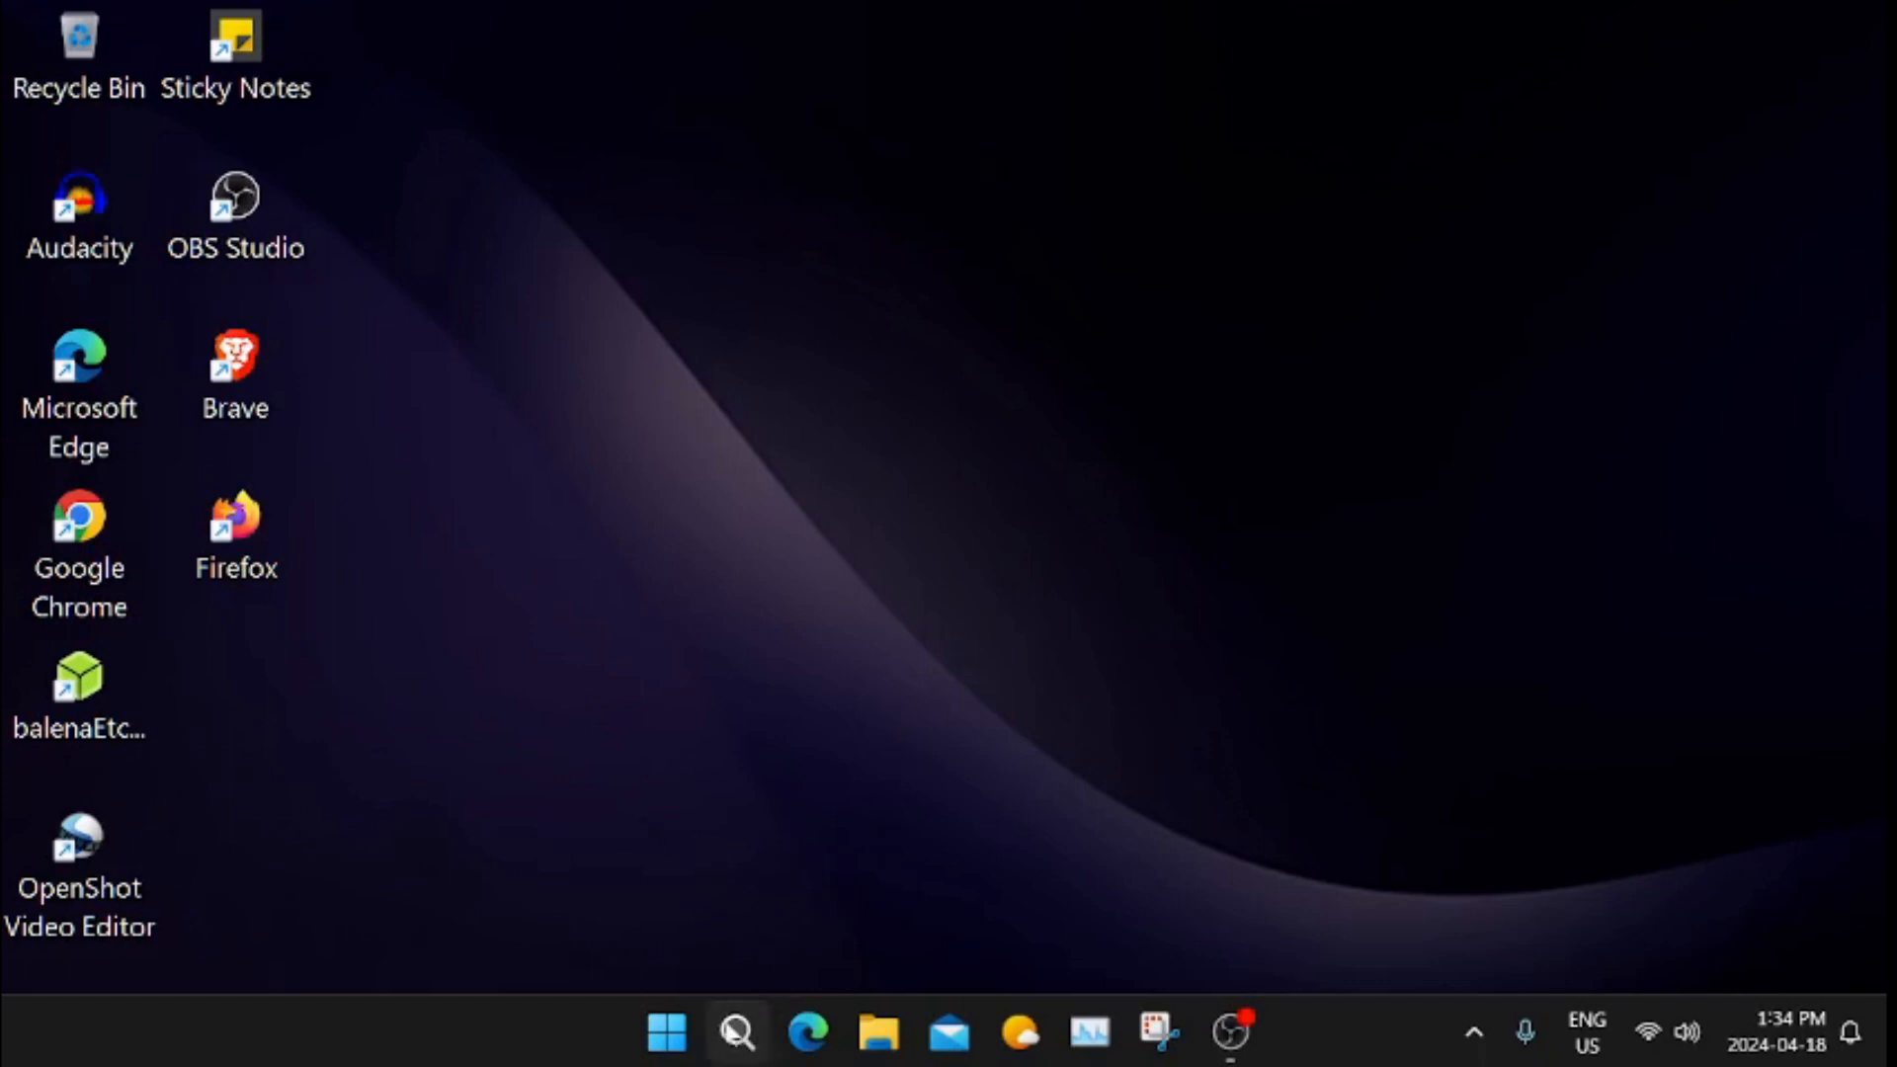
Show the Windows Search panel scrolled to recent text-size and scaling searches
click(737, 1032)
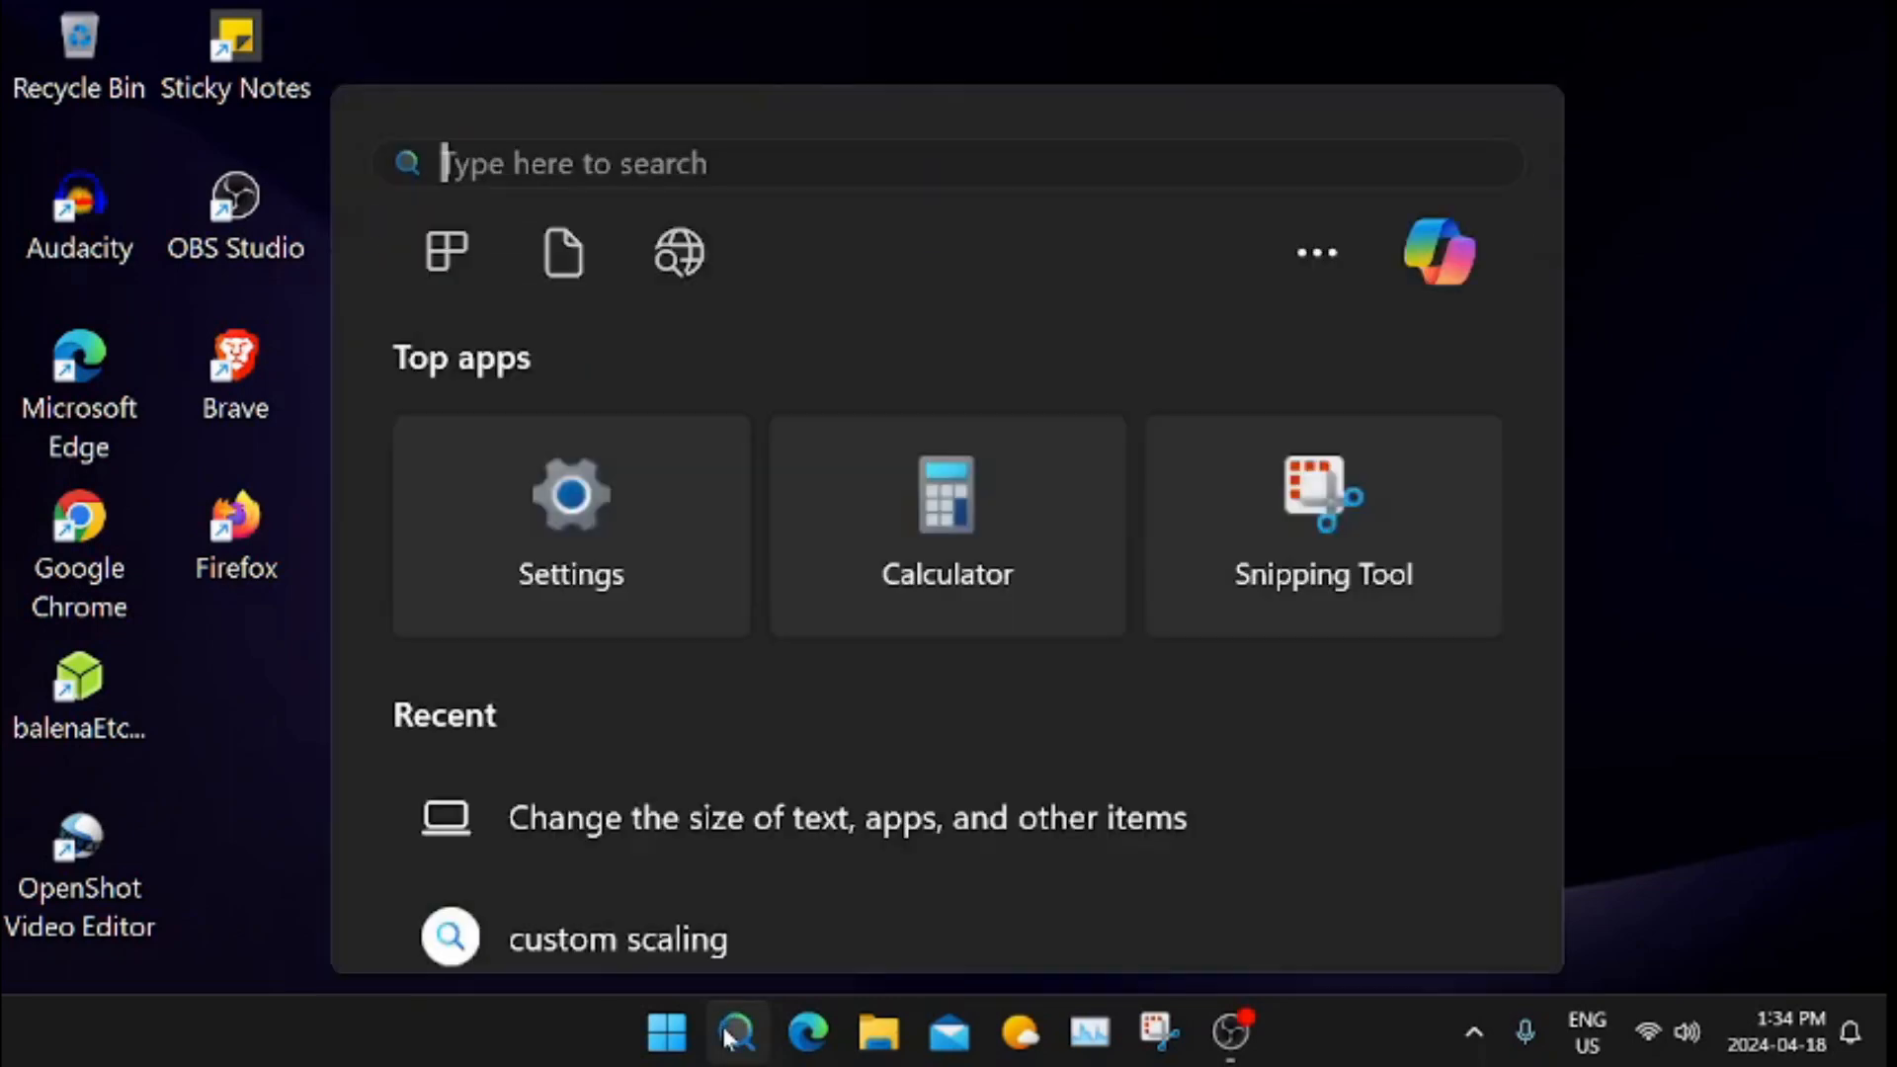
scroll(down, 3)
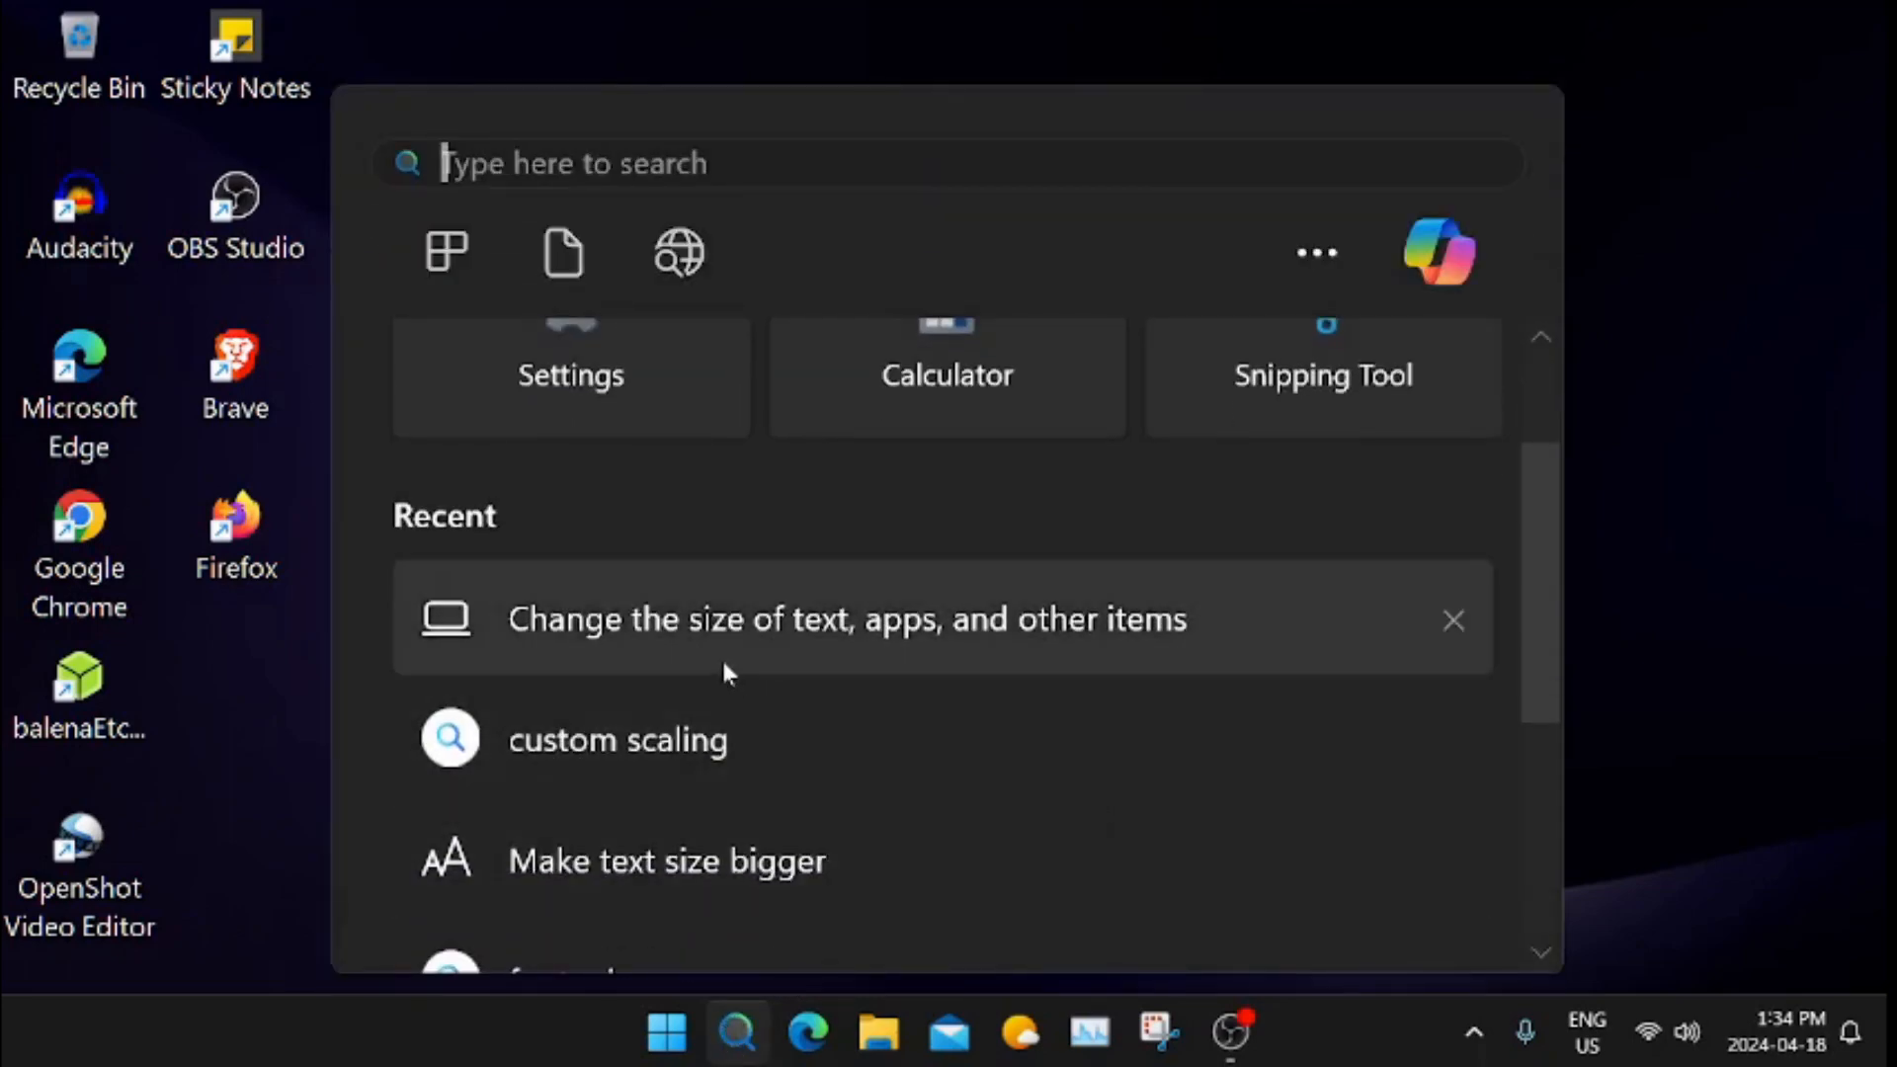
mouse_move(847, 739)
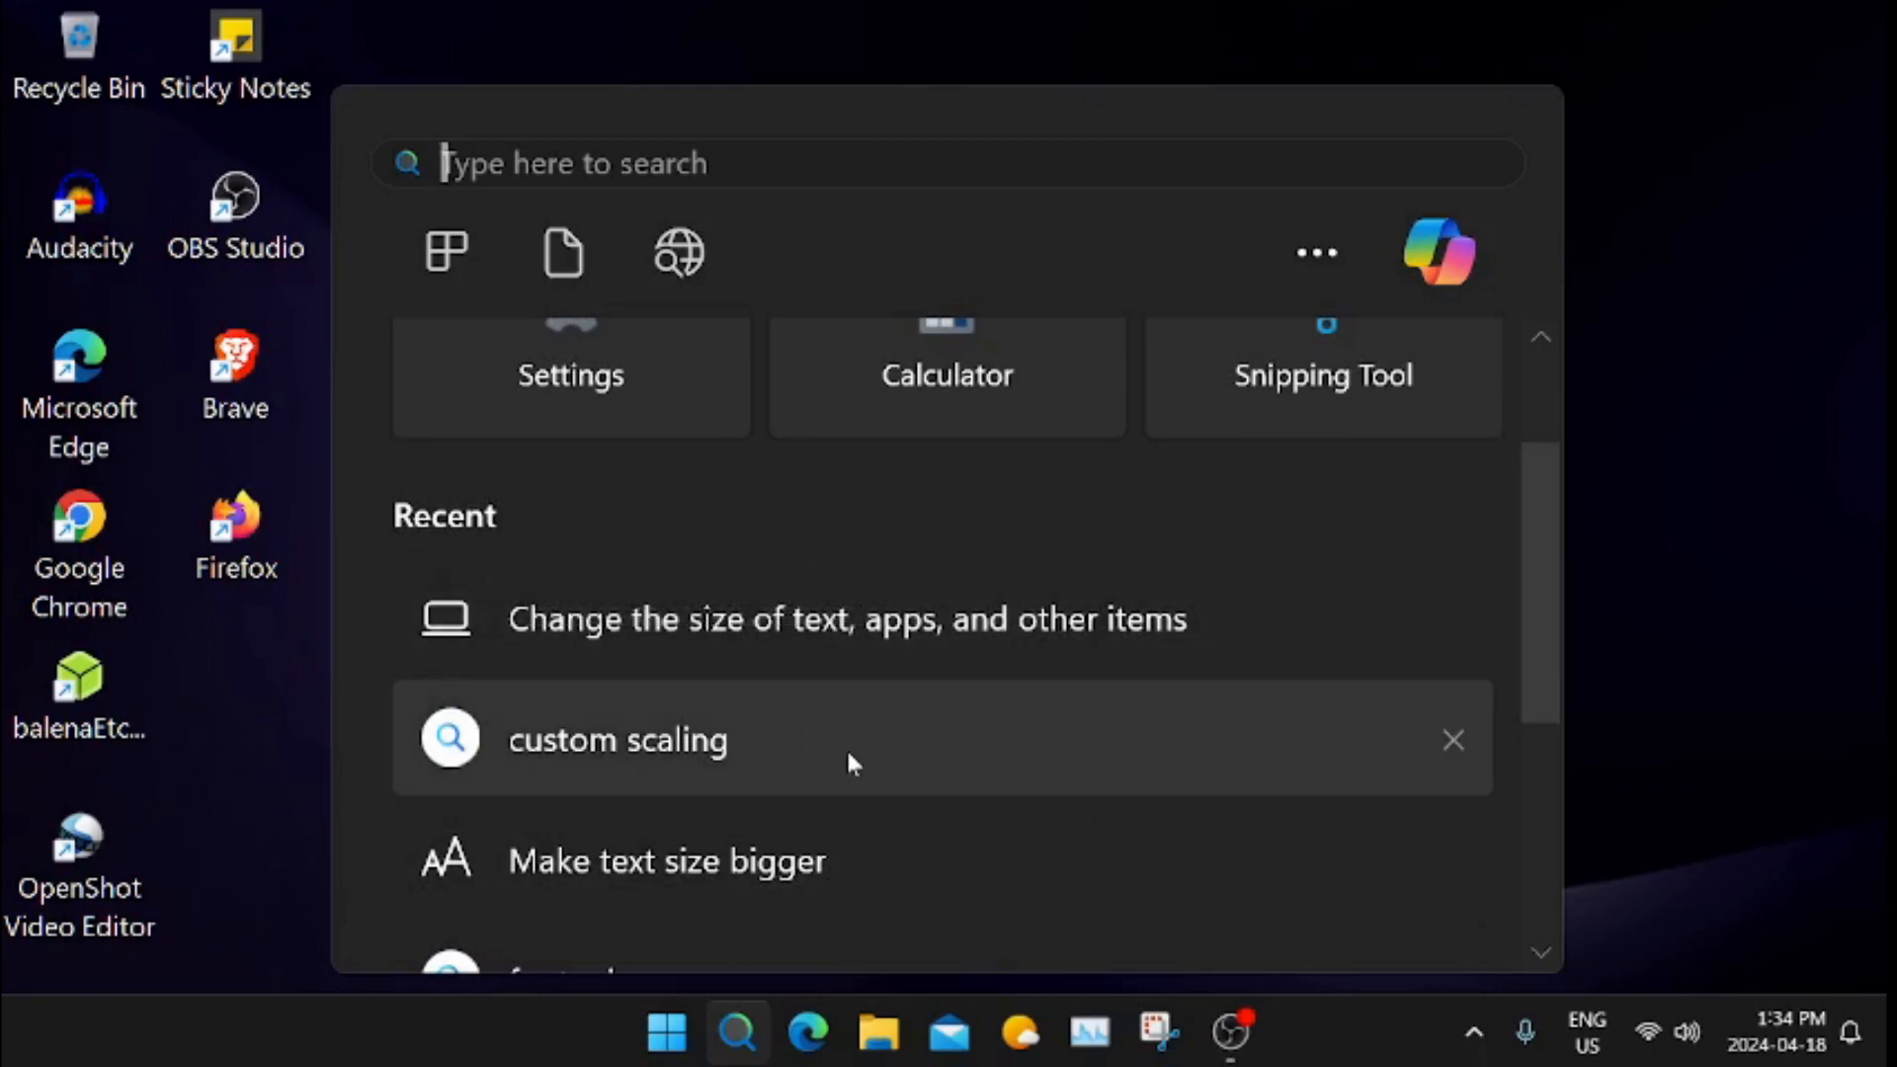
mouse_move(947, 743)
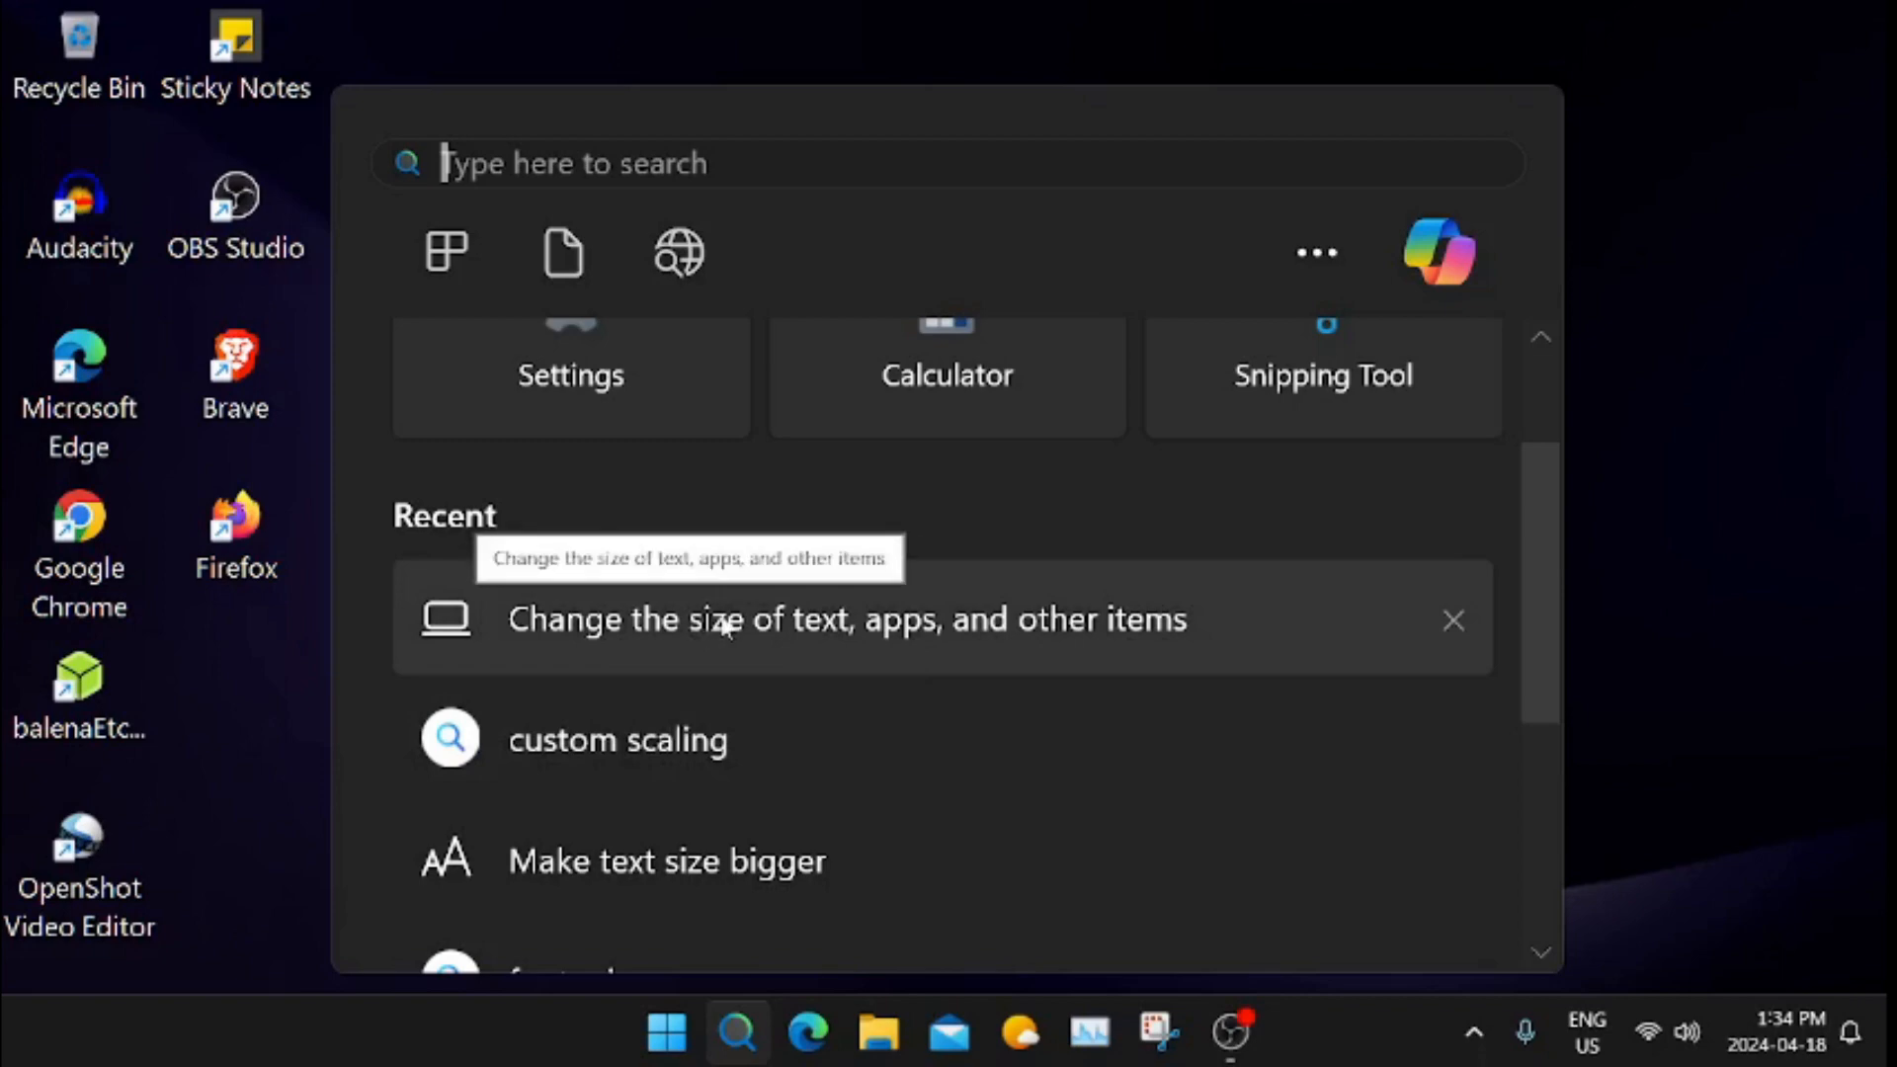
Reach System > Display via the 'Change the size of text, apps, and other items' result, showing Scale & layout at 125%
click(847, 618)
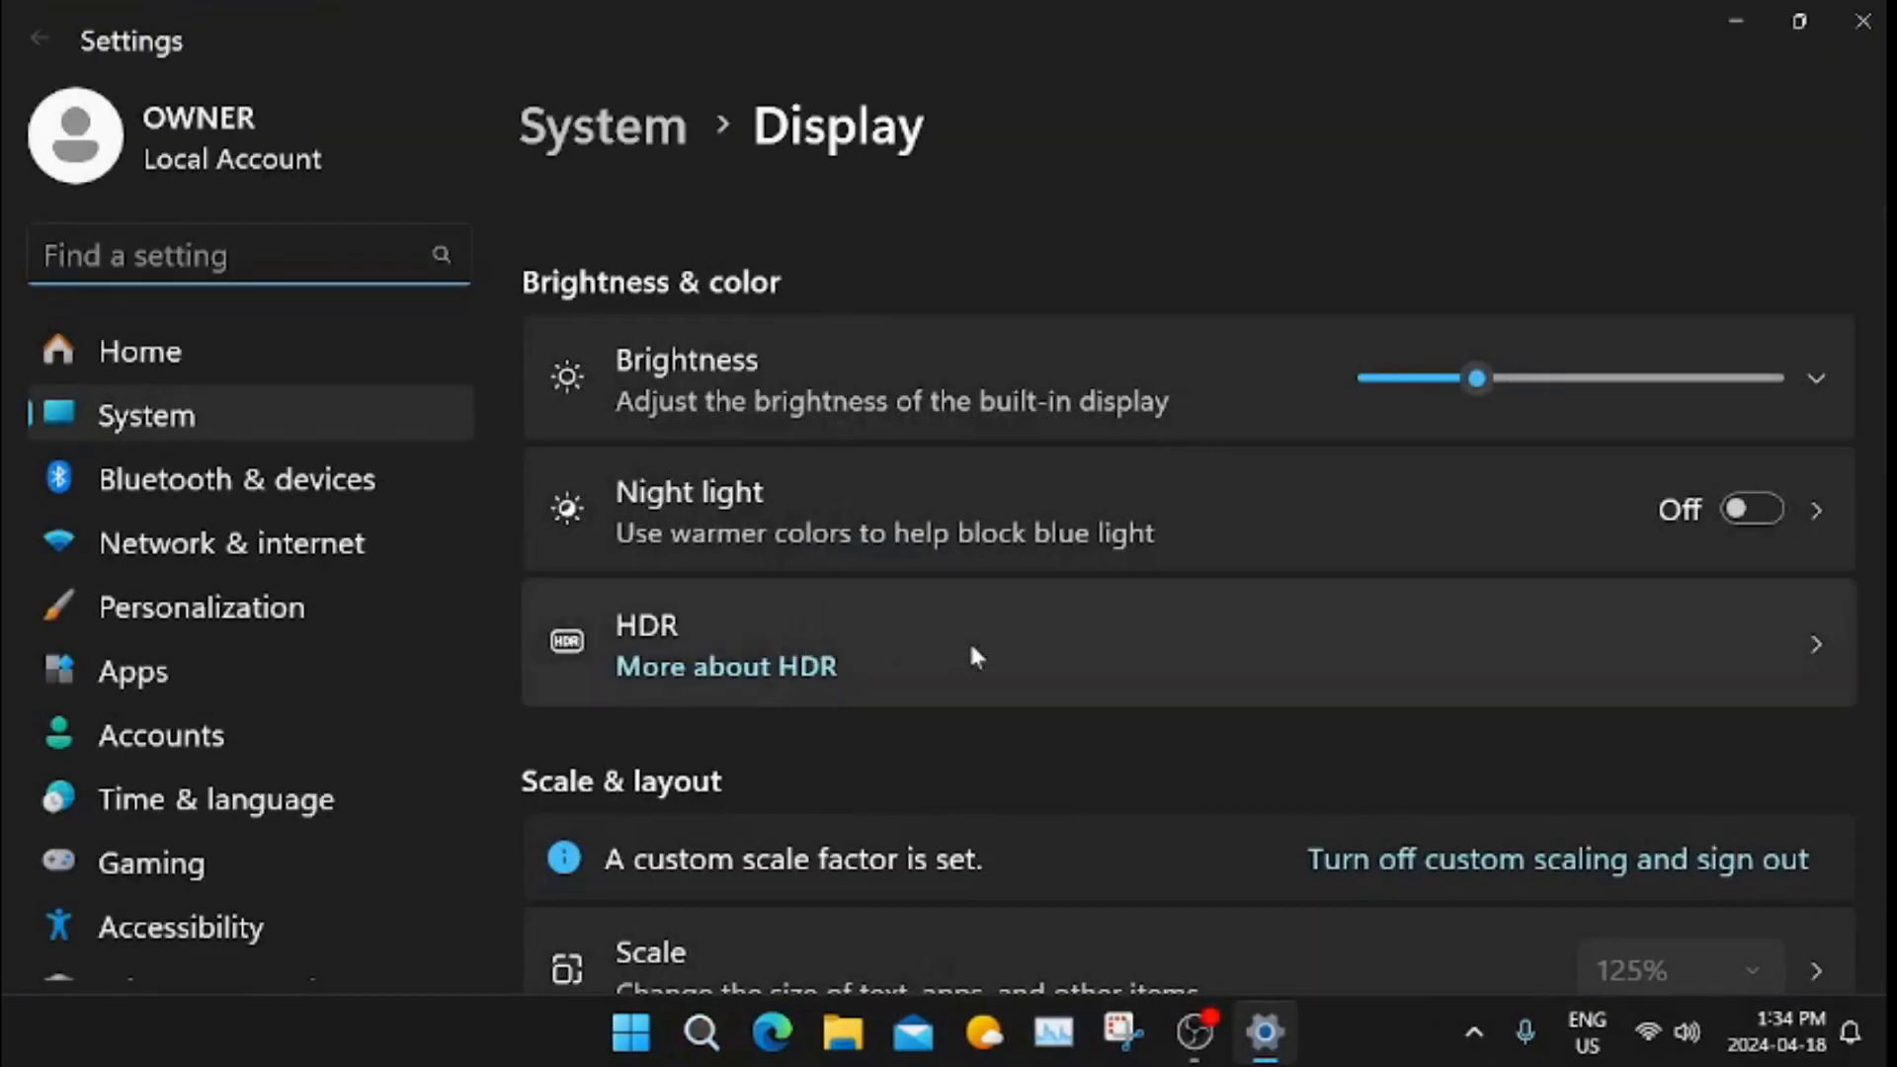
scroll(down, 3)
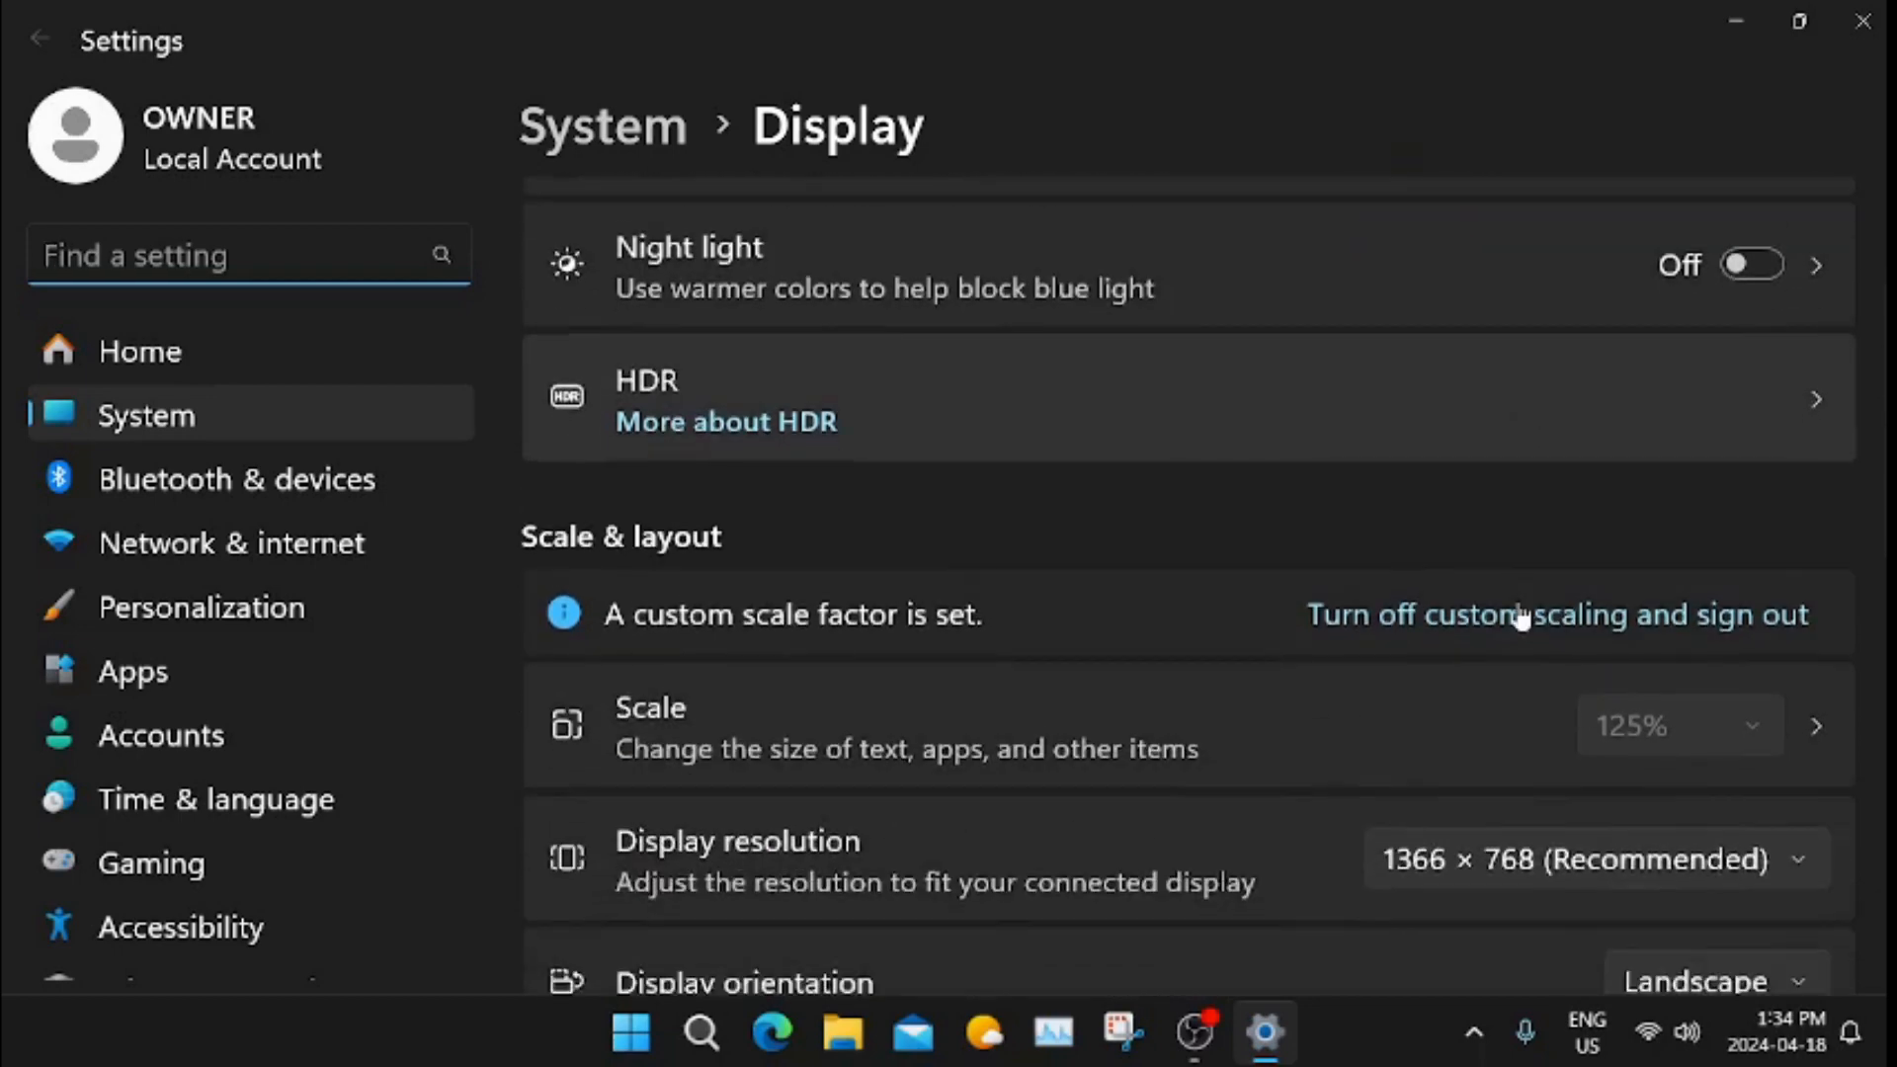
scroll(down, 3)
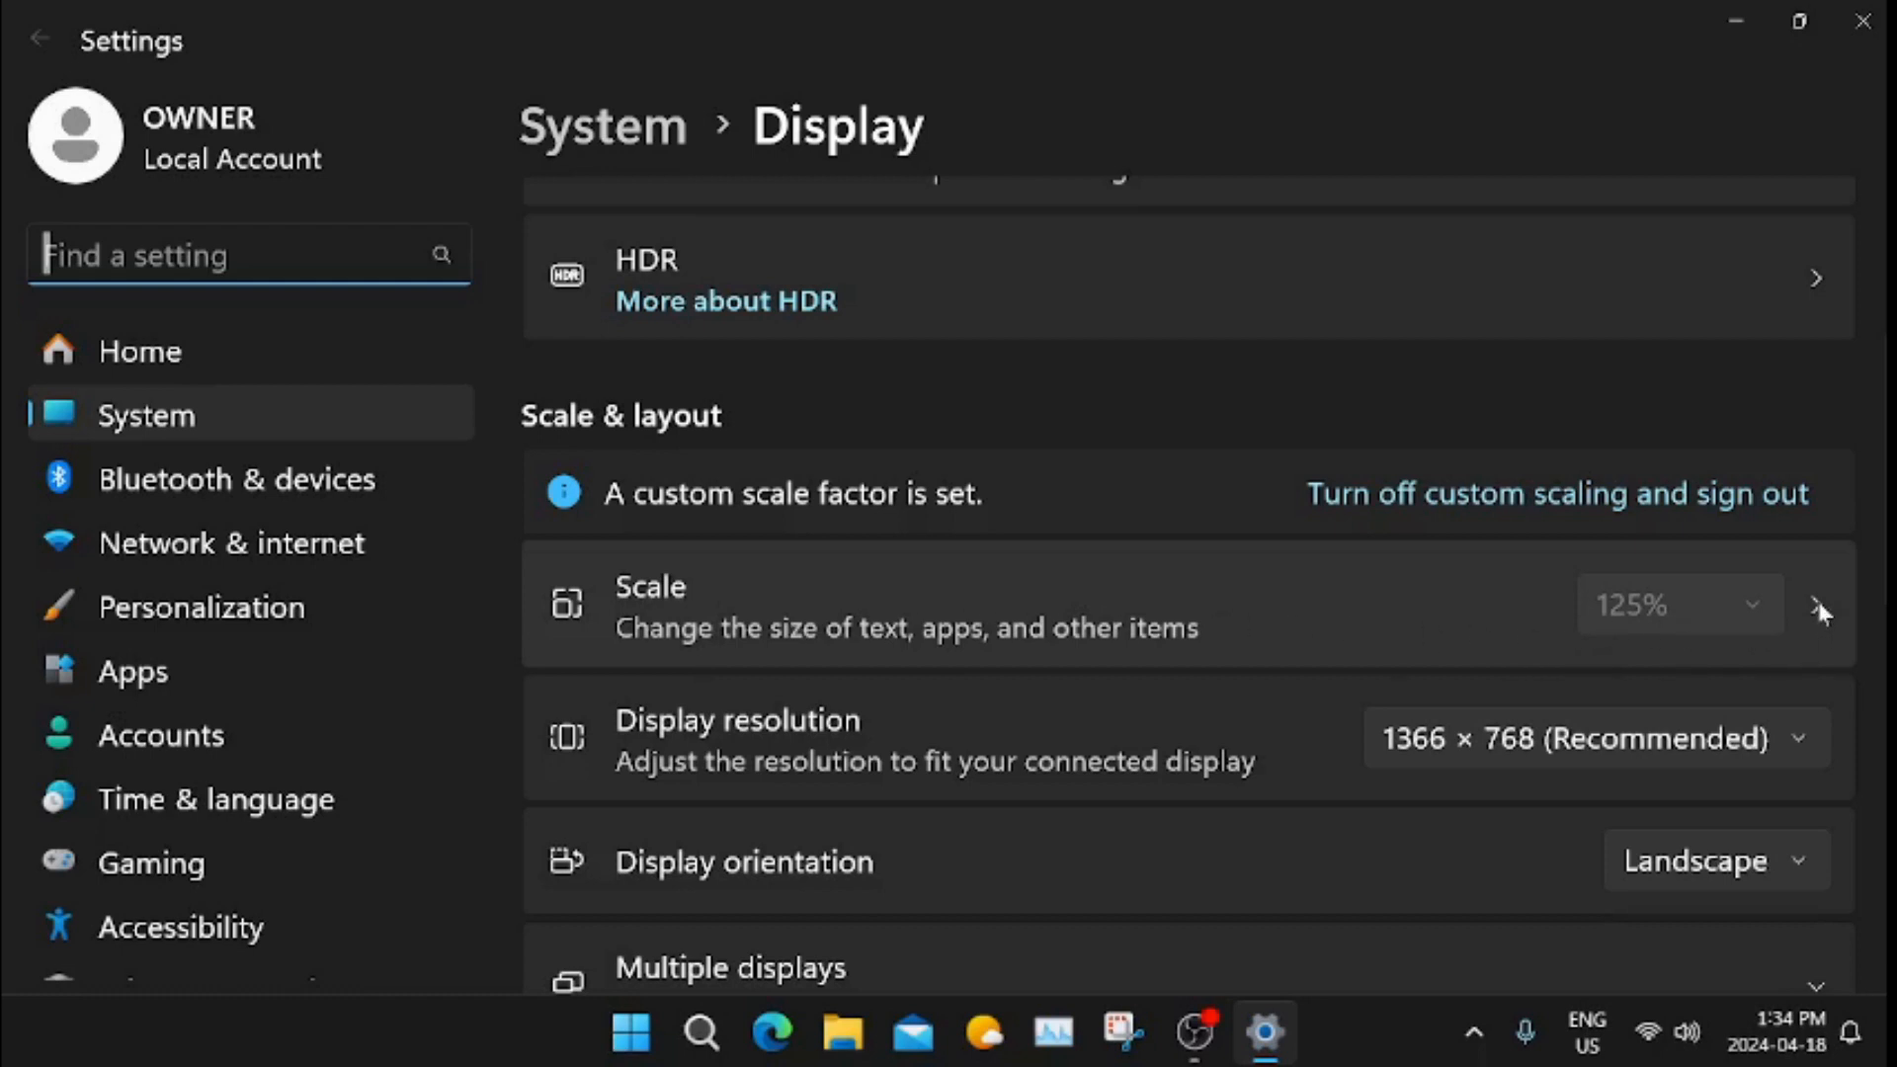
mouse_move(1594, 626)
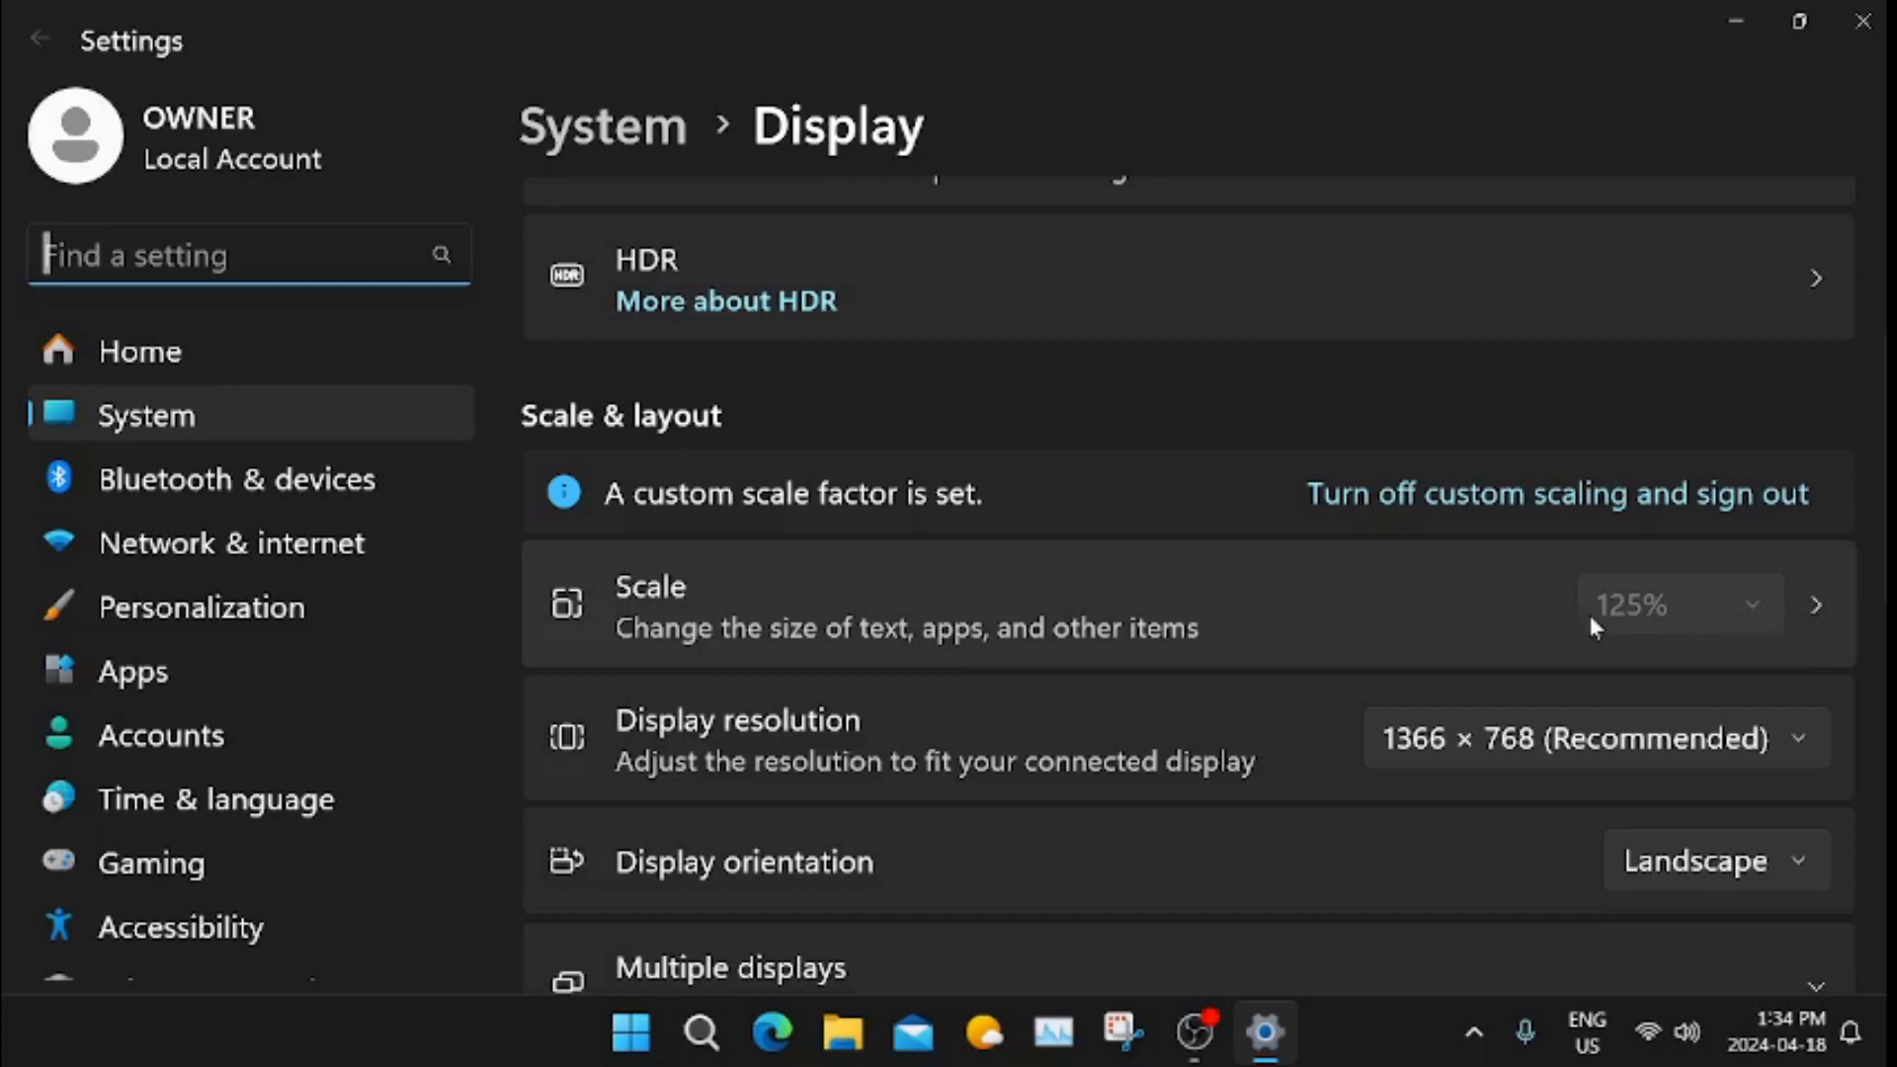
mouse_move(1686, 623)
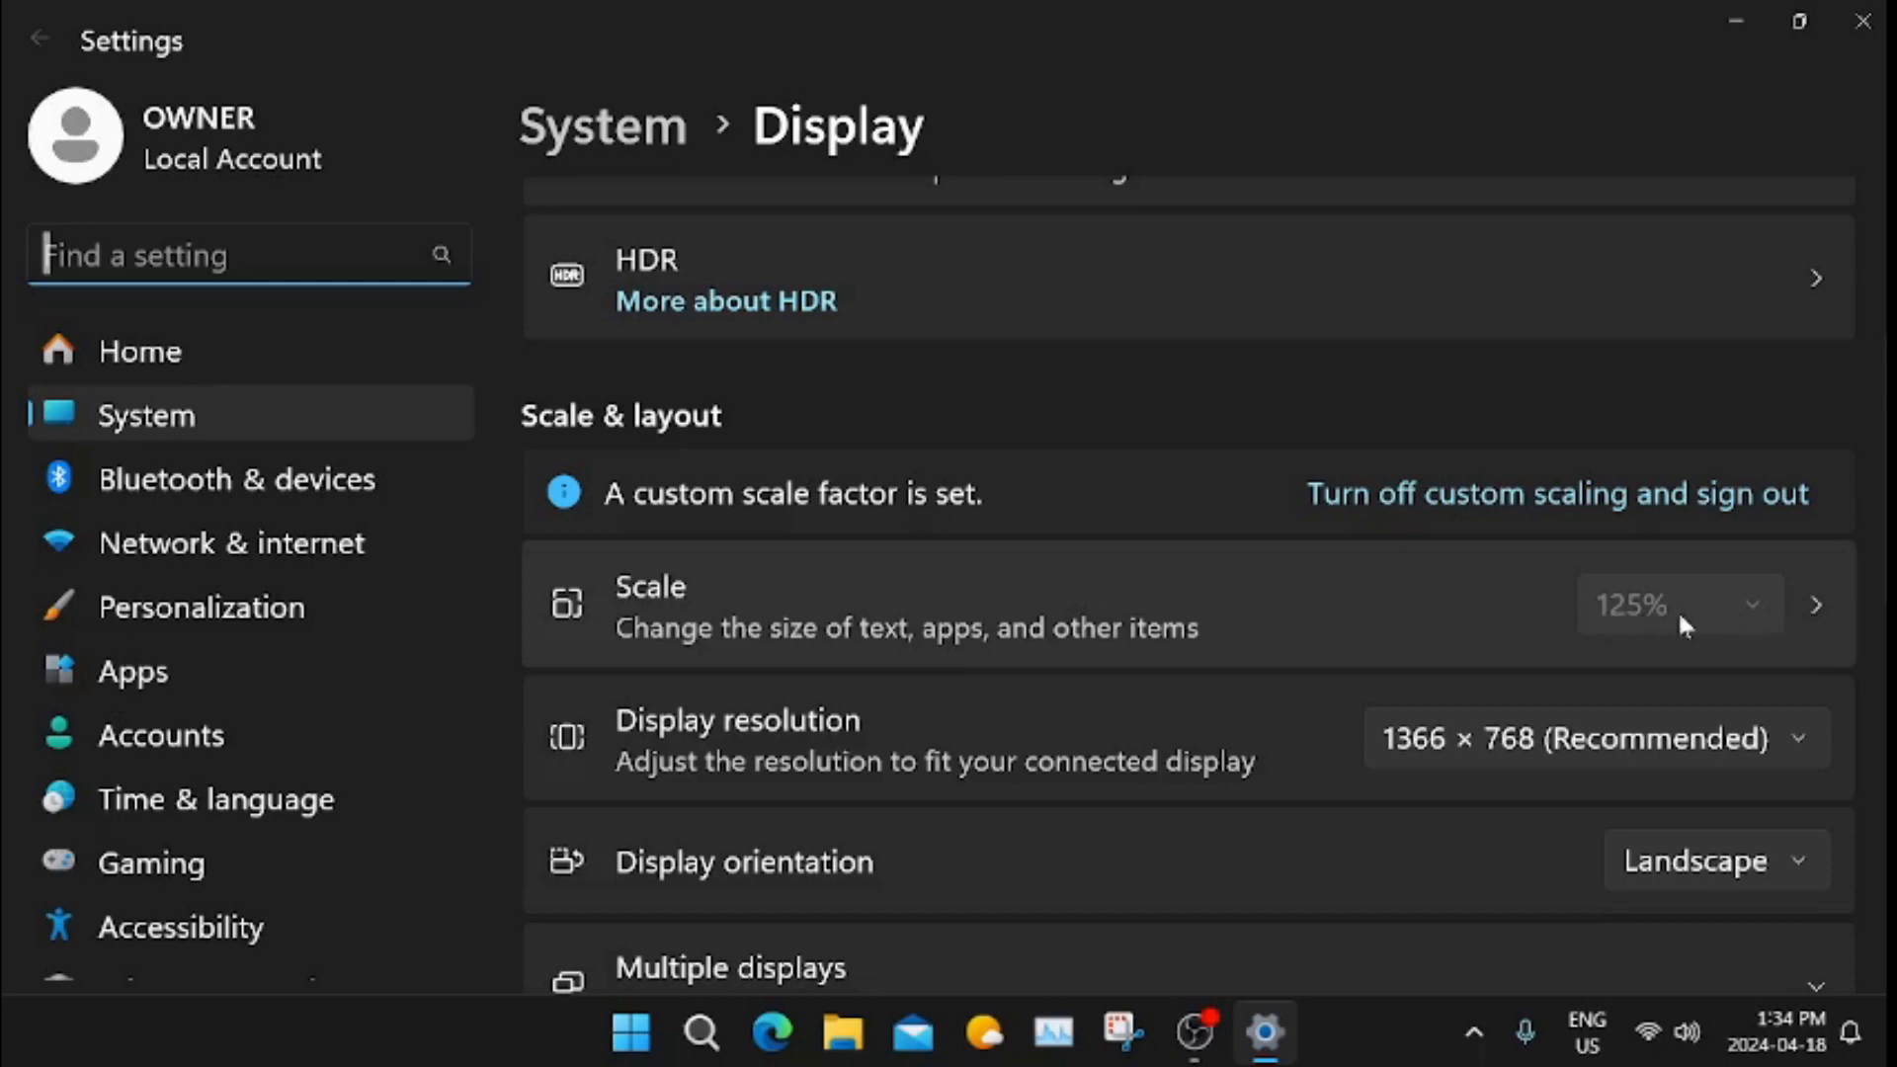
Enter the Custom scaling page and start typing a new value, currently '15'
click(1813, 605)
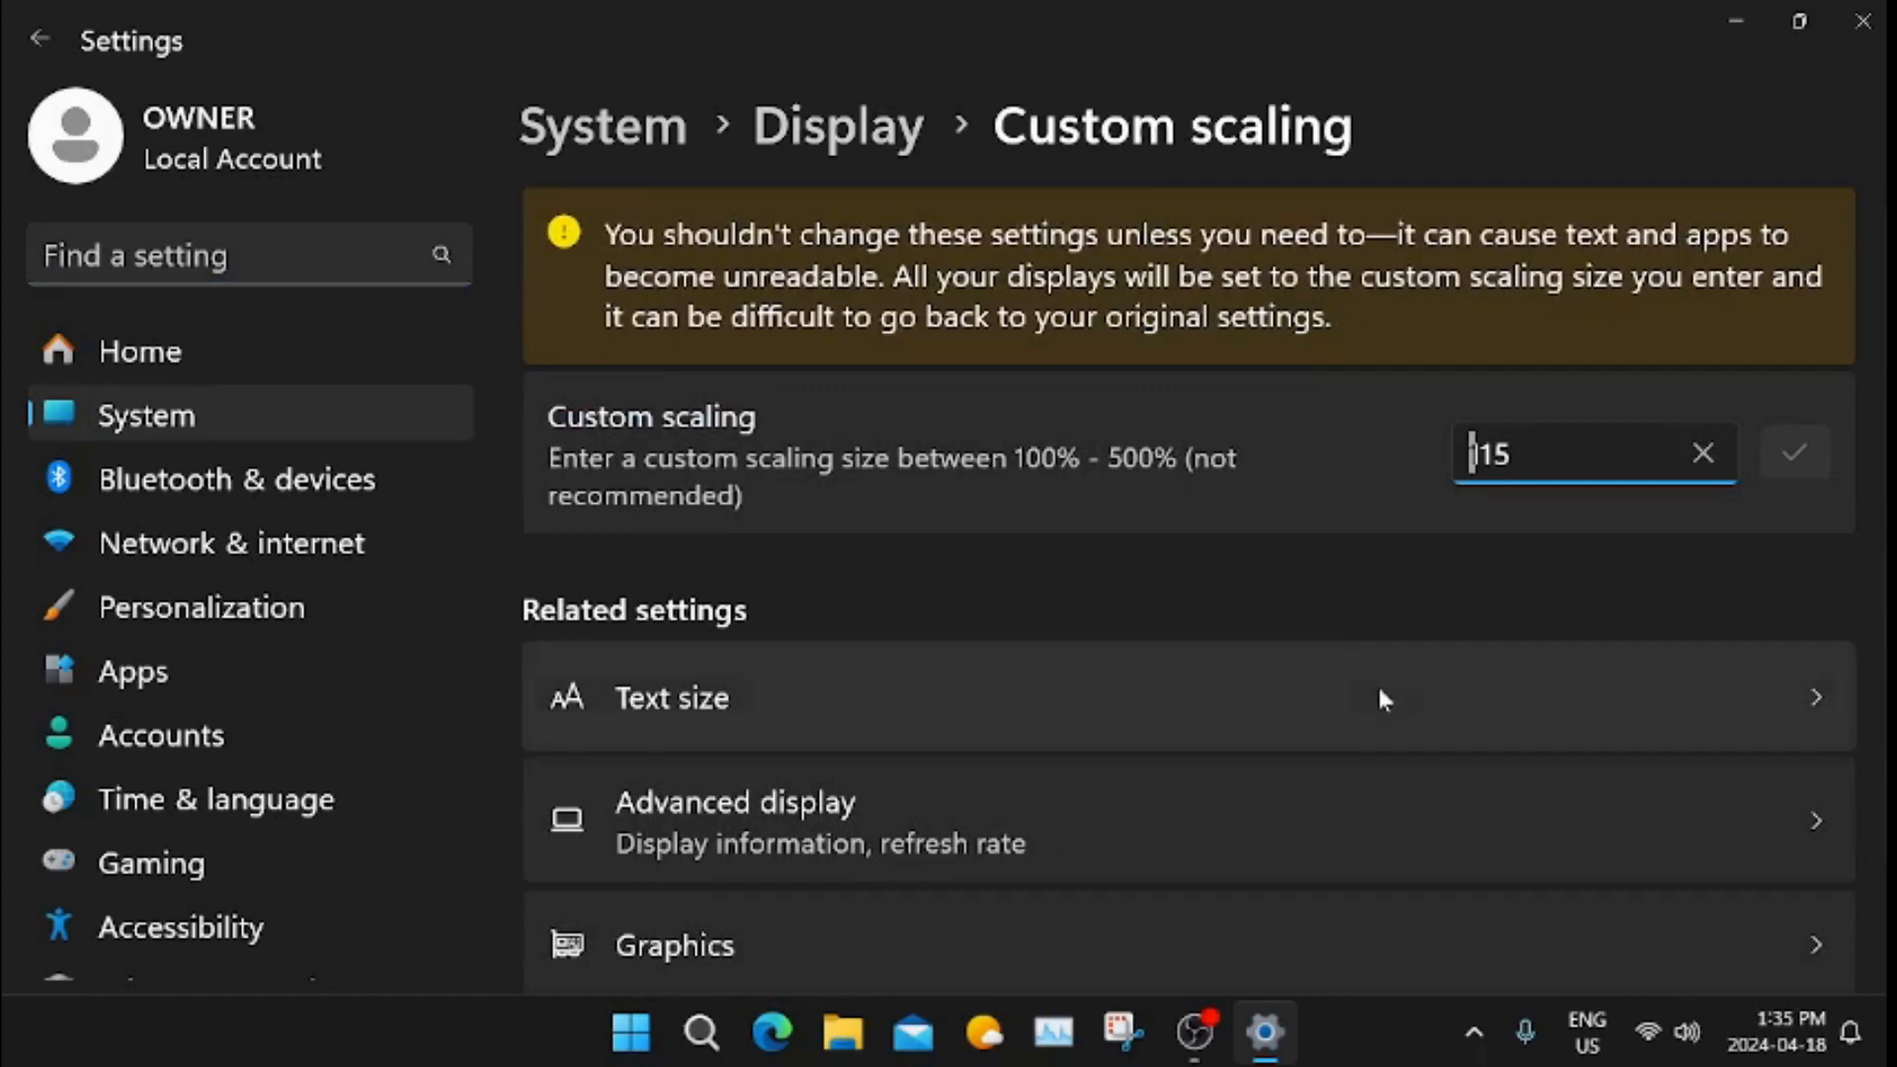
text(1)
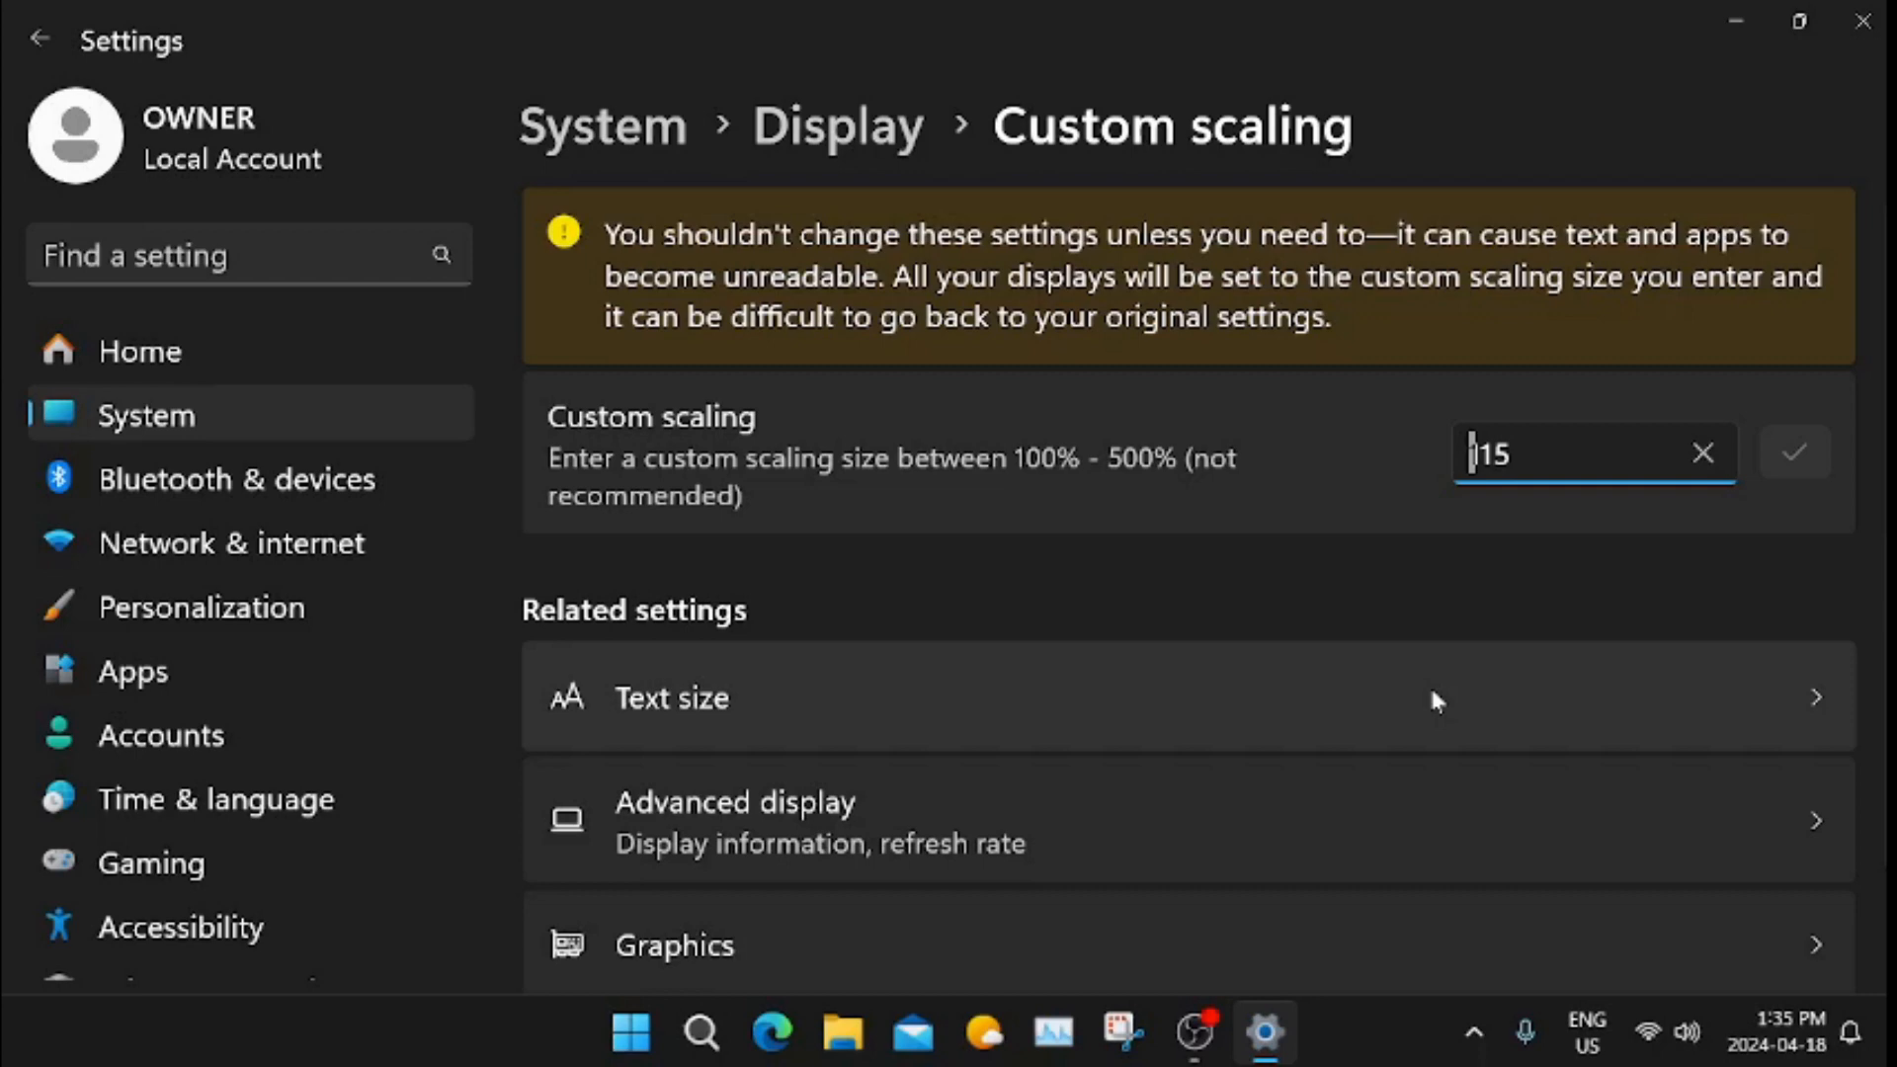
mouse_move(1577, 579)
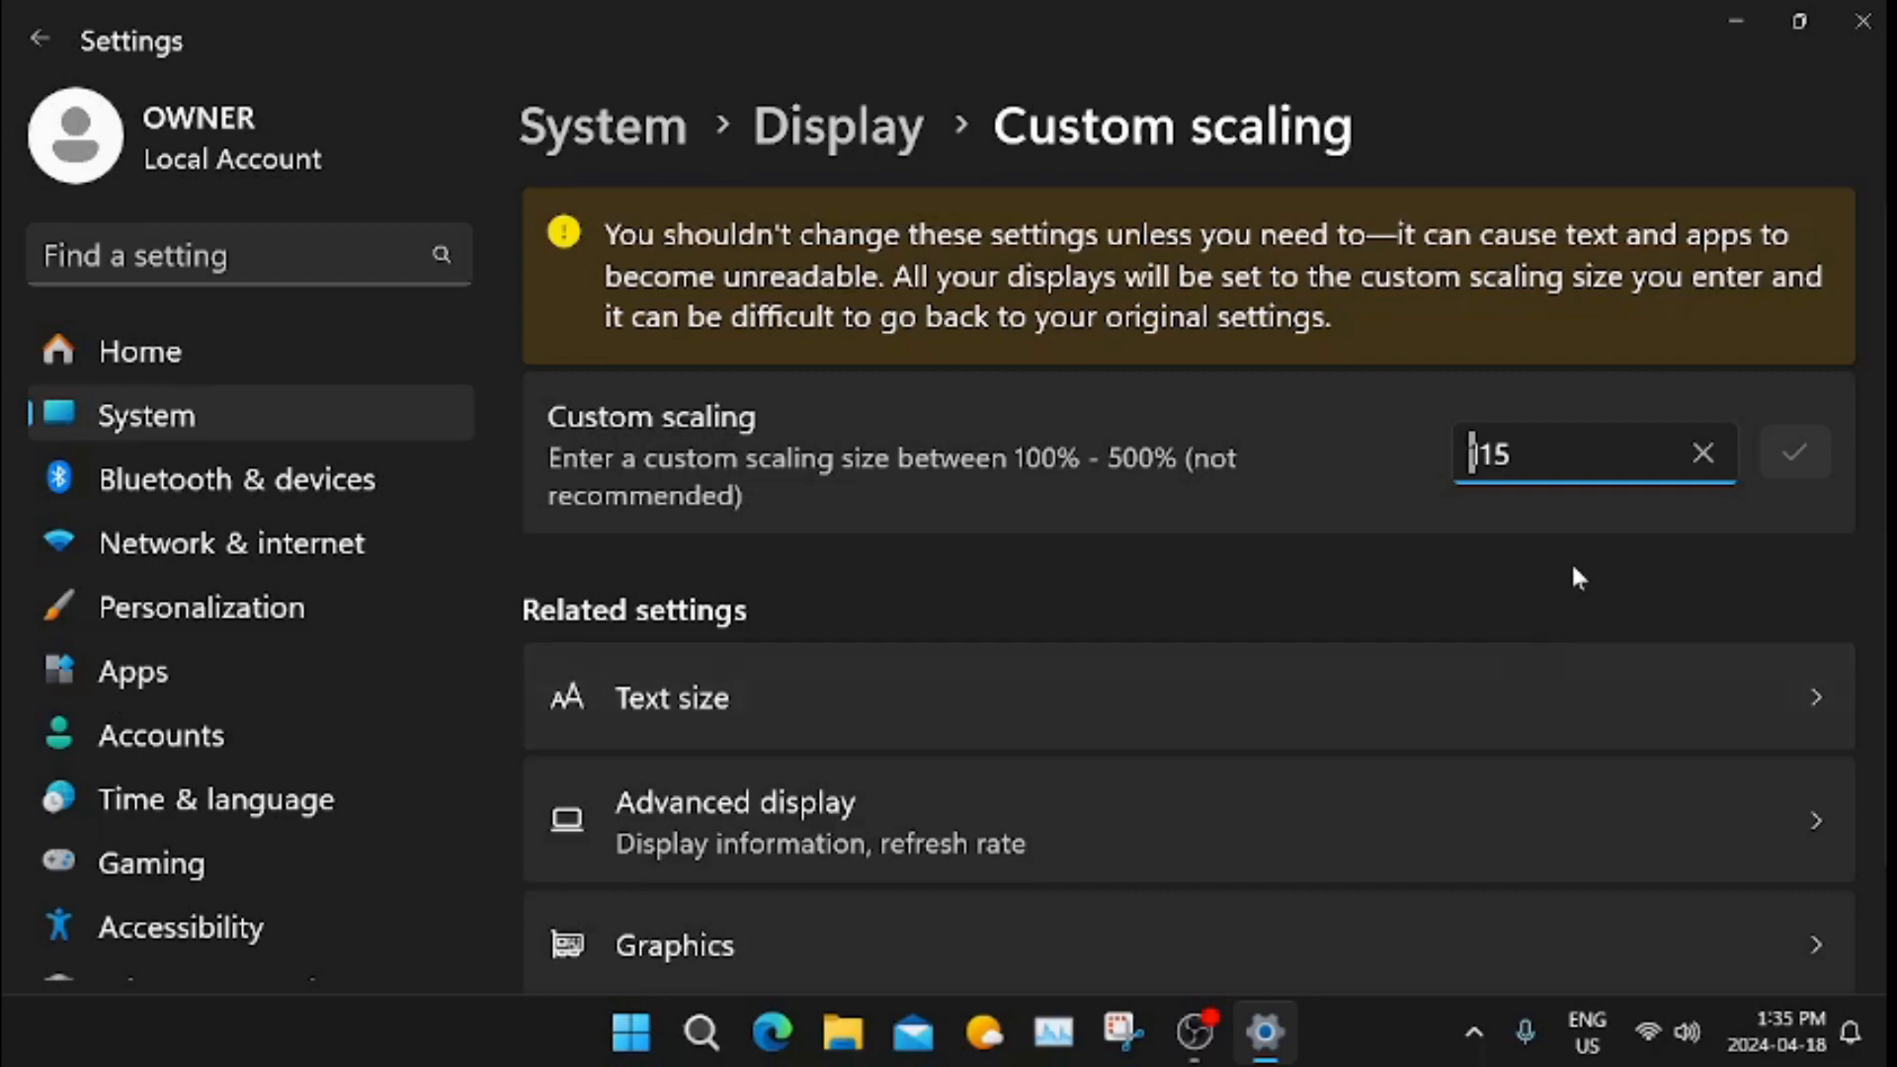
mouse_move(1579, 587)
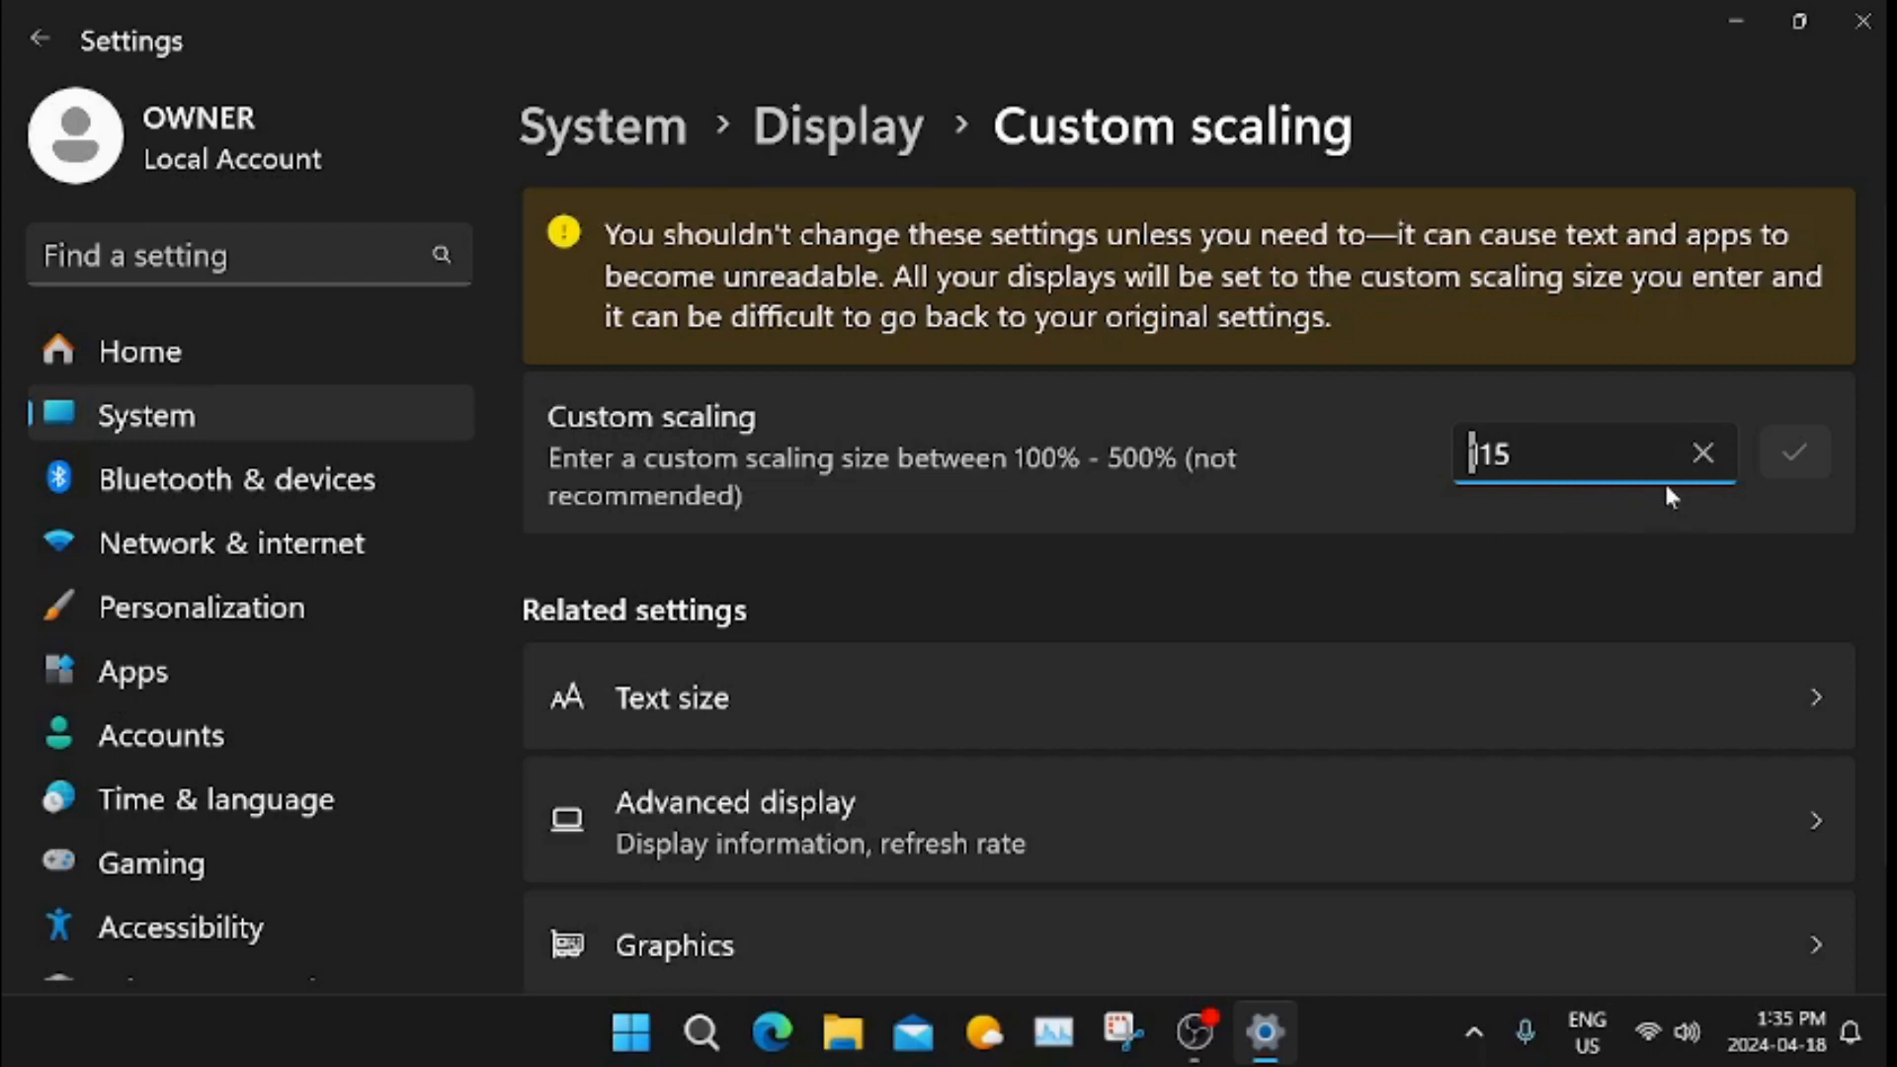
mouse_move(506, 1038)
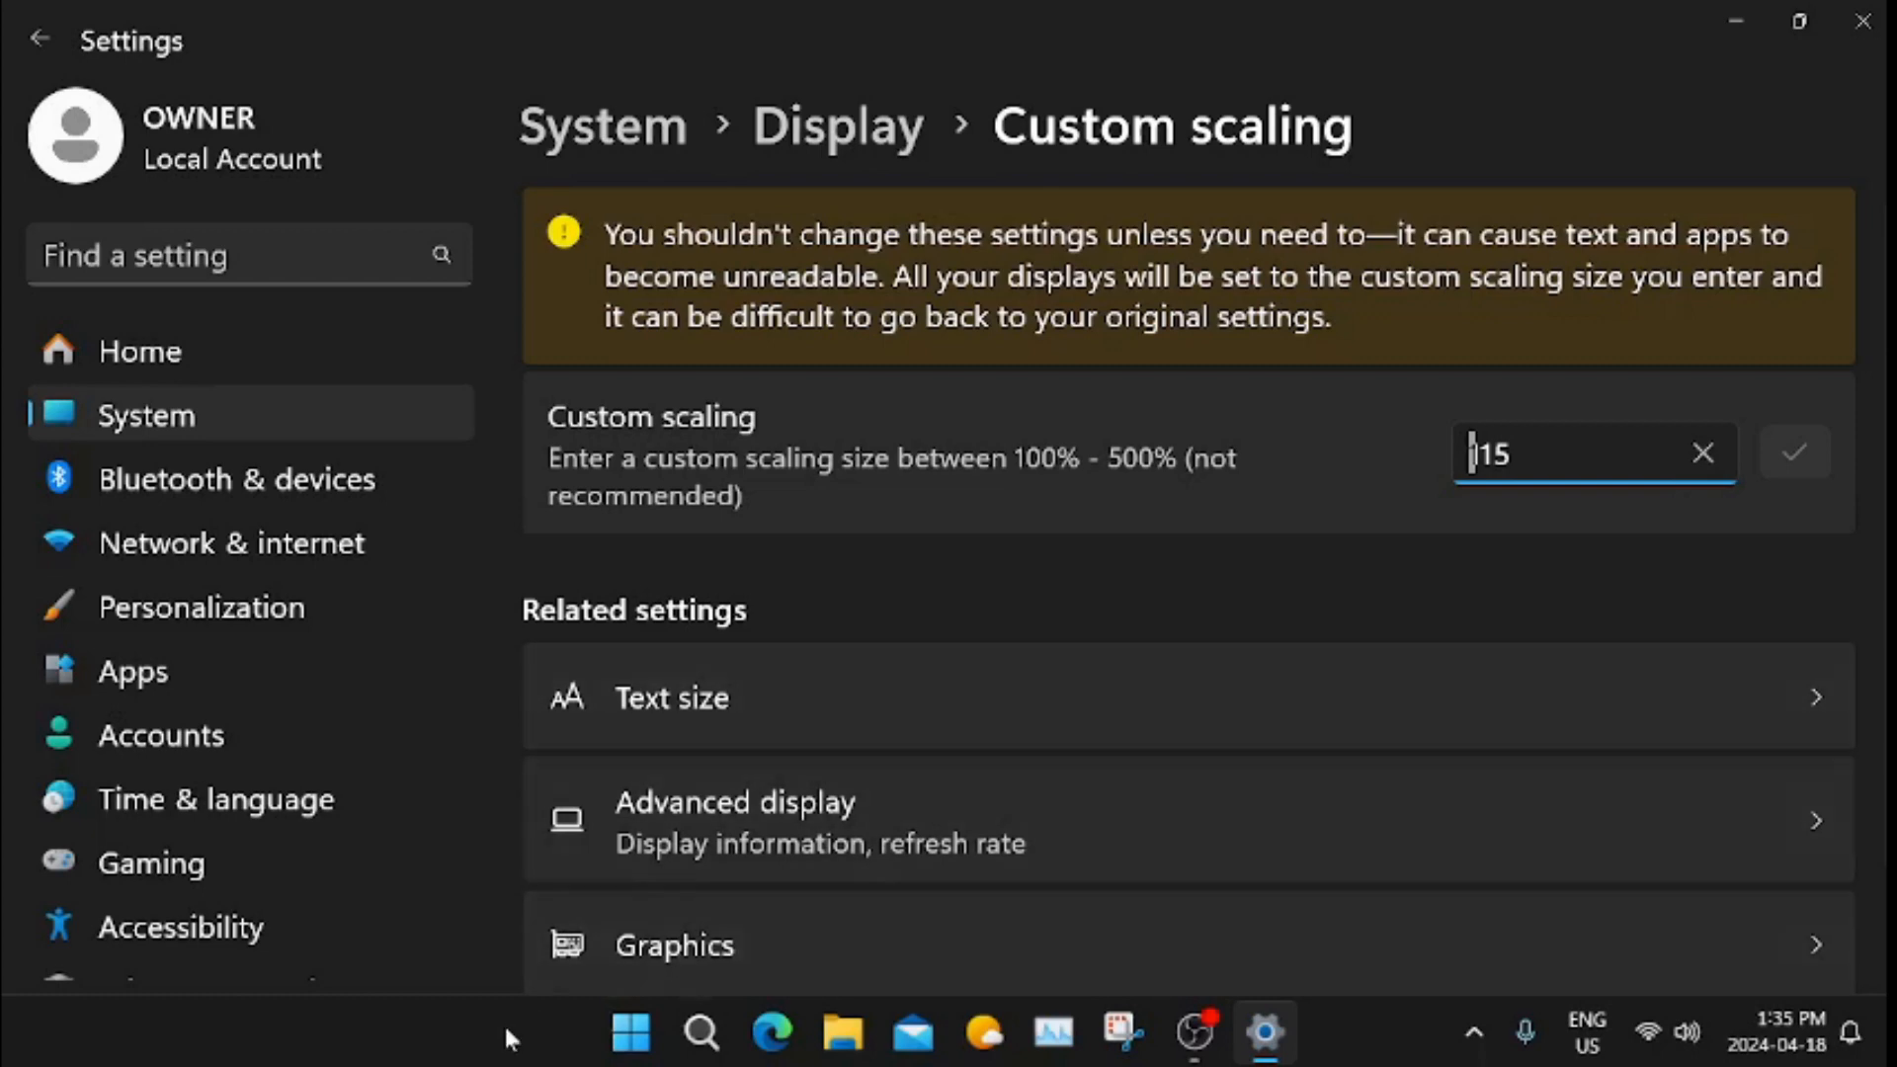
mouse_move(770, 1031)
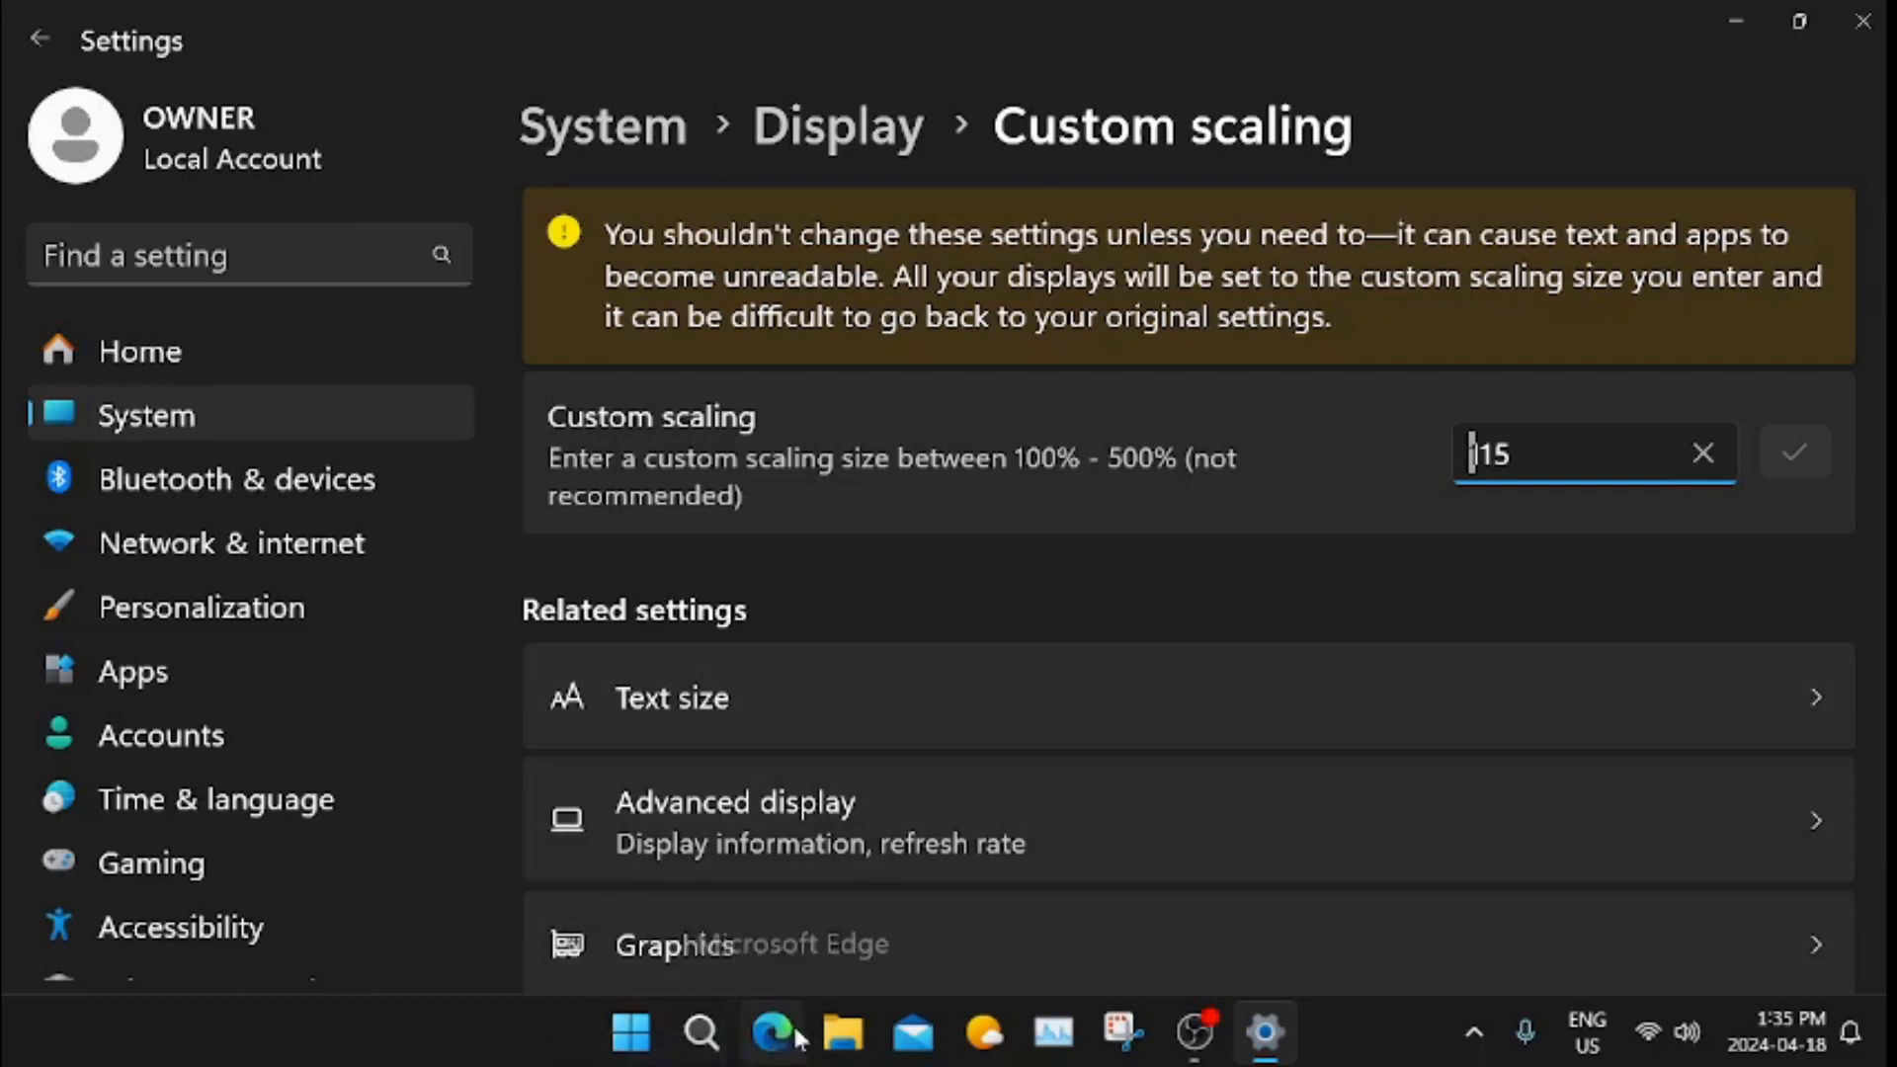
mouse_move(1584, 786)
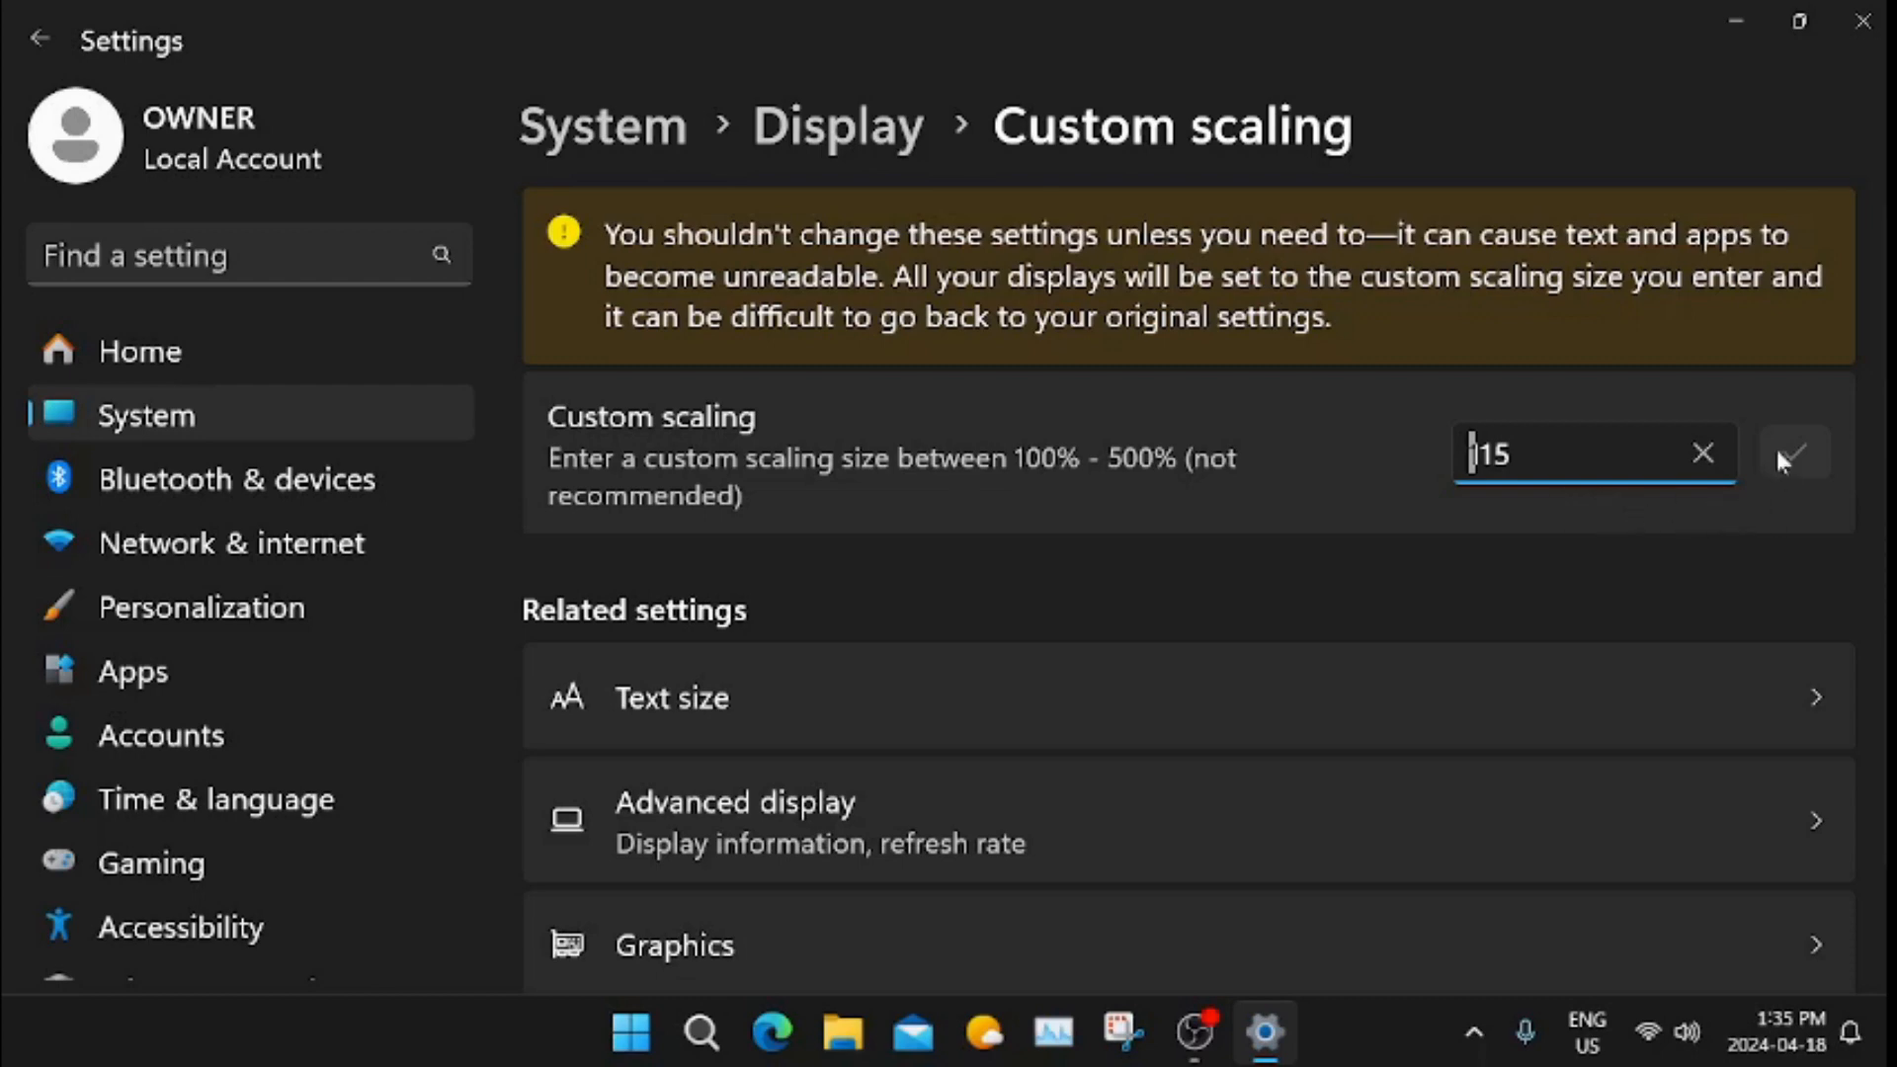
mouse_move(1796, 105)
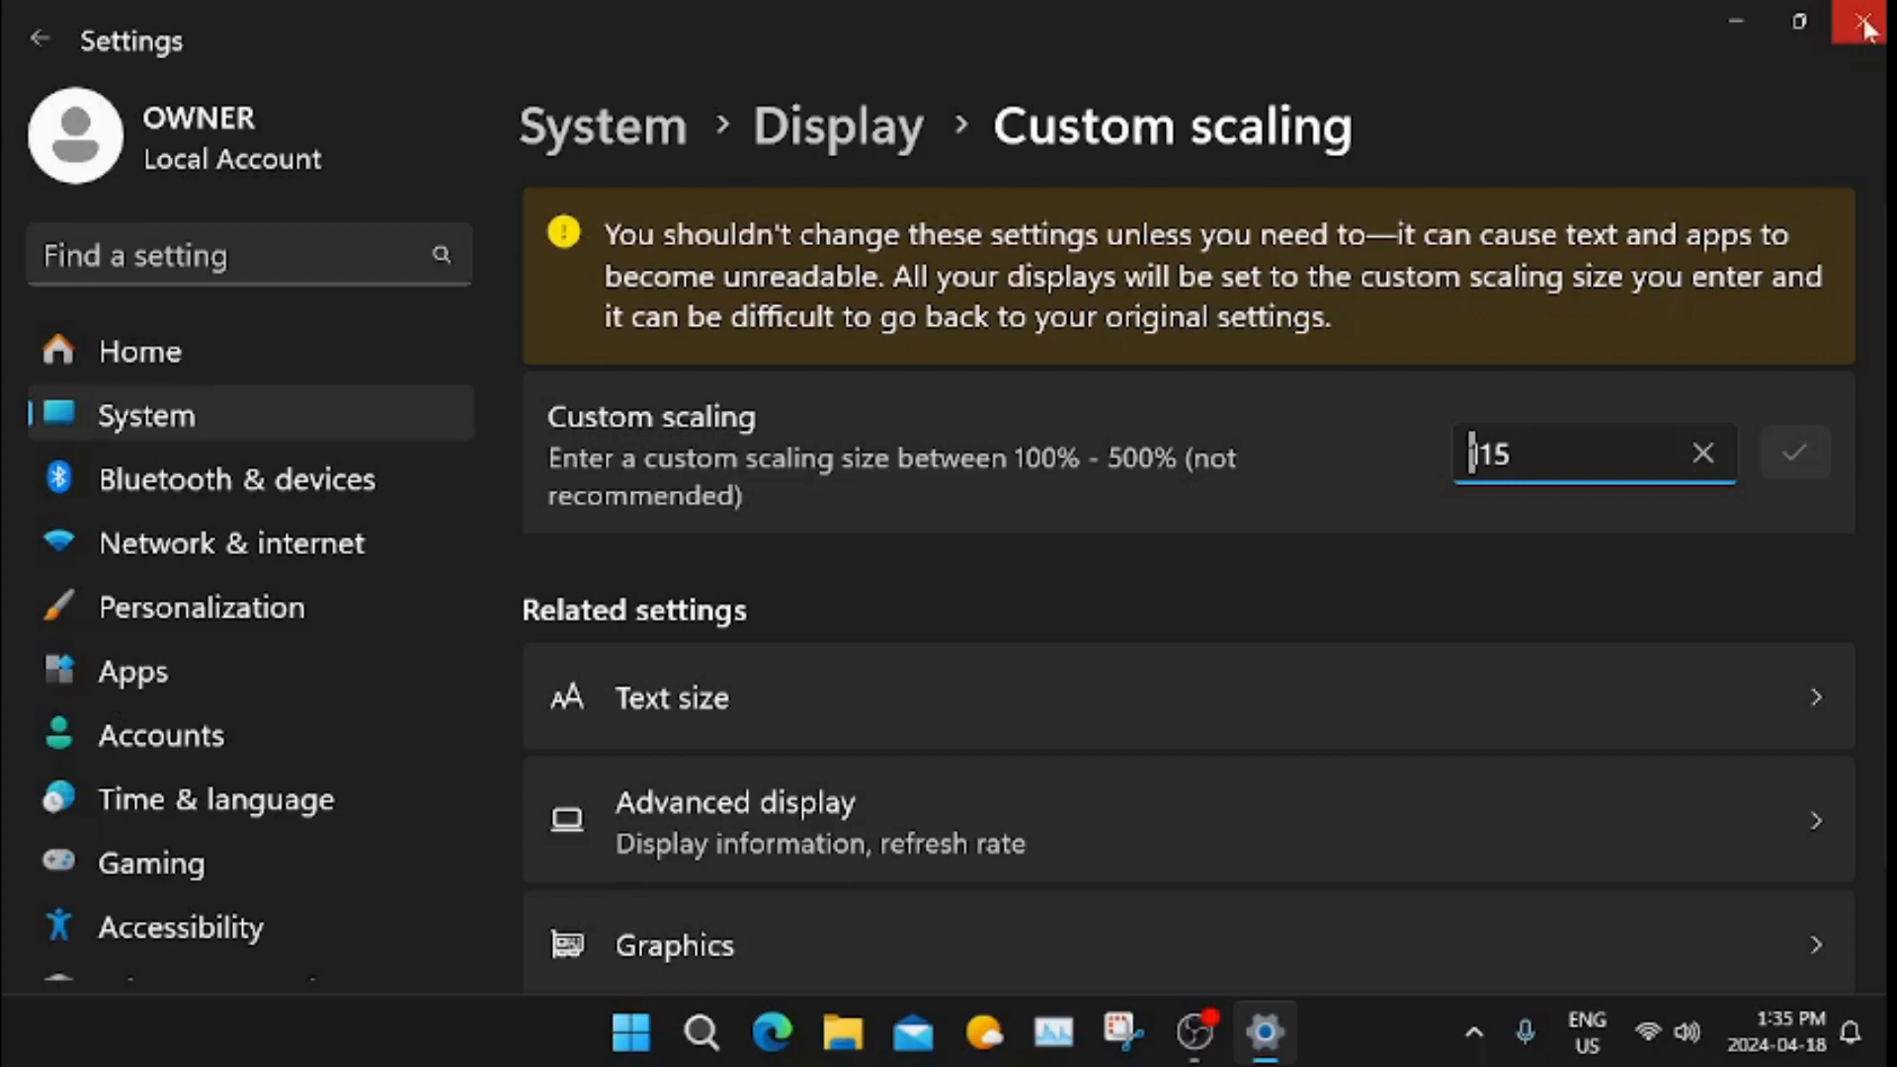
mouse_move(1865, 21)
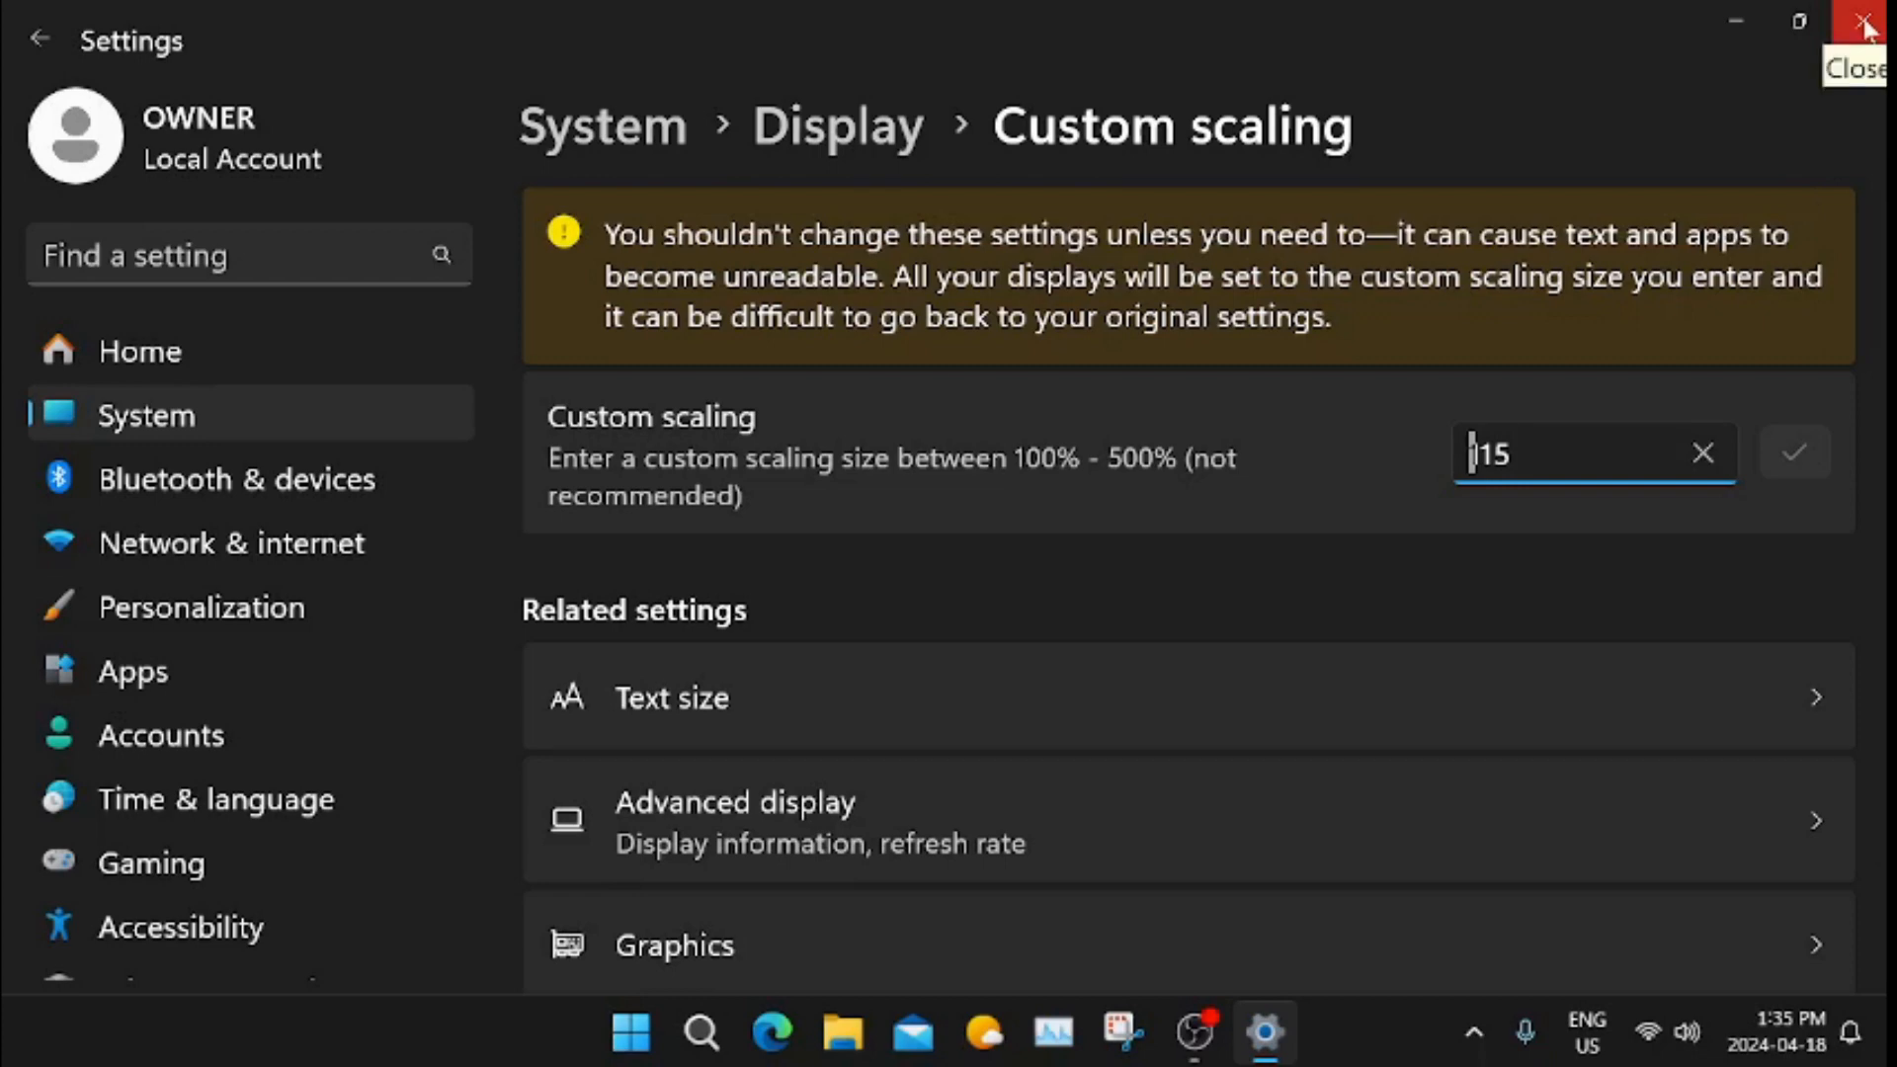
click(1867, 22)
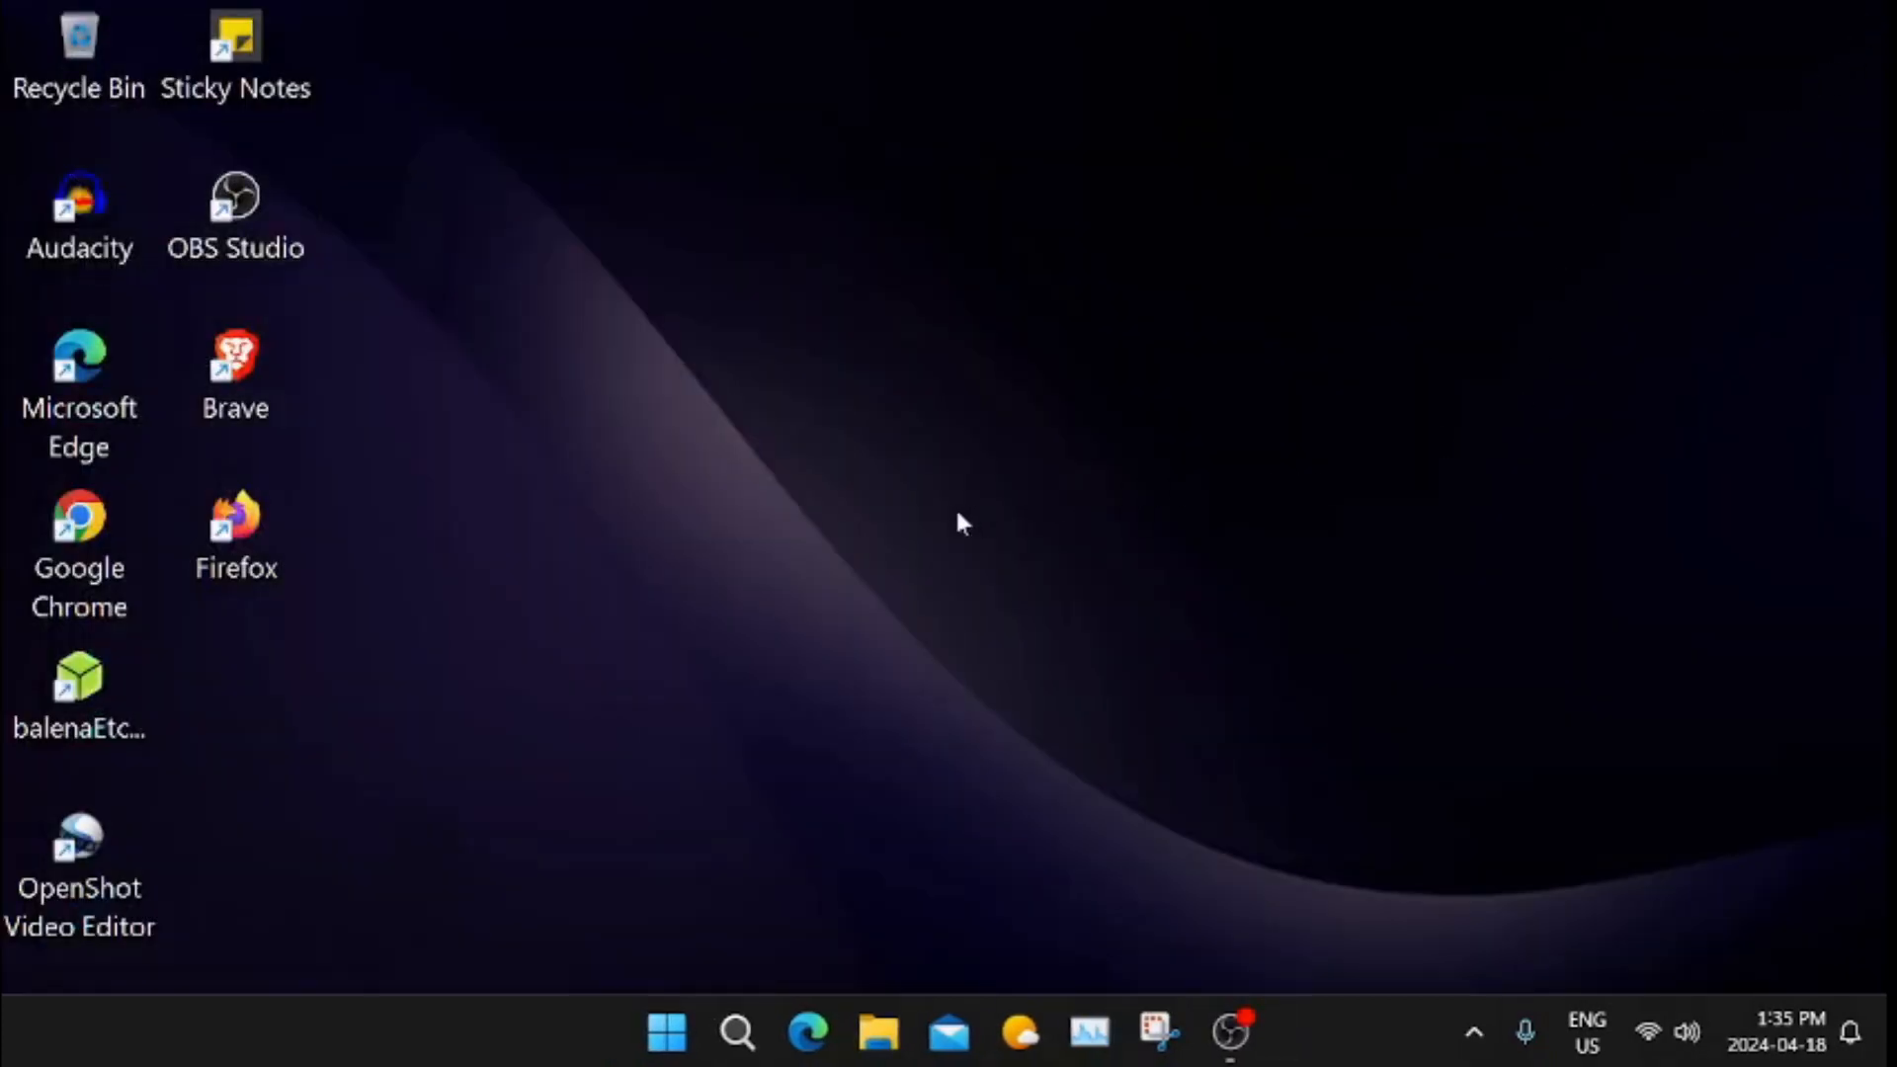
mouse_move(571, 901)
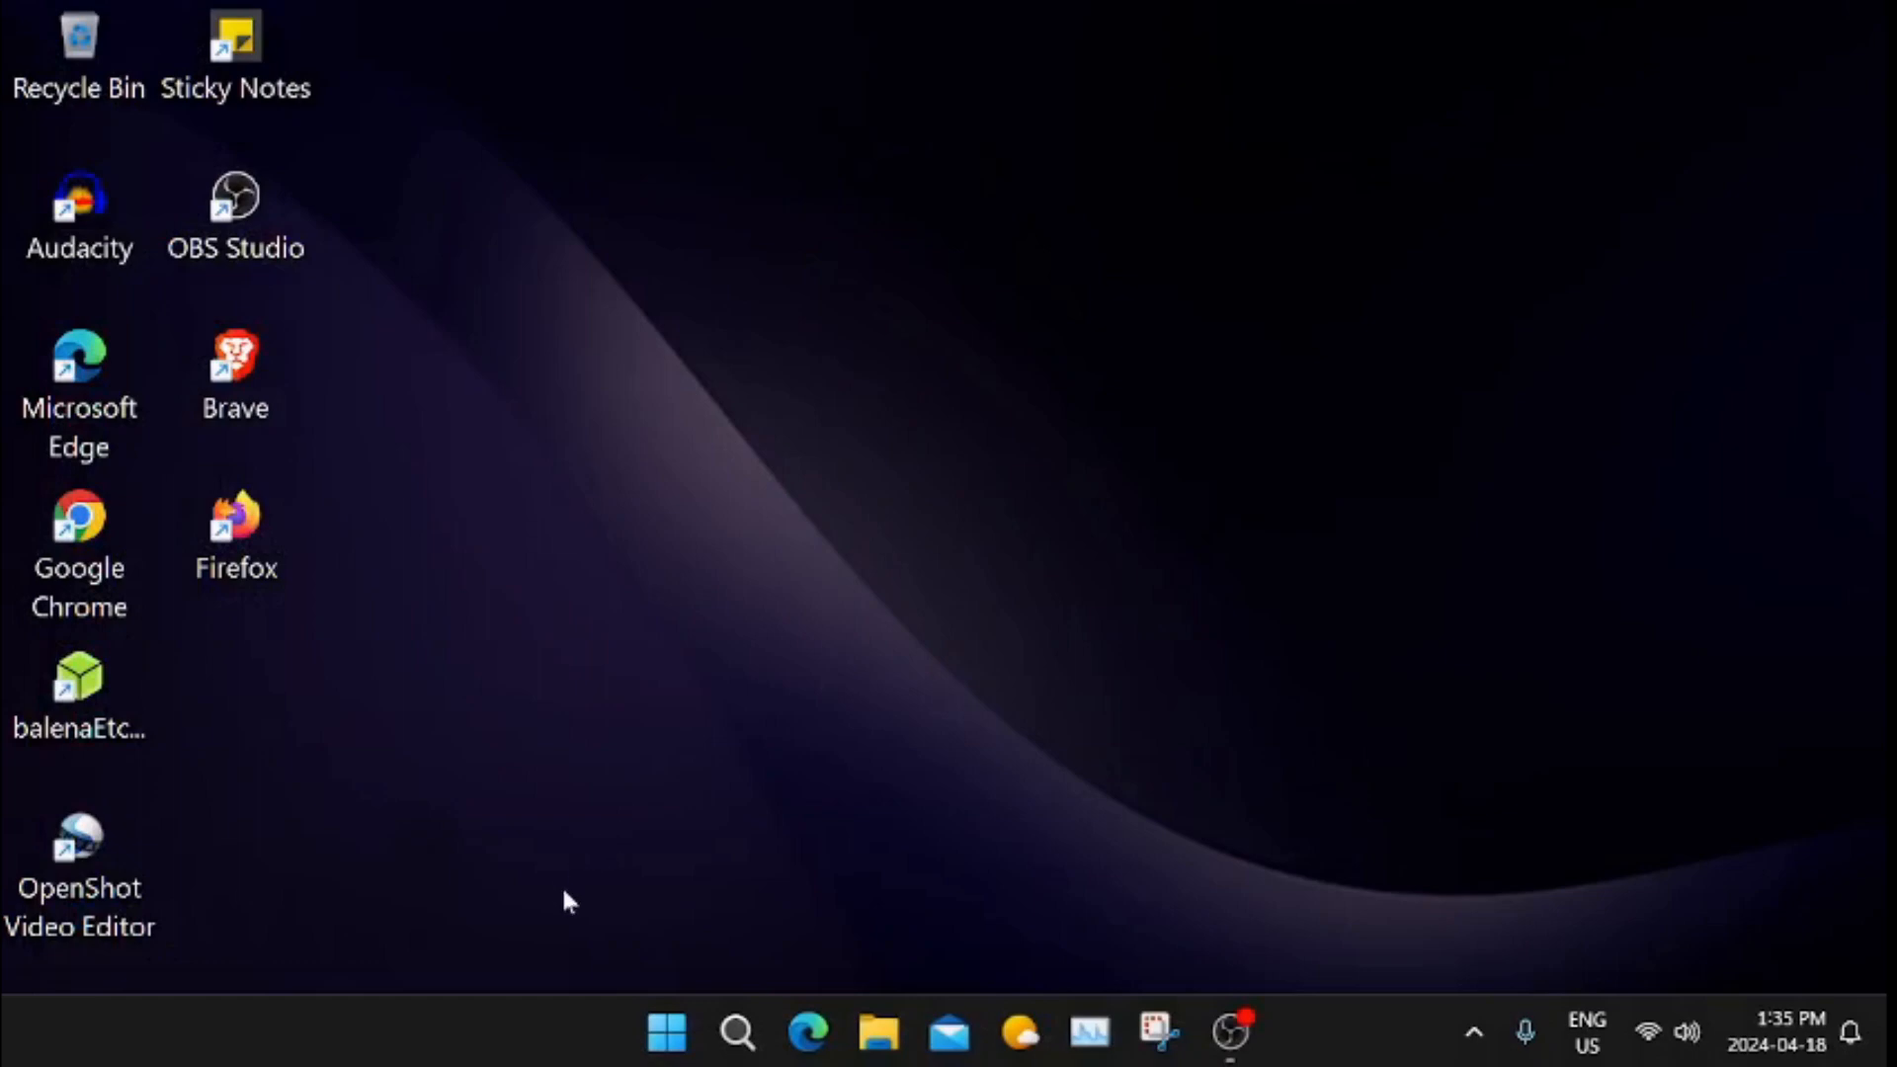
mouse_move(537, 1005)
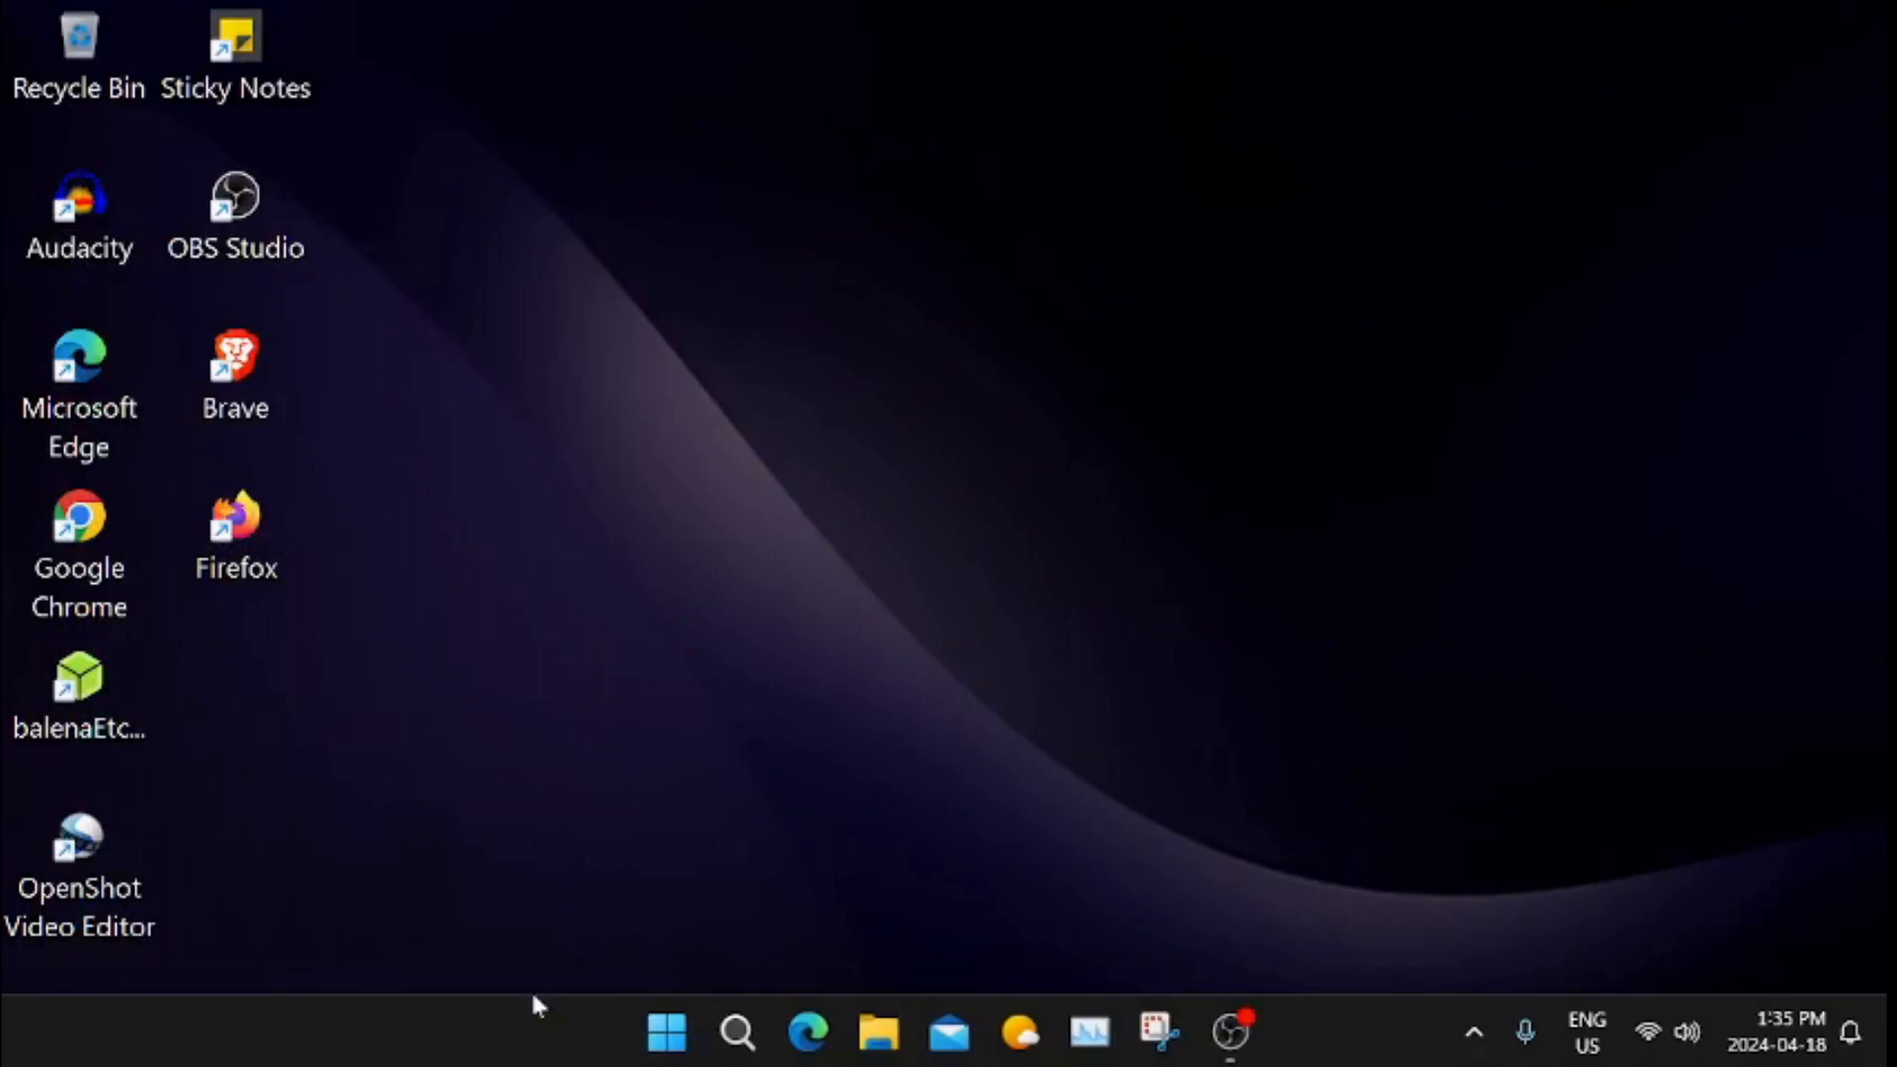
mouse_move(545, 1027)
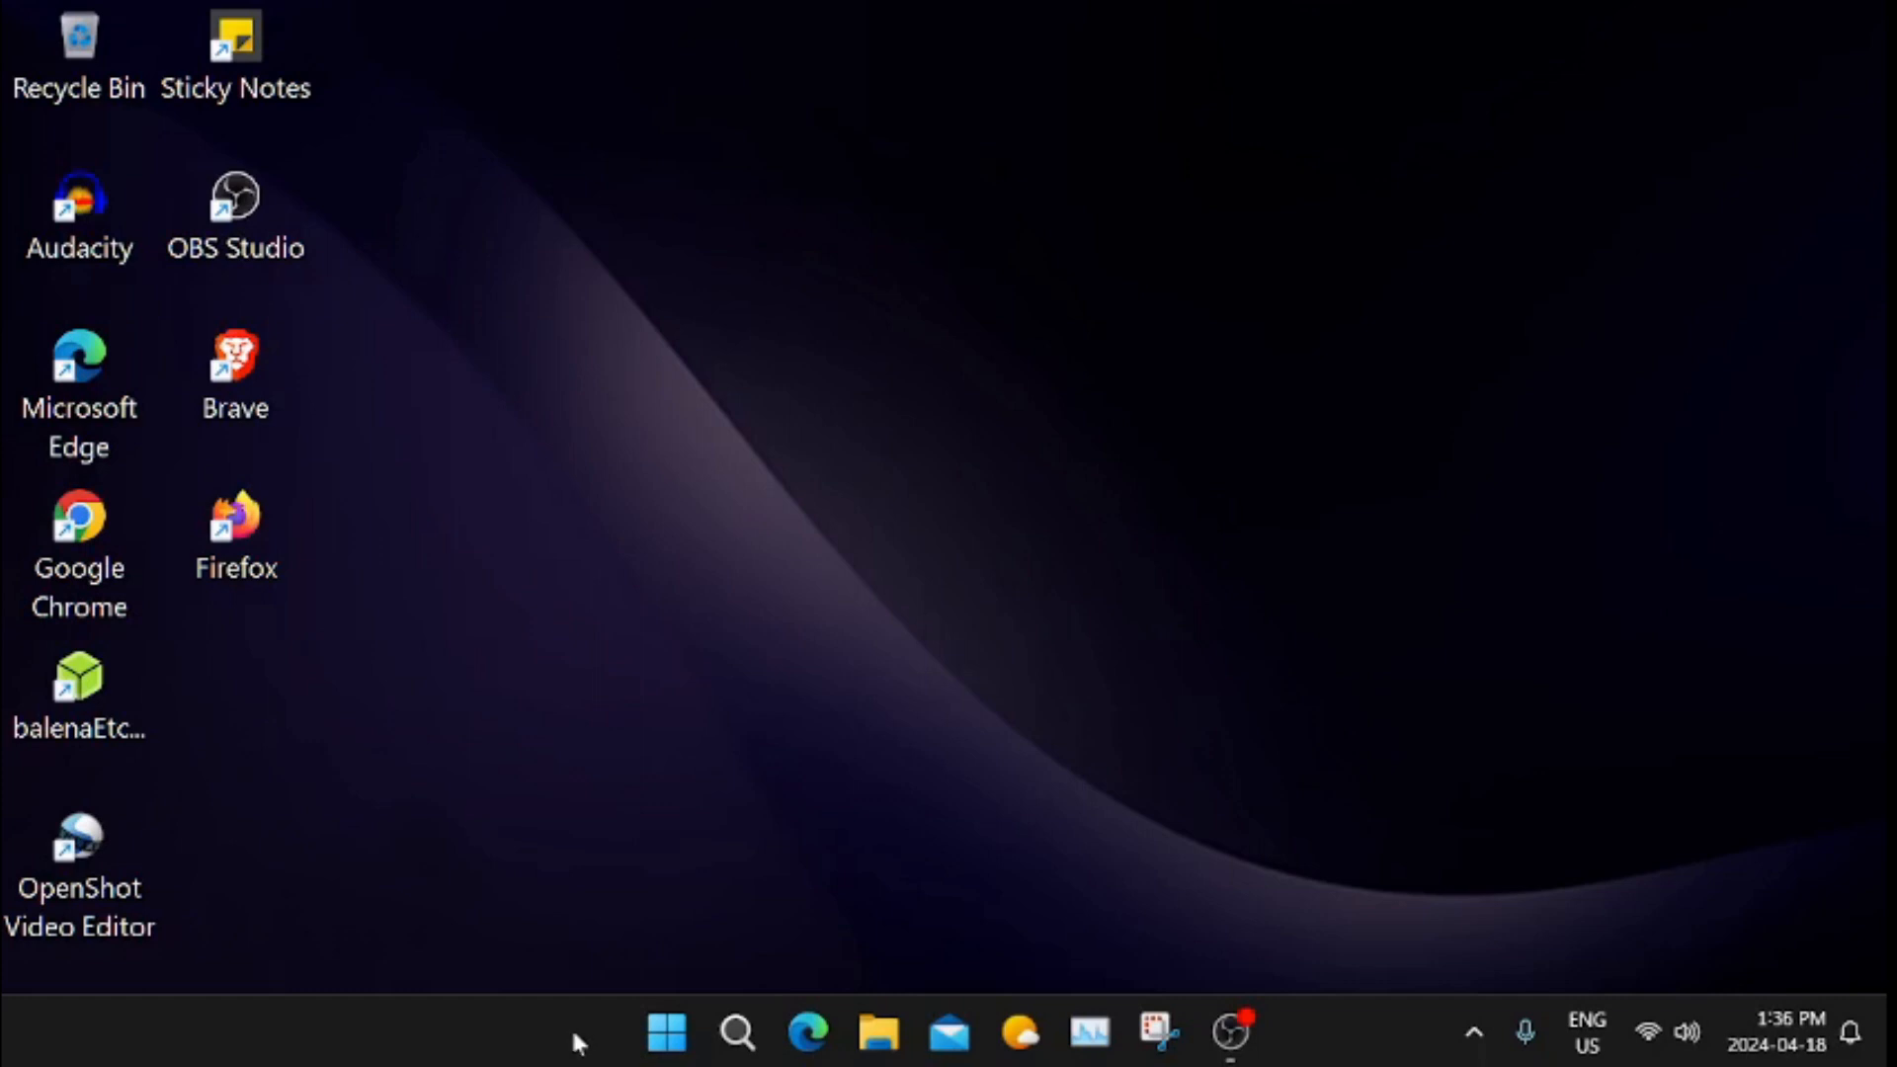
mouse_move(595, 1041)
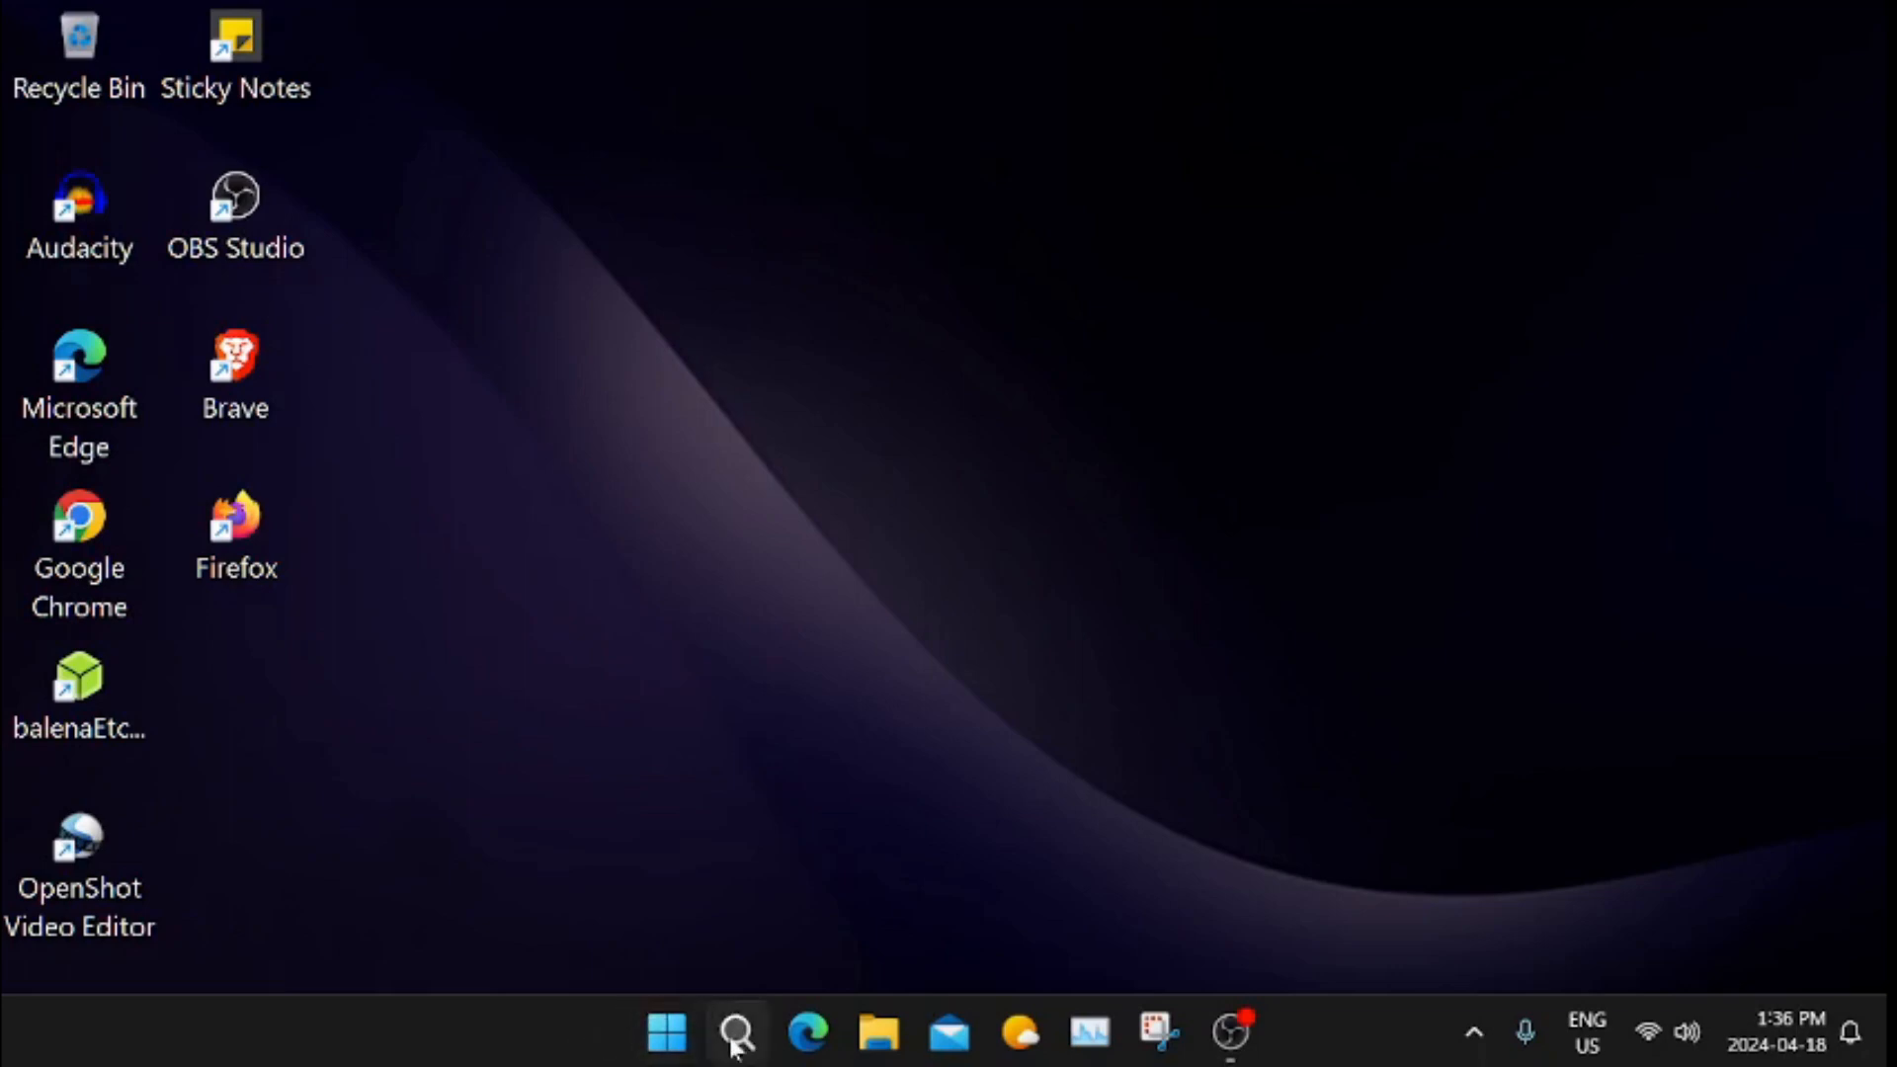
Show the Search panel's recent items such as text size, custom scaling and fonts size
click(734, 1033)
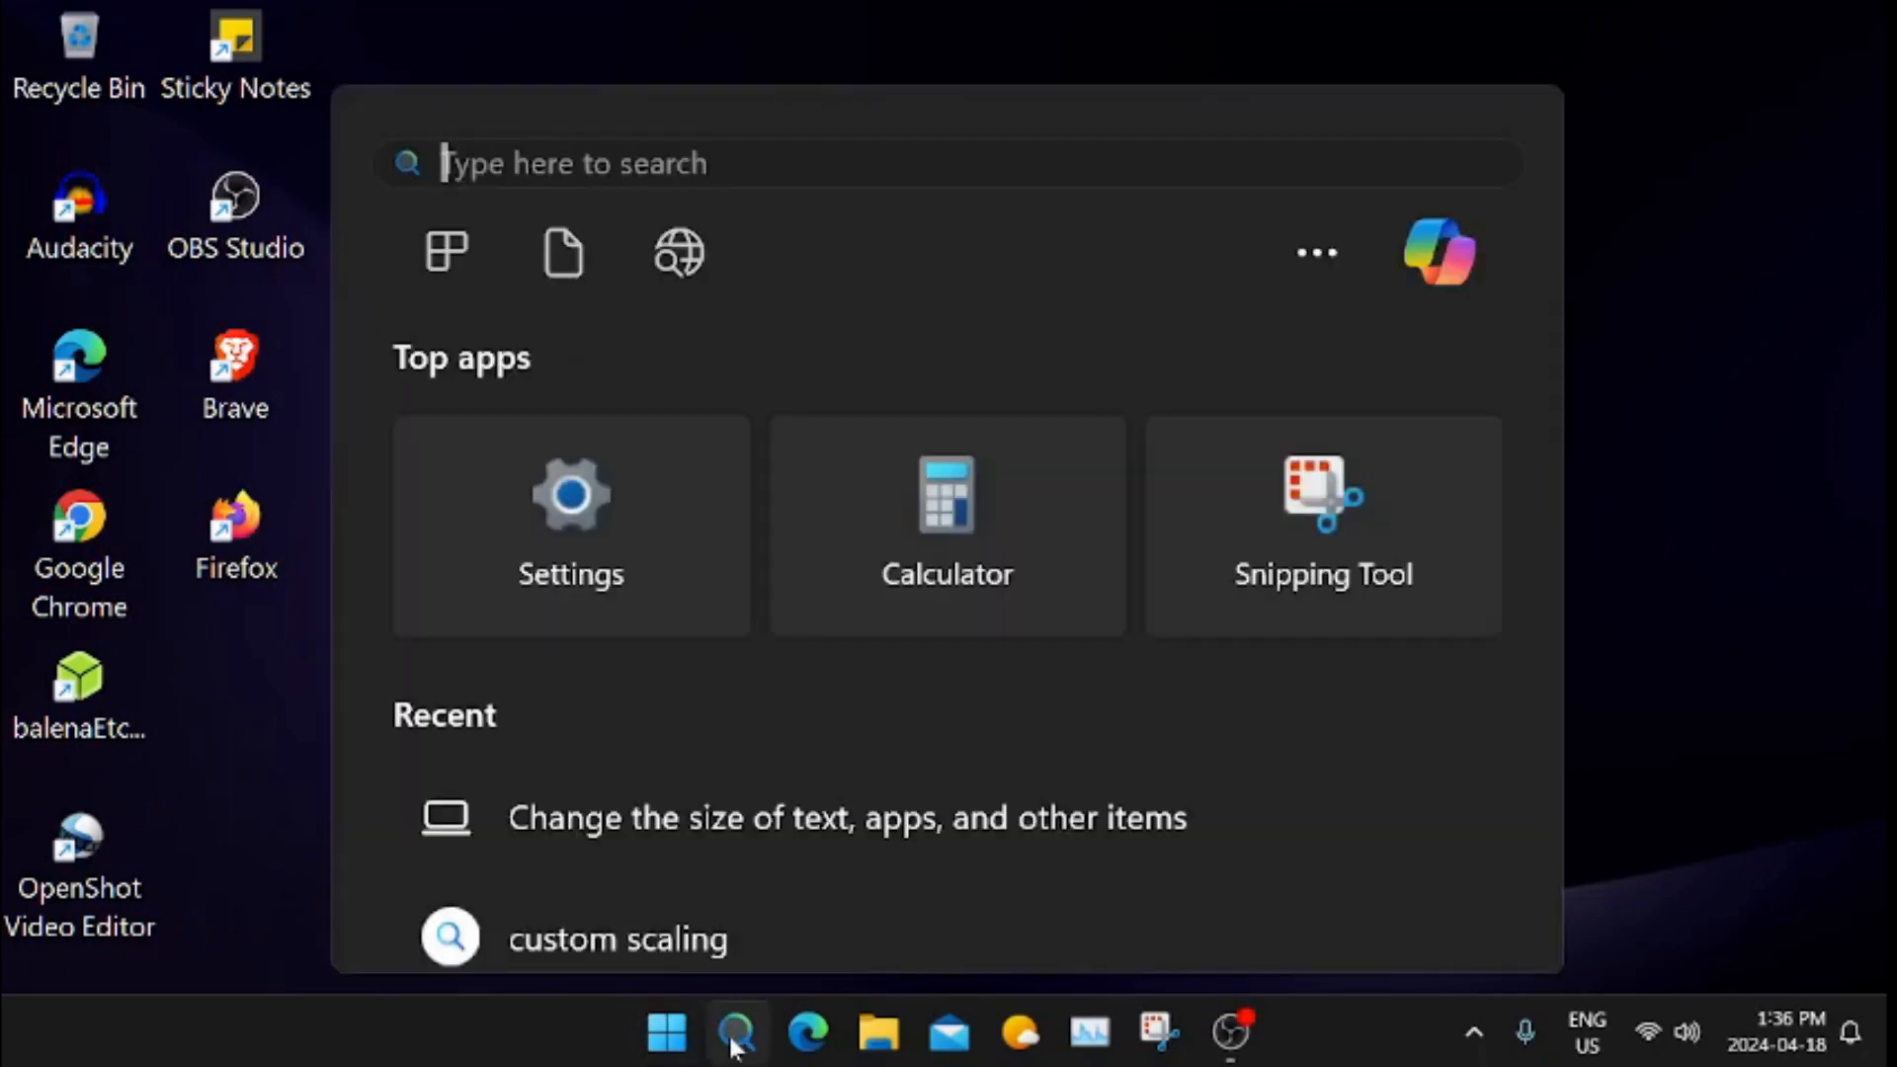
scroll(down, 3)
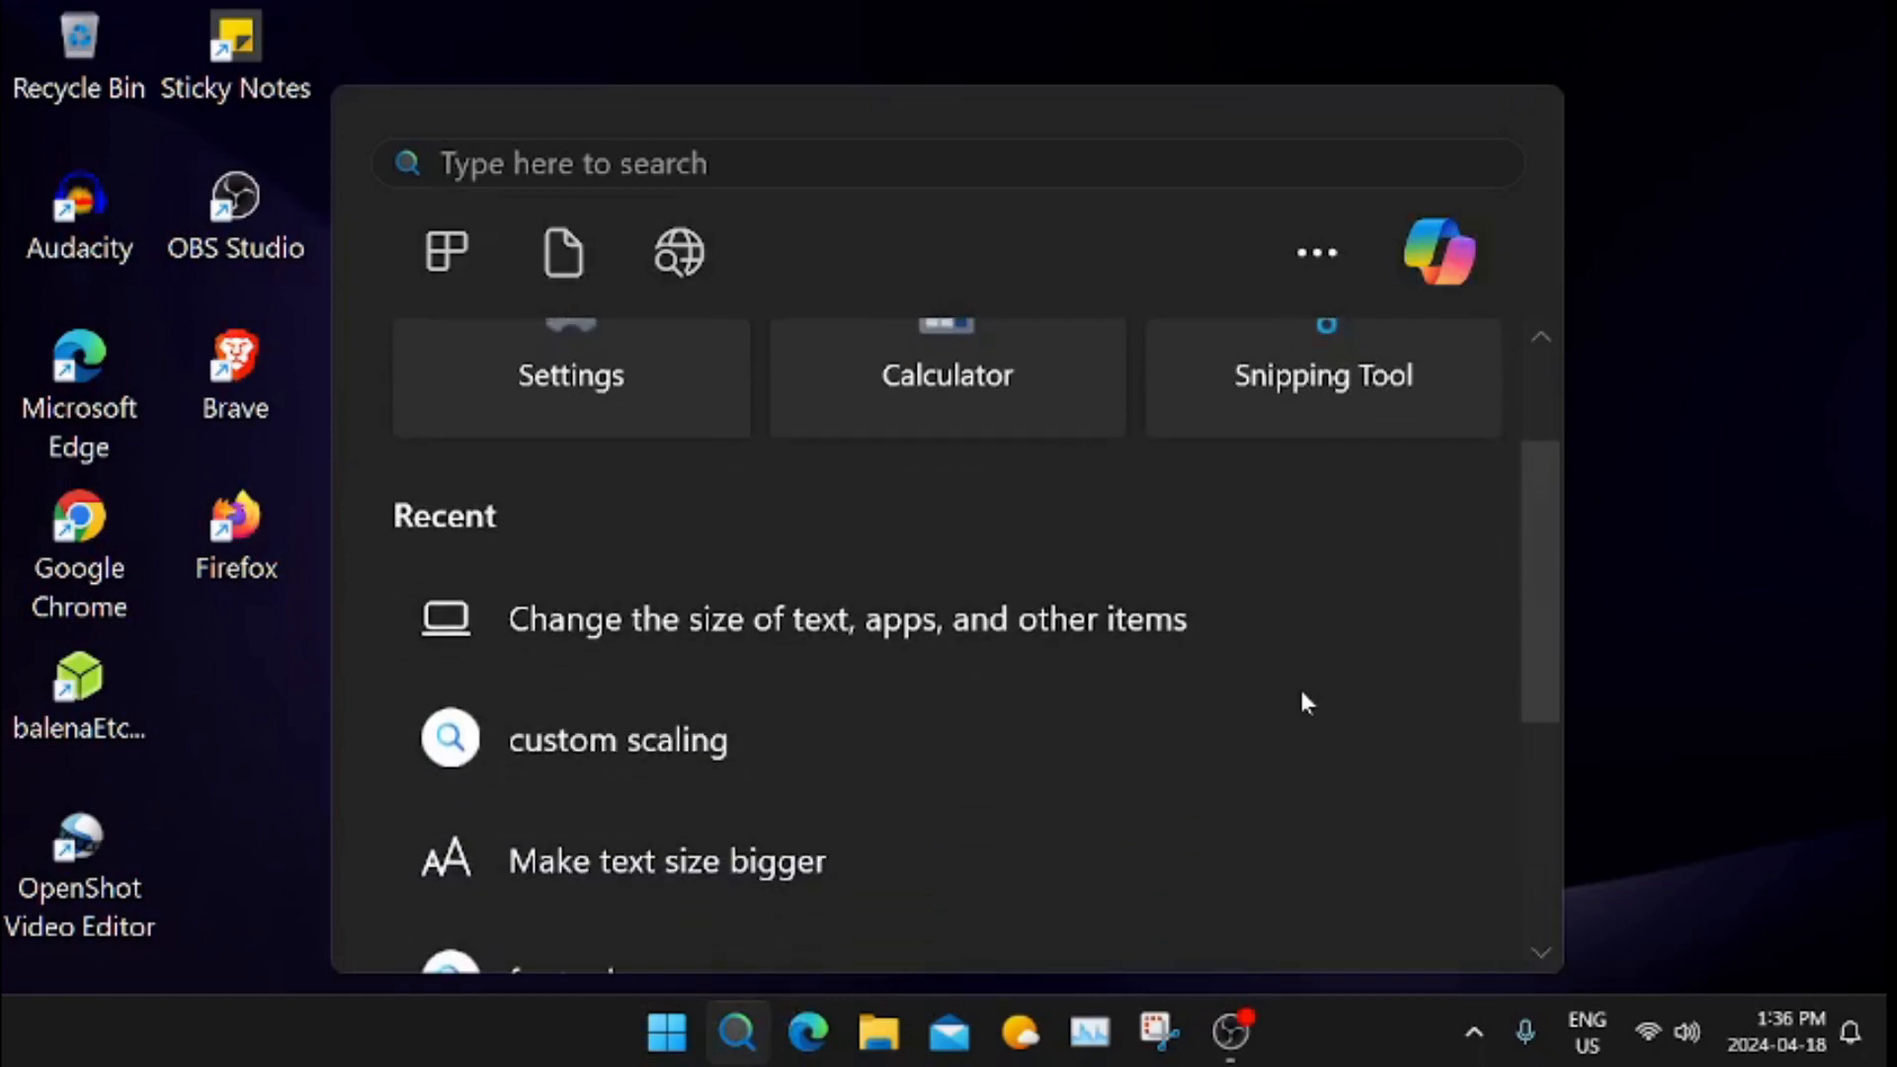
scroll(down, 3)
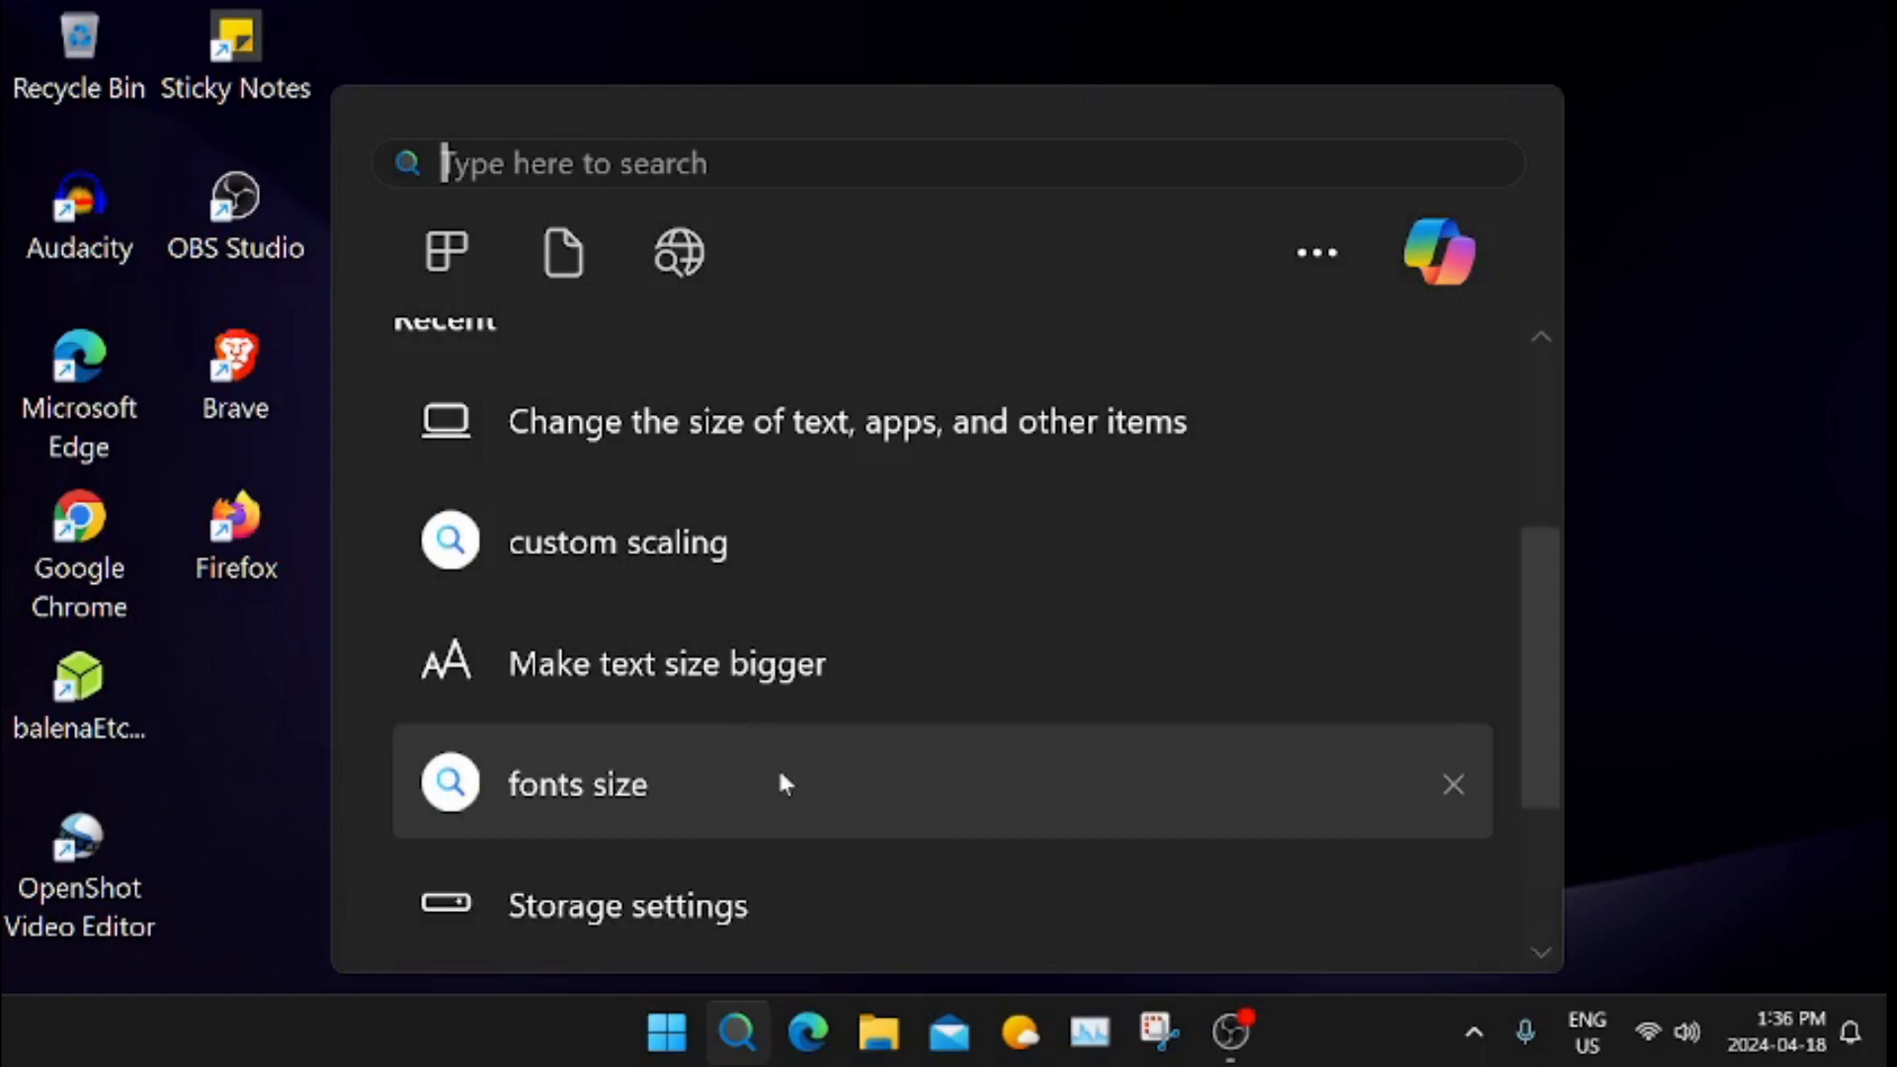
mouse_move(745, 735)
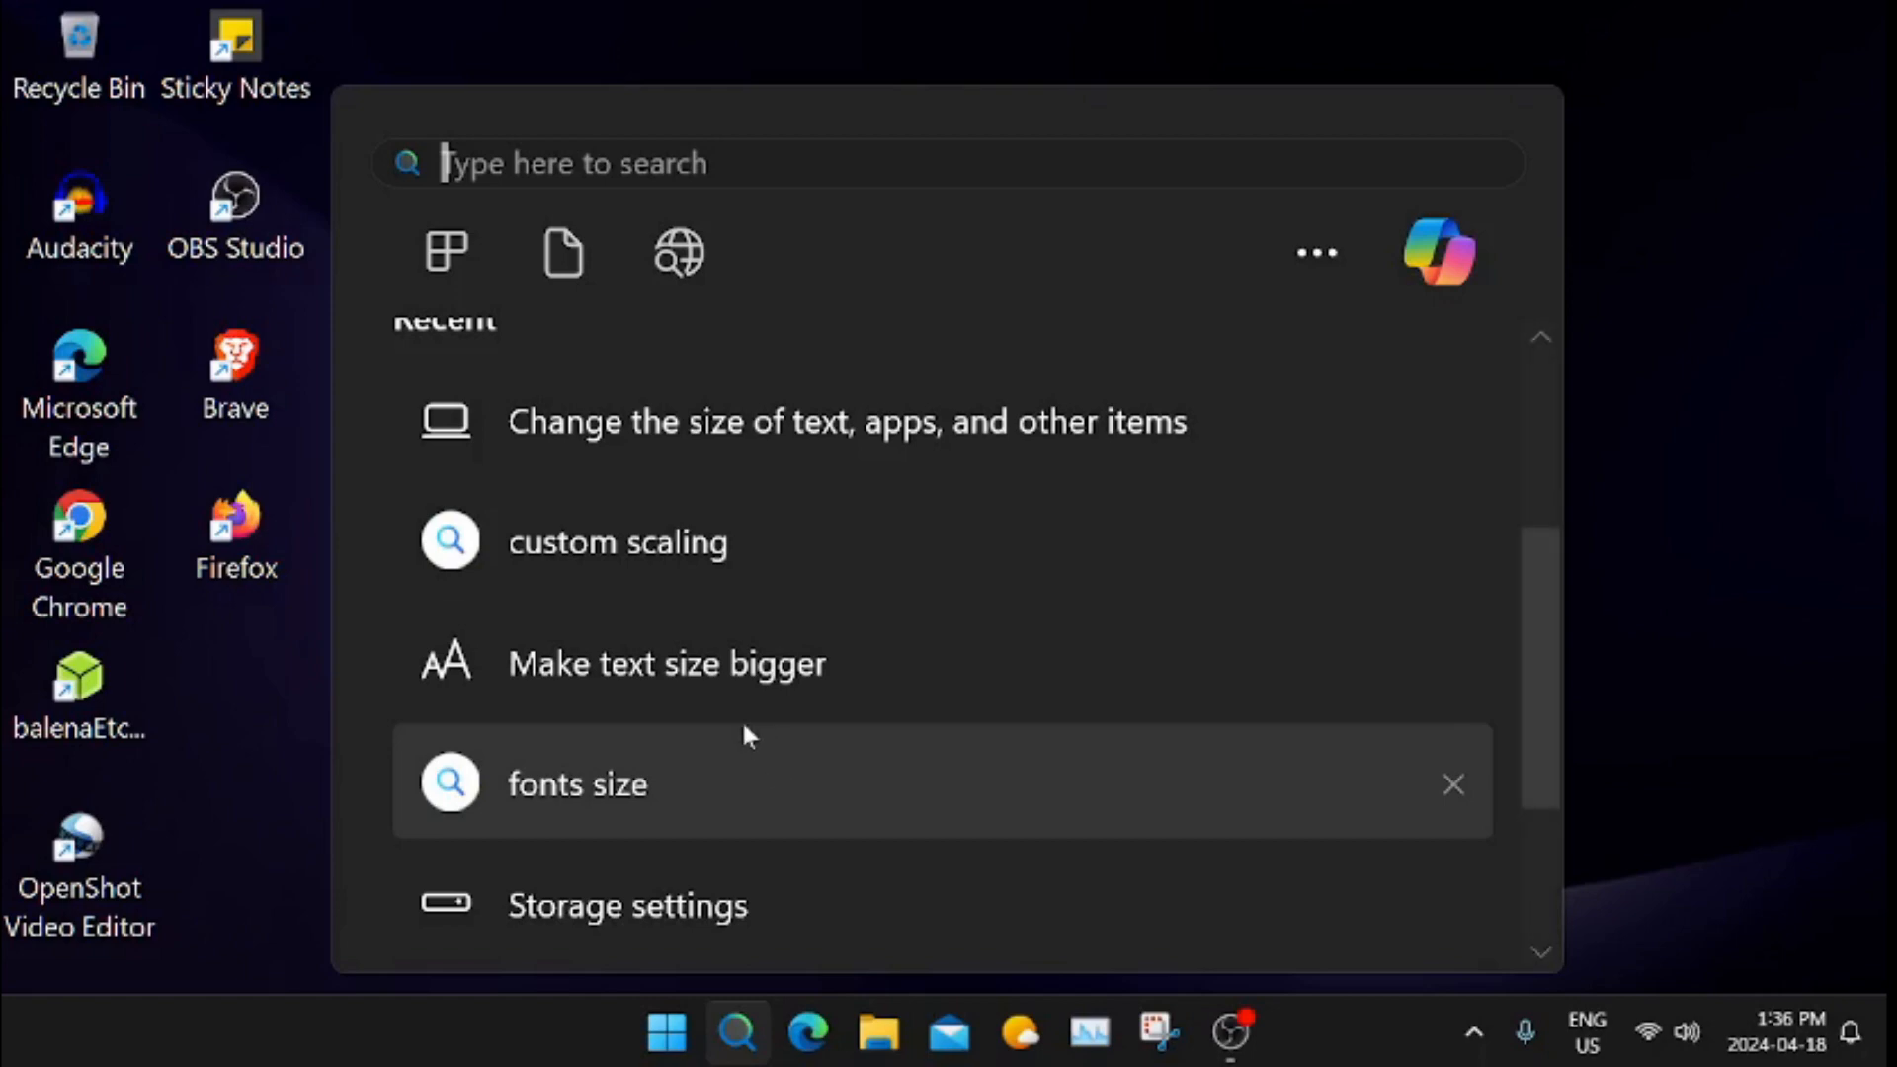
mouse_move(640, 690)
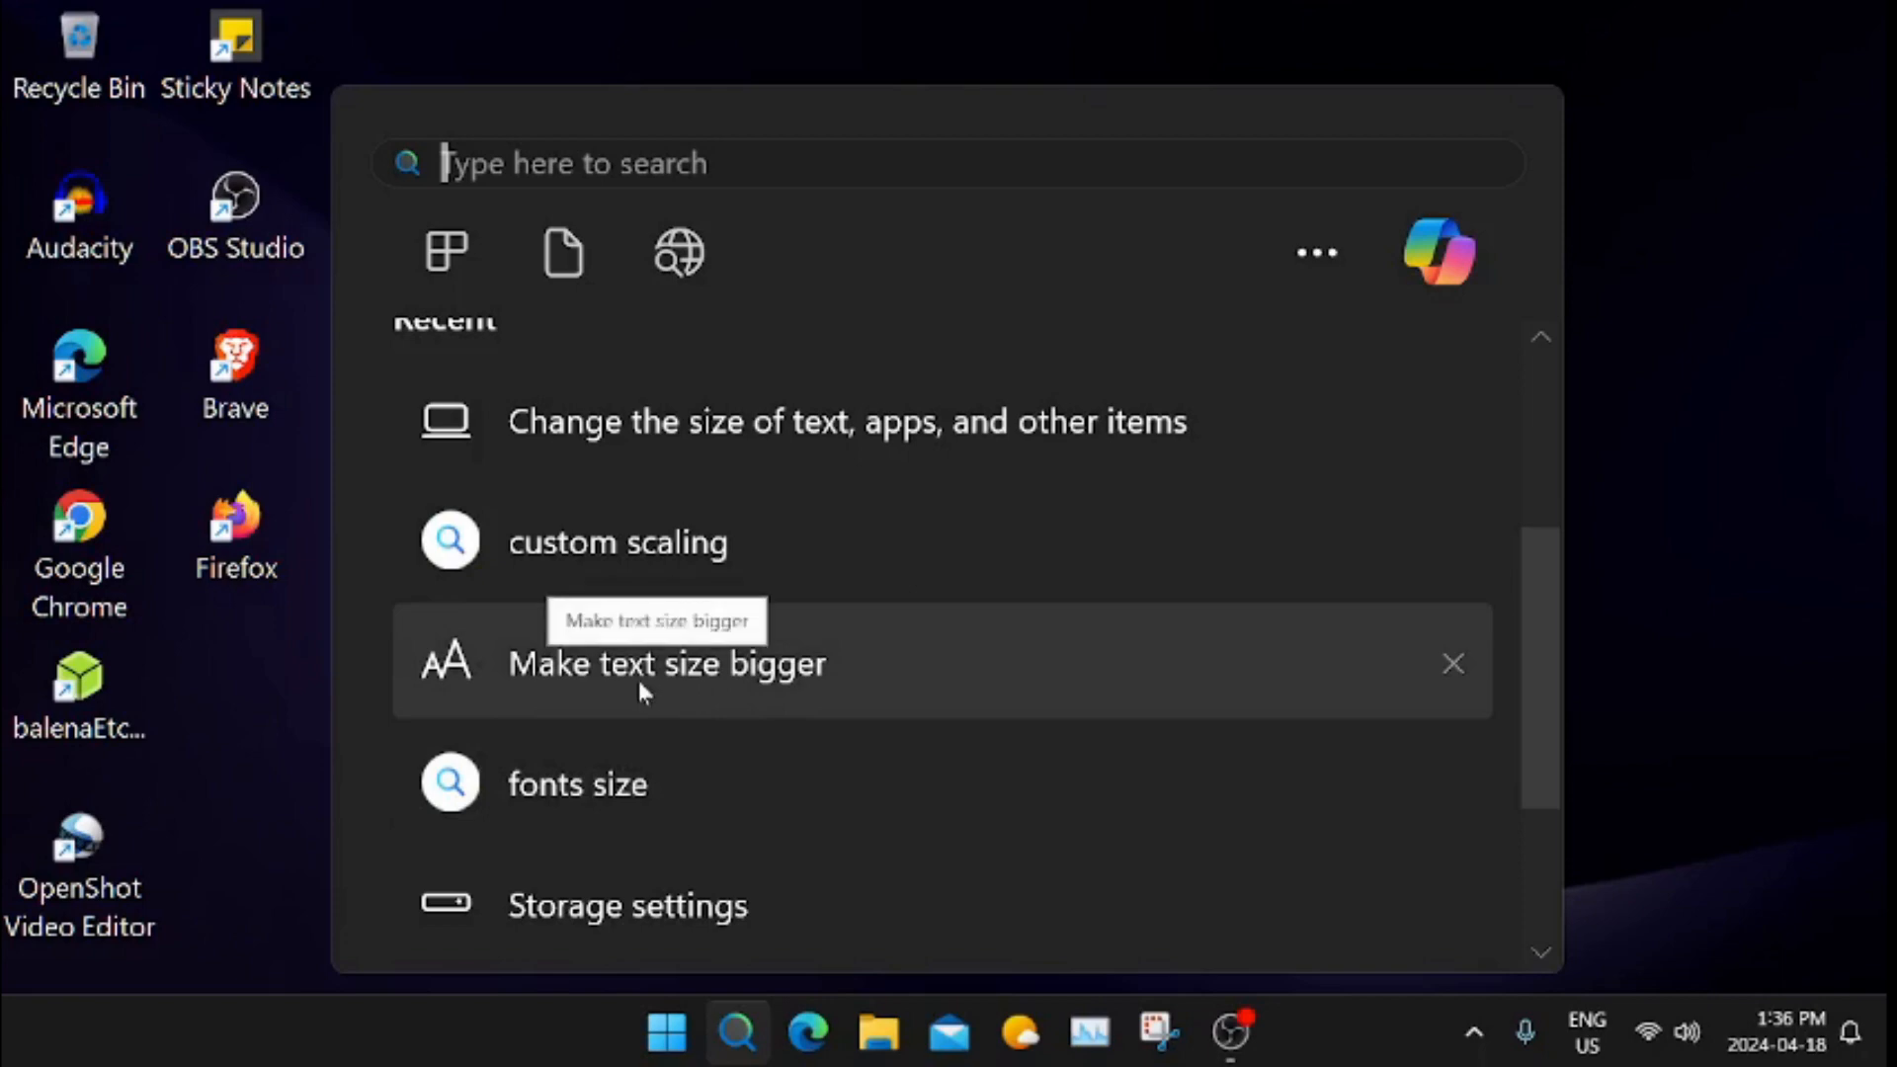
mouse_move(715, 699)
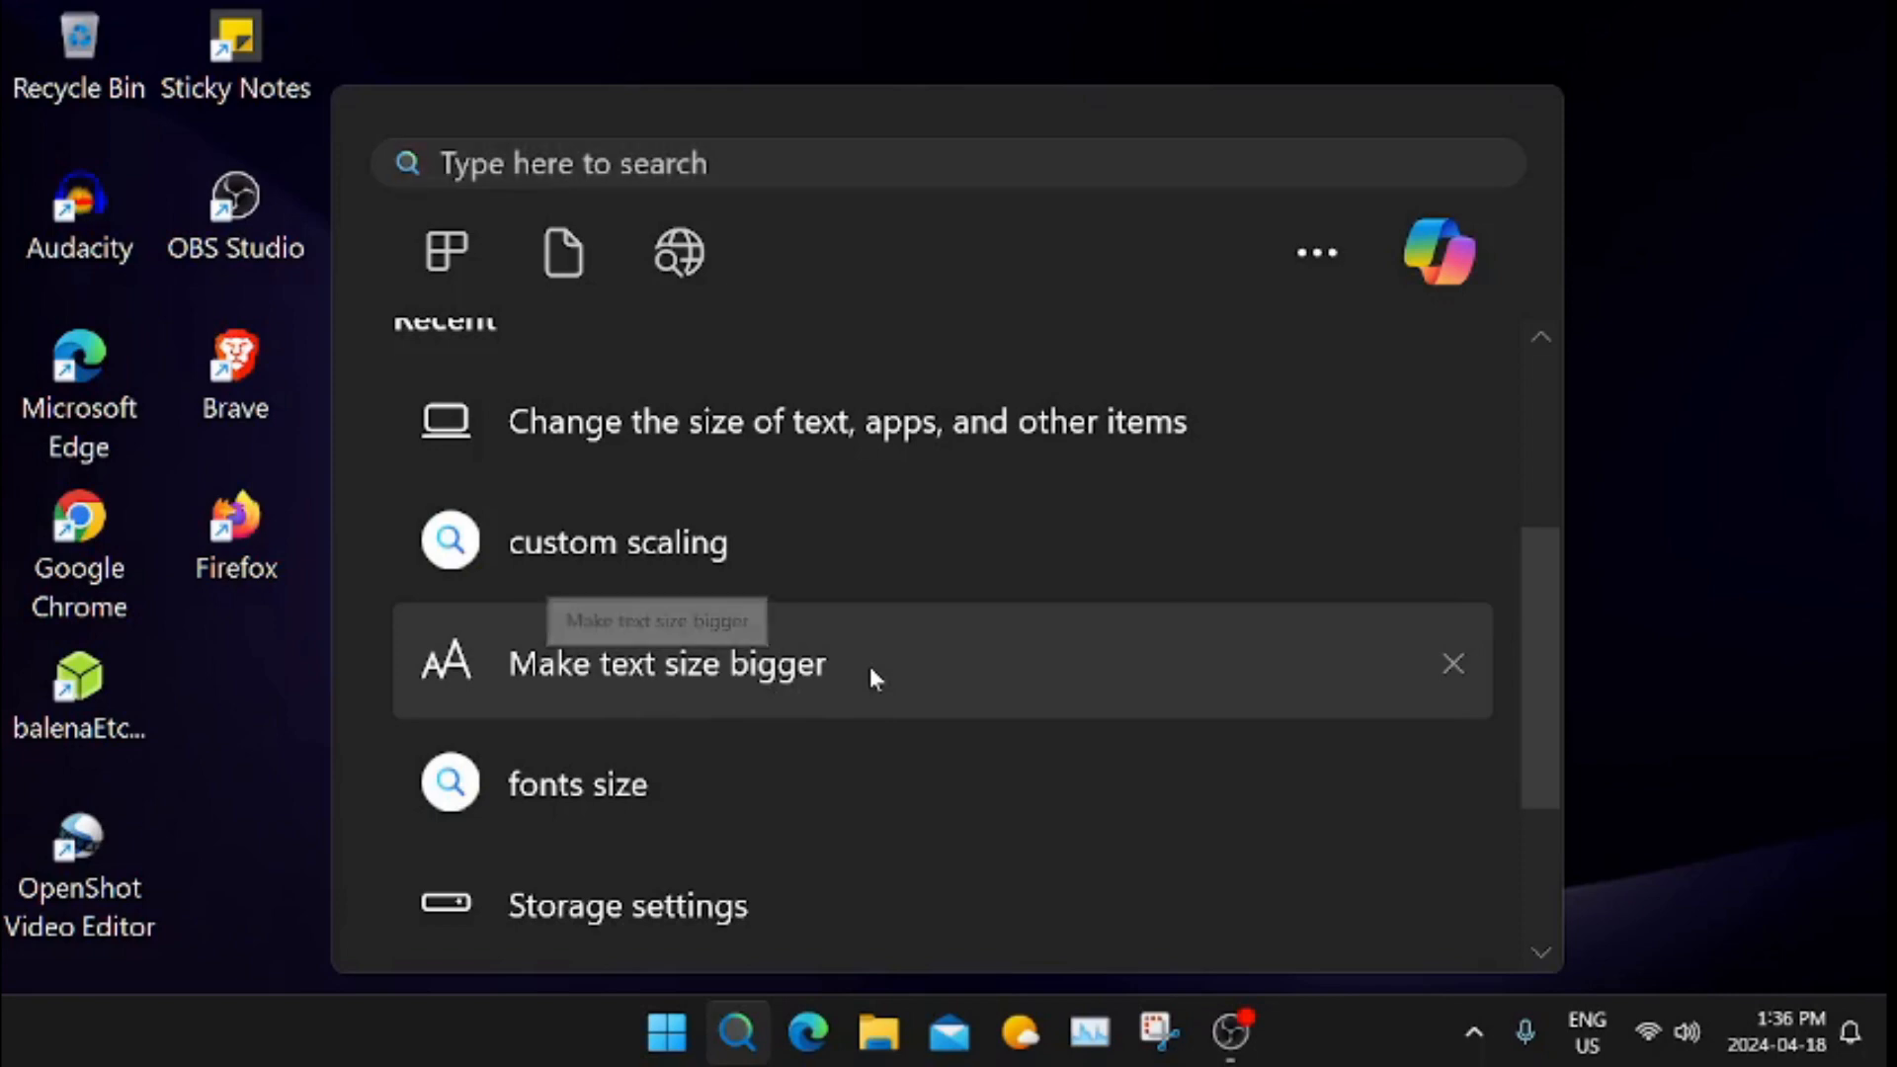
View the Text size page with the slider at 151% via 'Make text size bigger', then close Settings
click(666, 664)
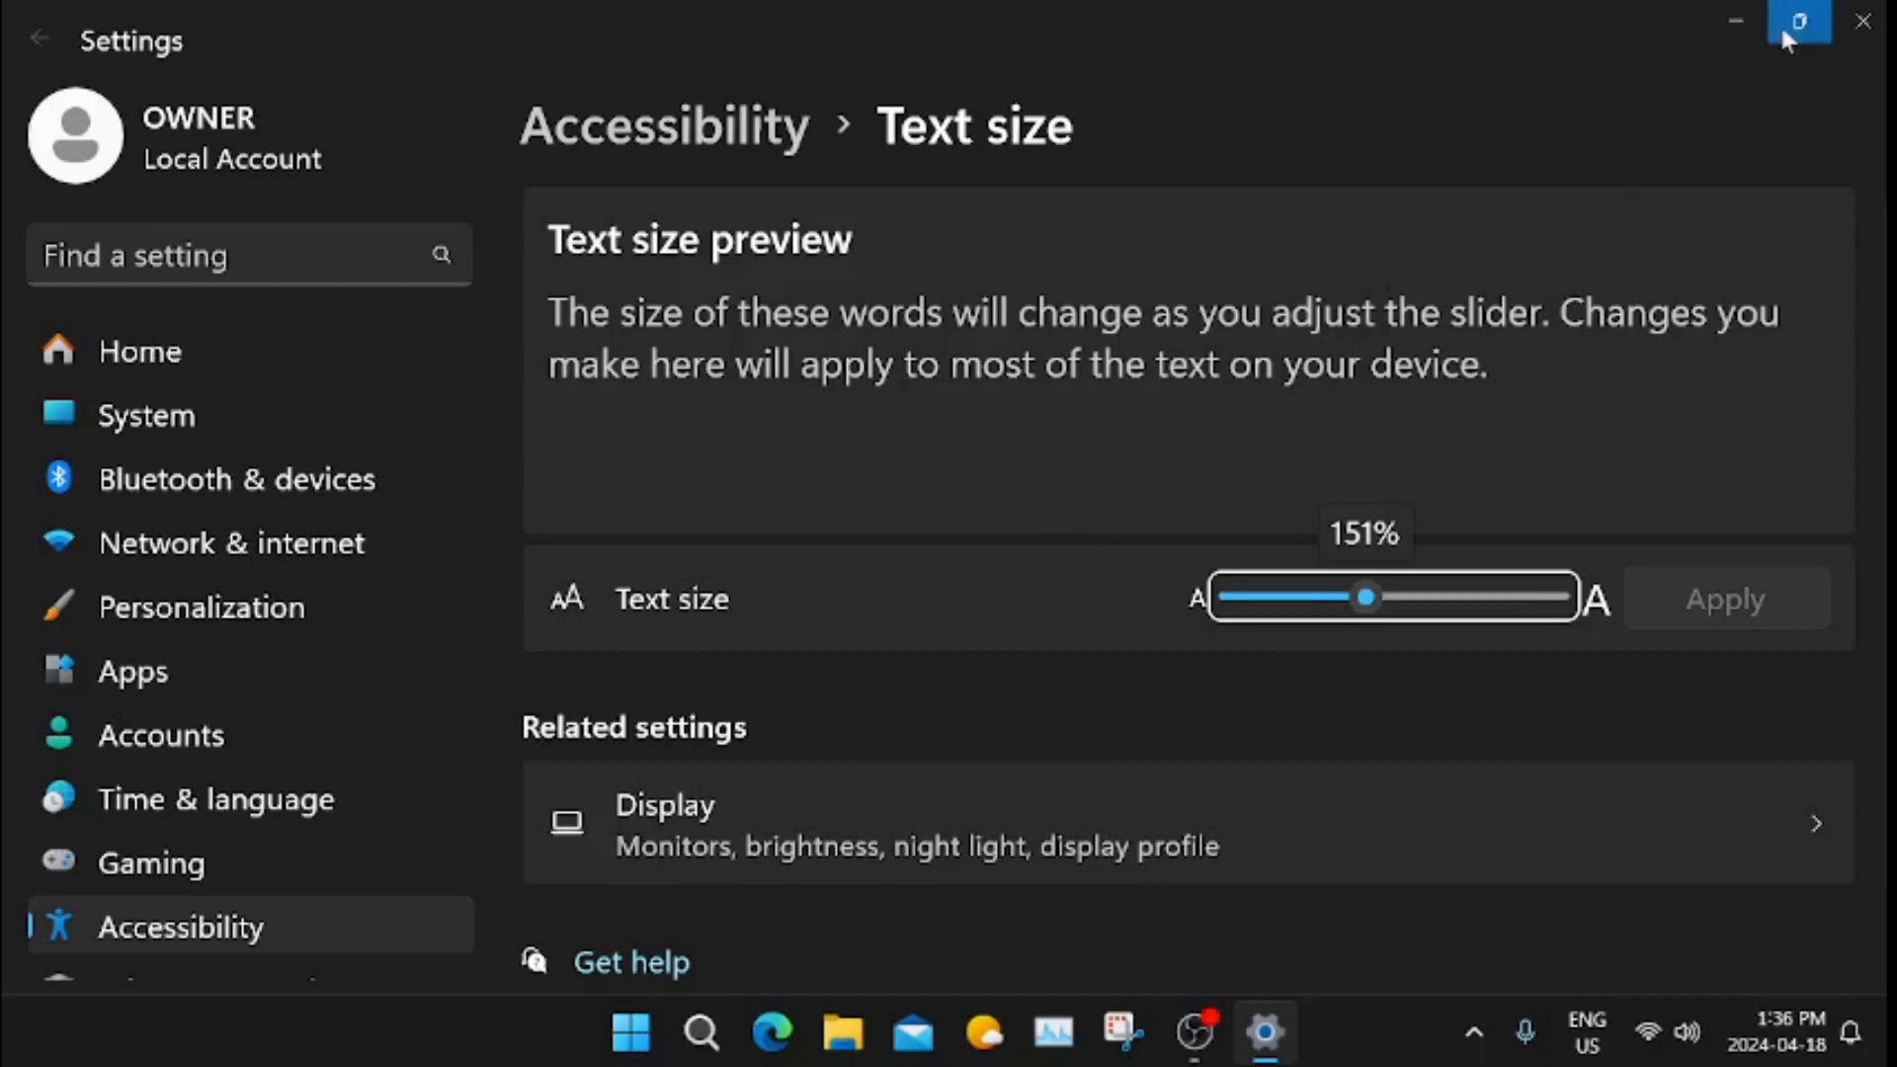
click(1798, 22)
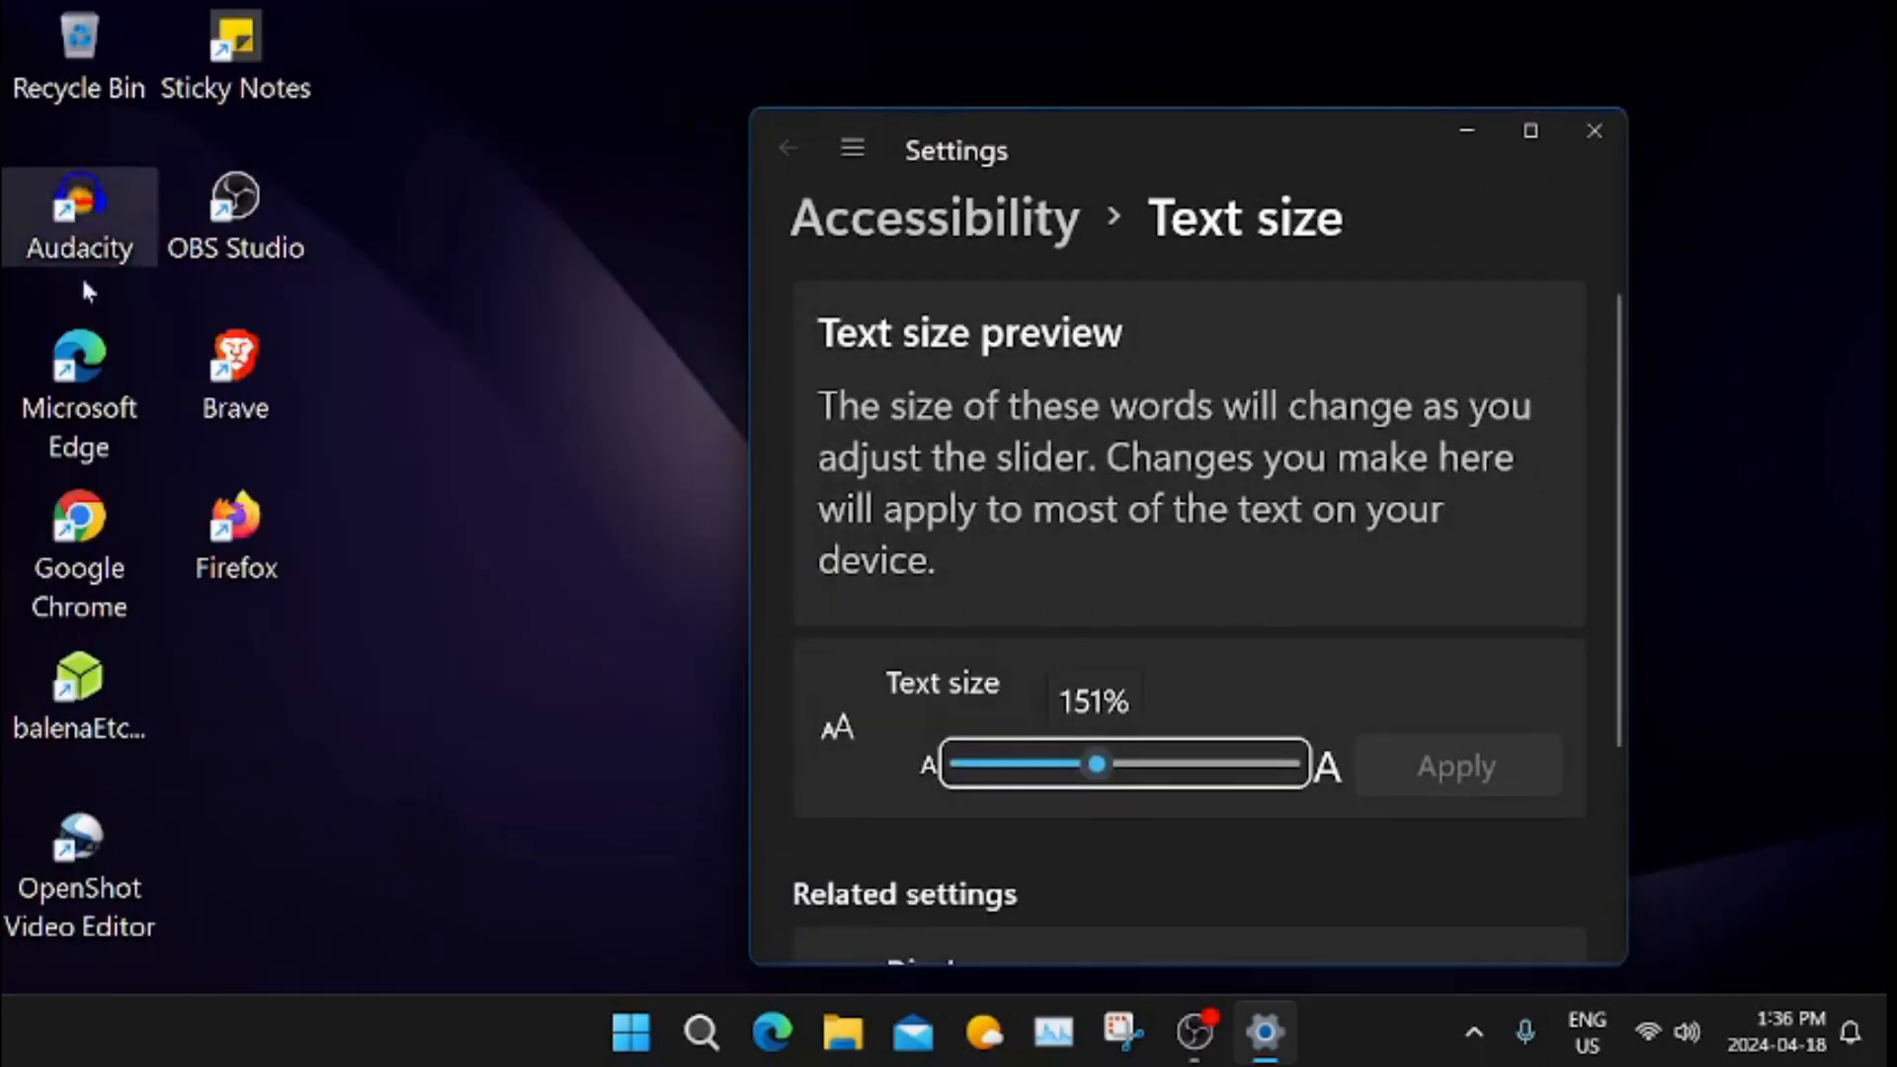
mouse_move(199, 304)
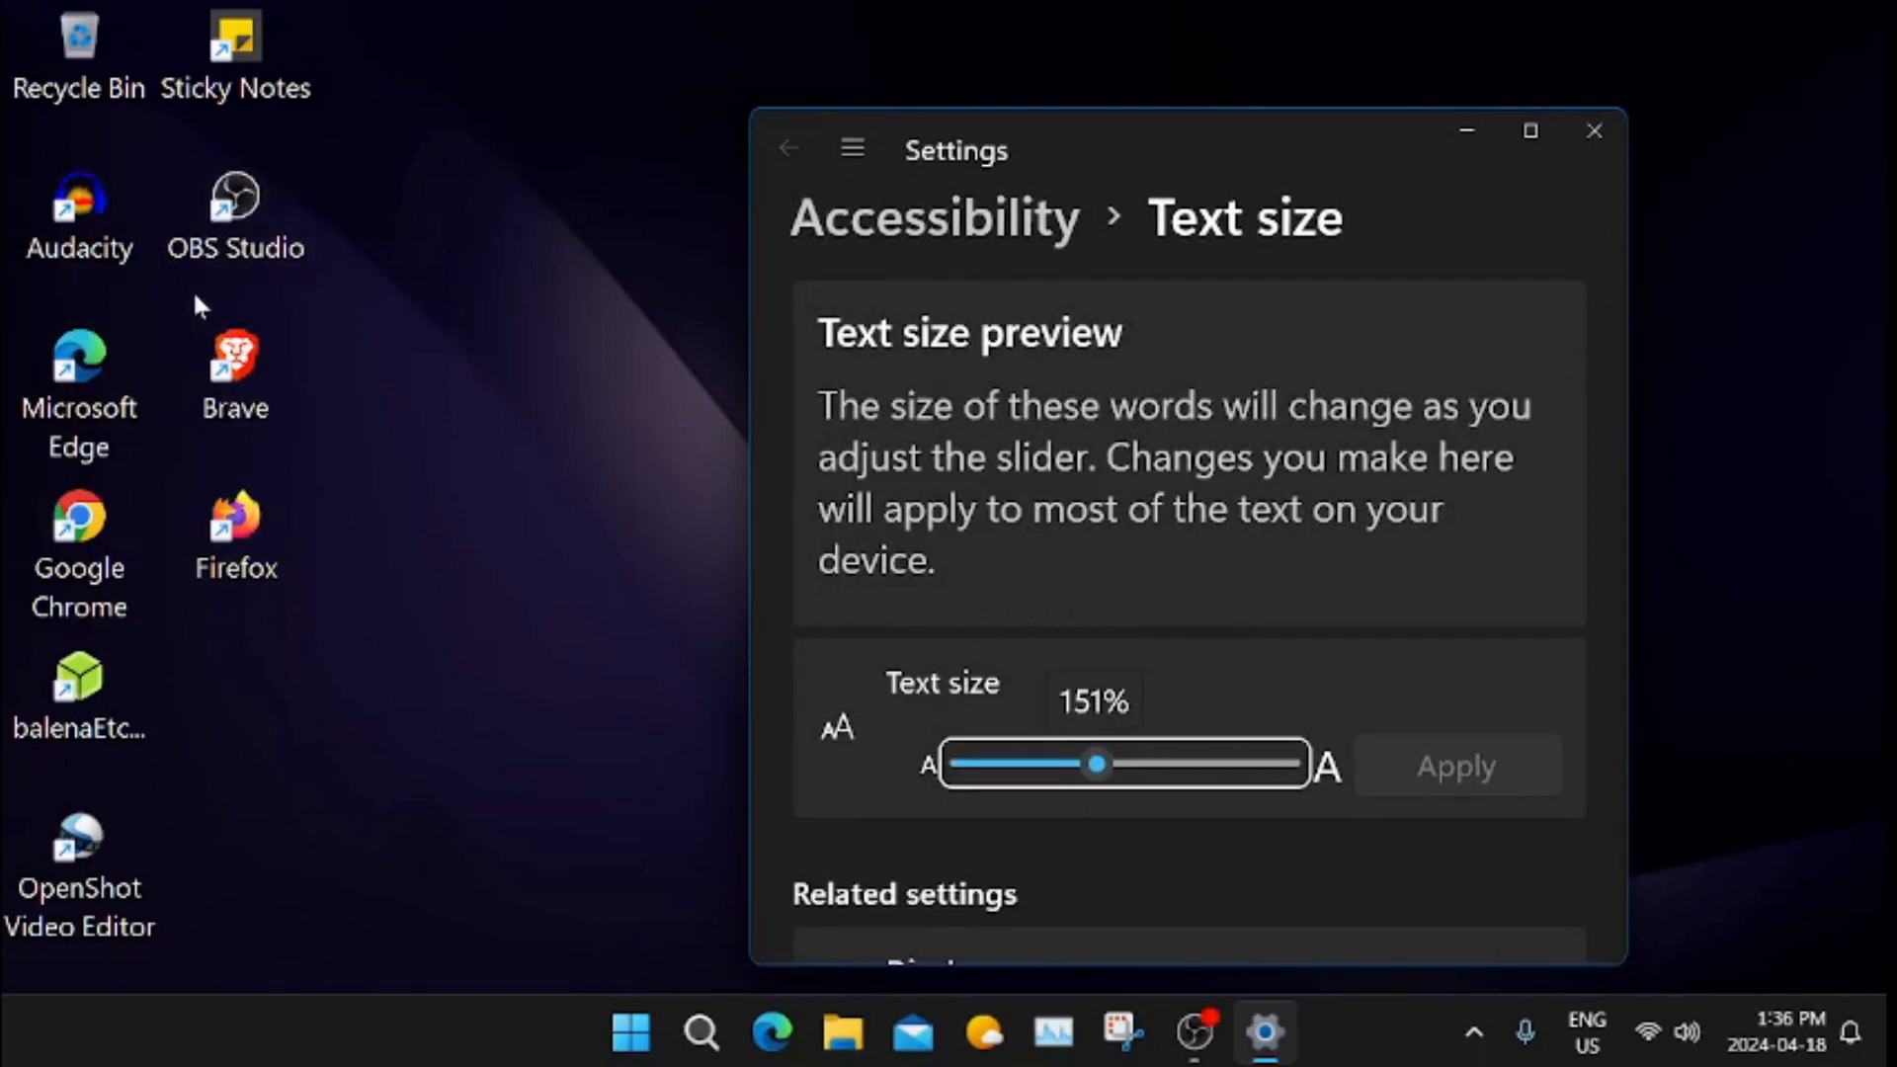
mouse_move(233, 623)
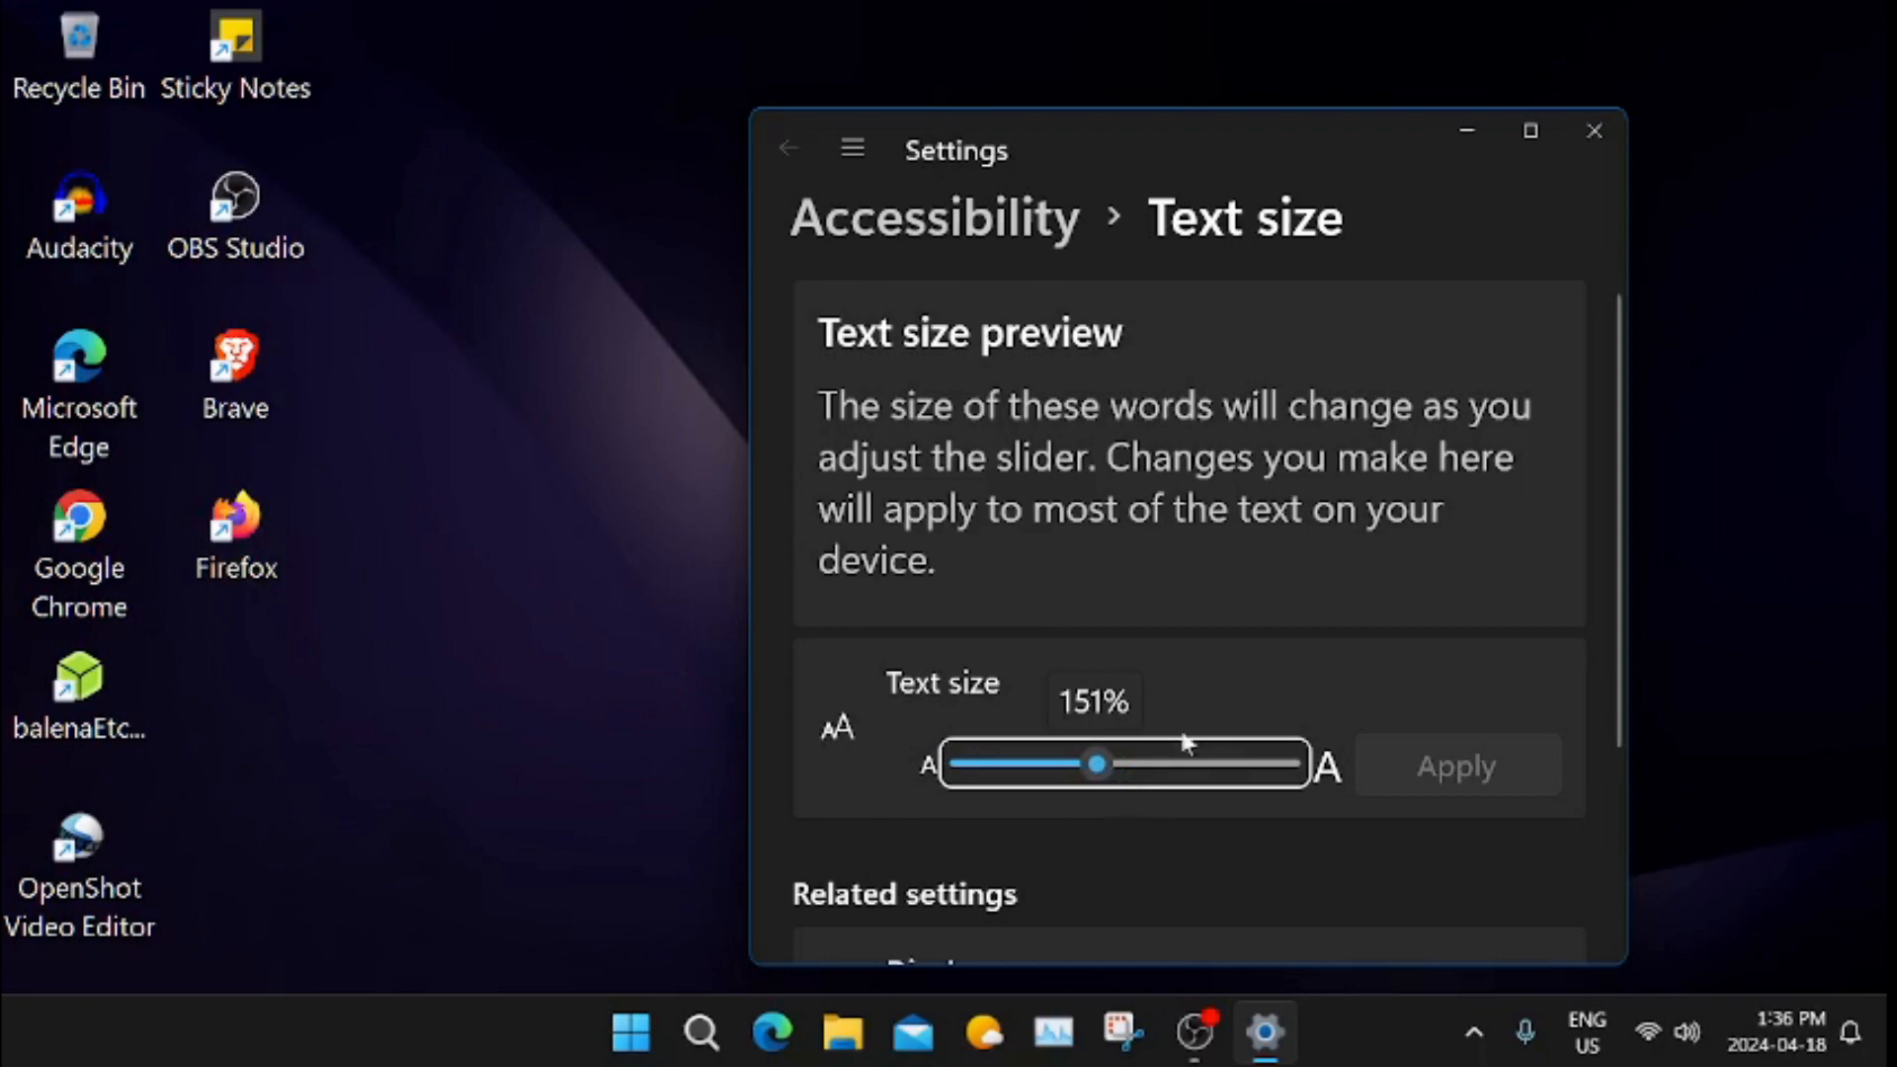
mouse_move(1594, 132)
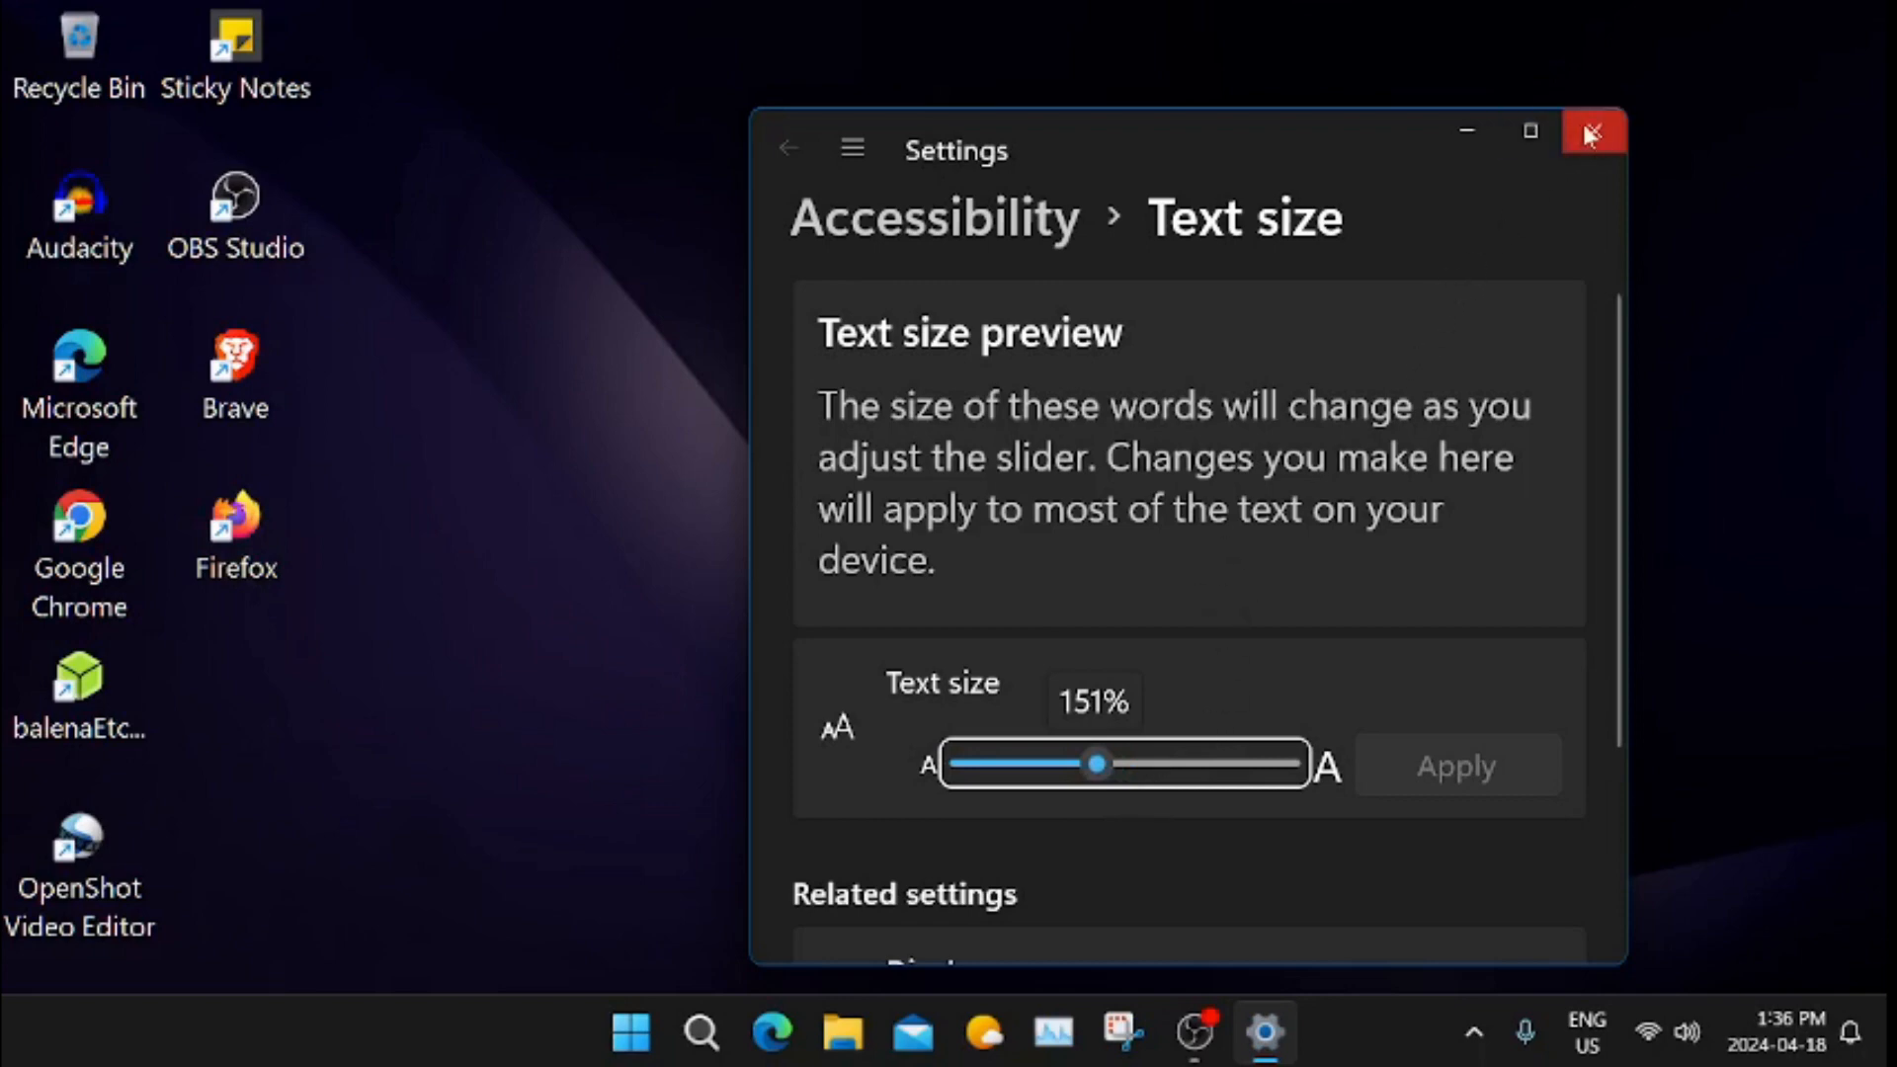
mouse_move(1593, 133)
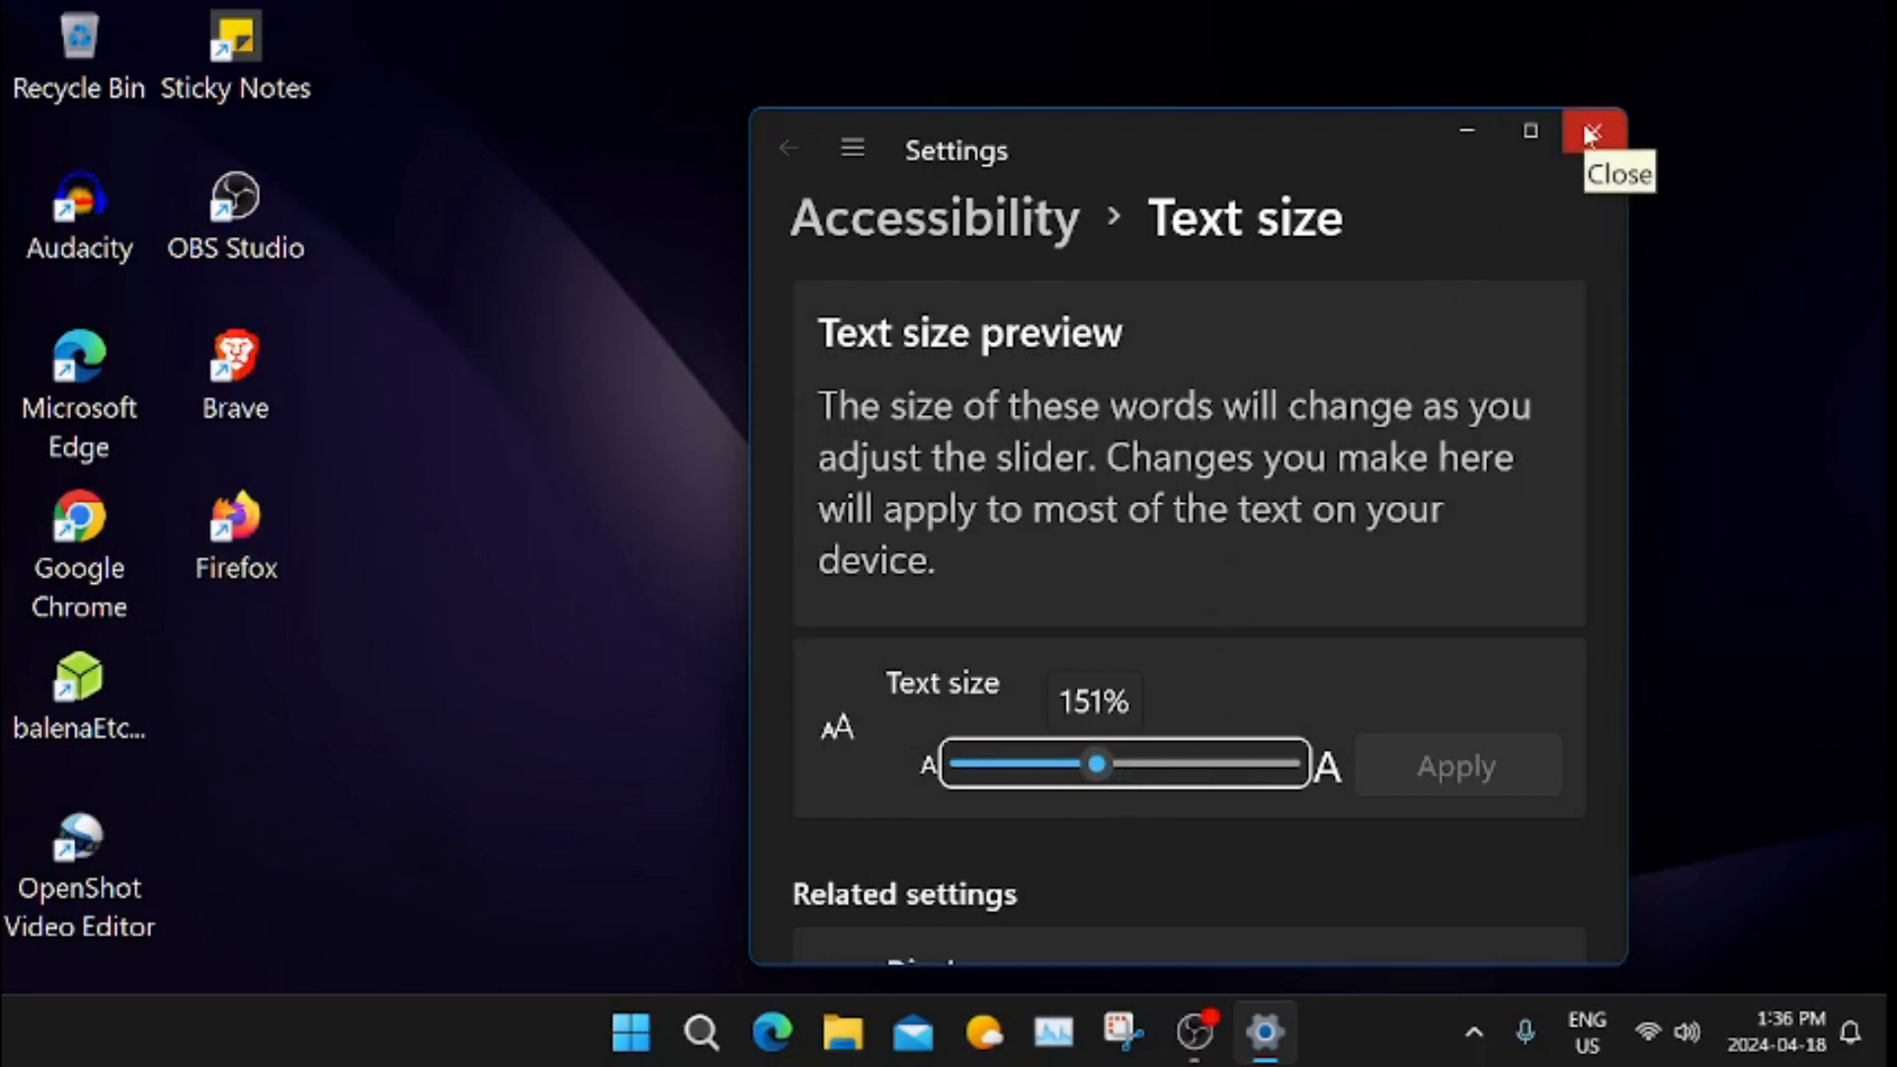
click(1592, 132)
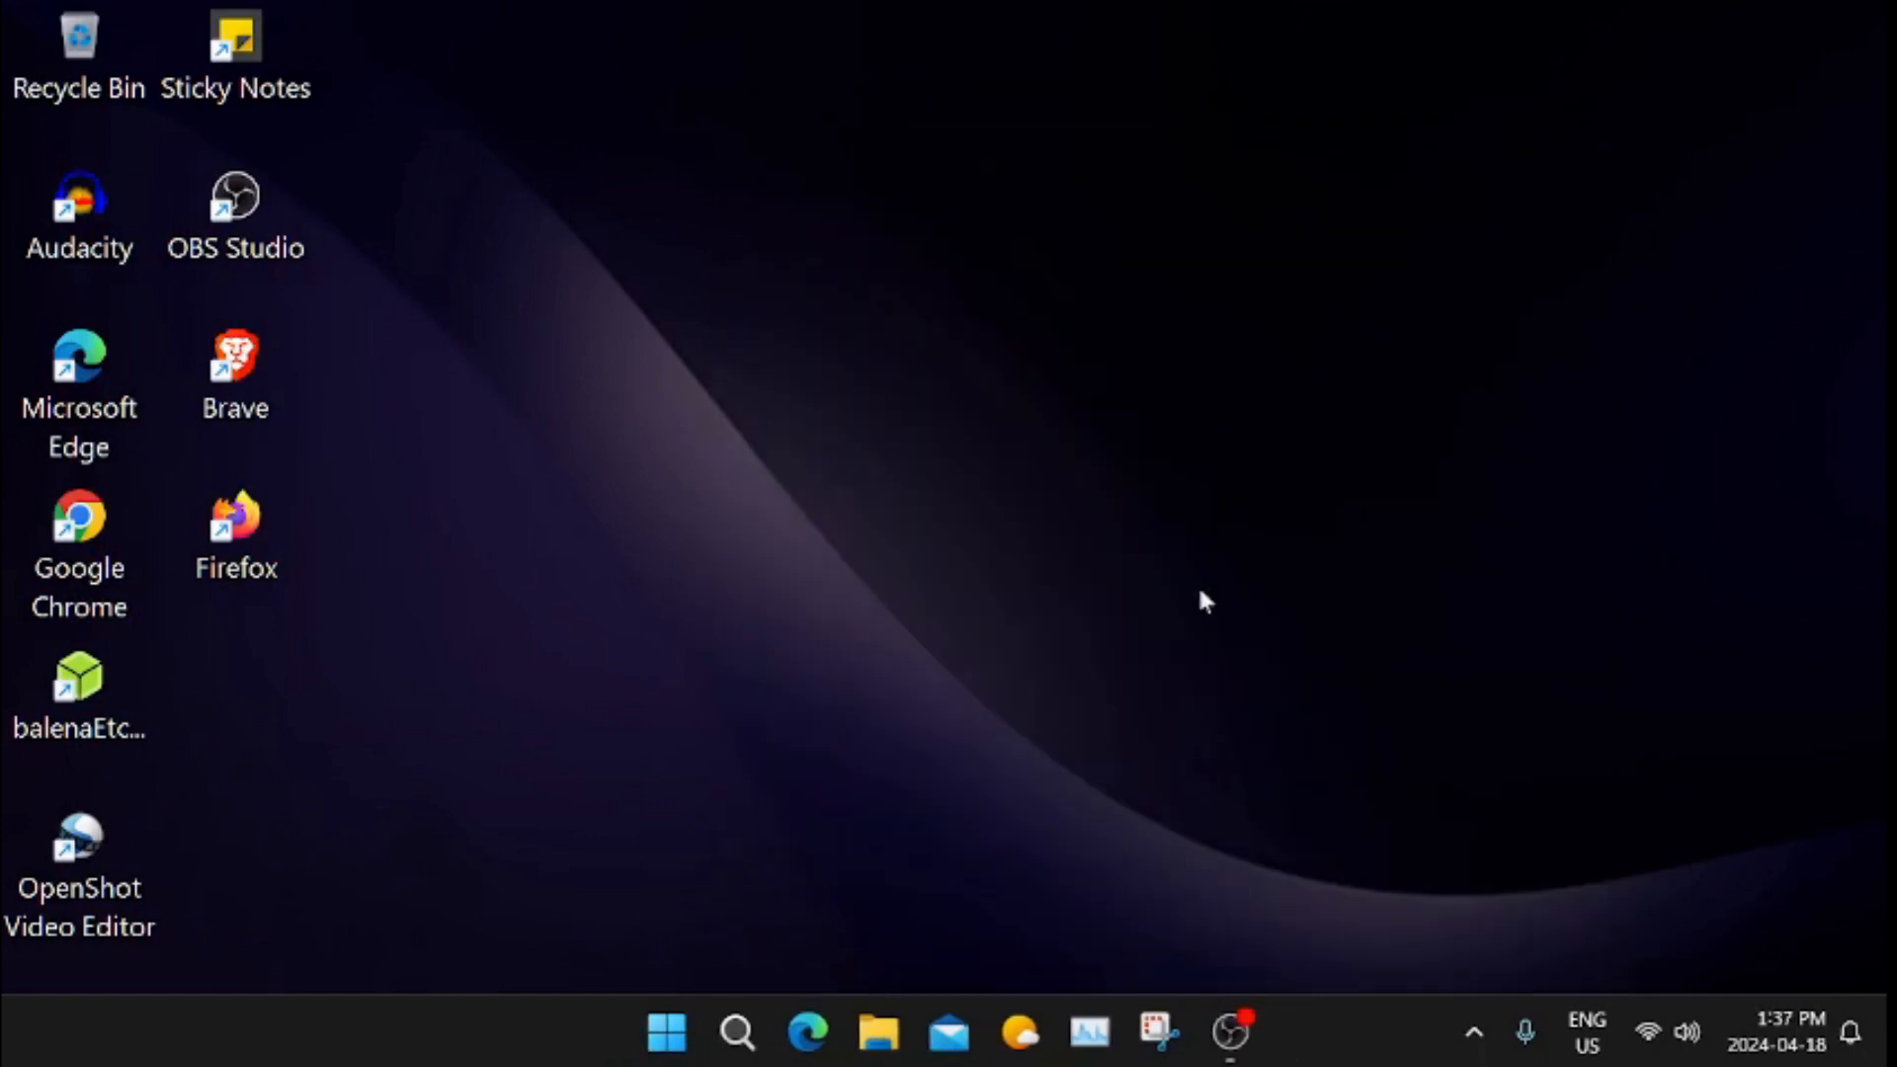
mouse_move(910, 622)
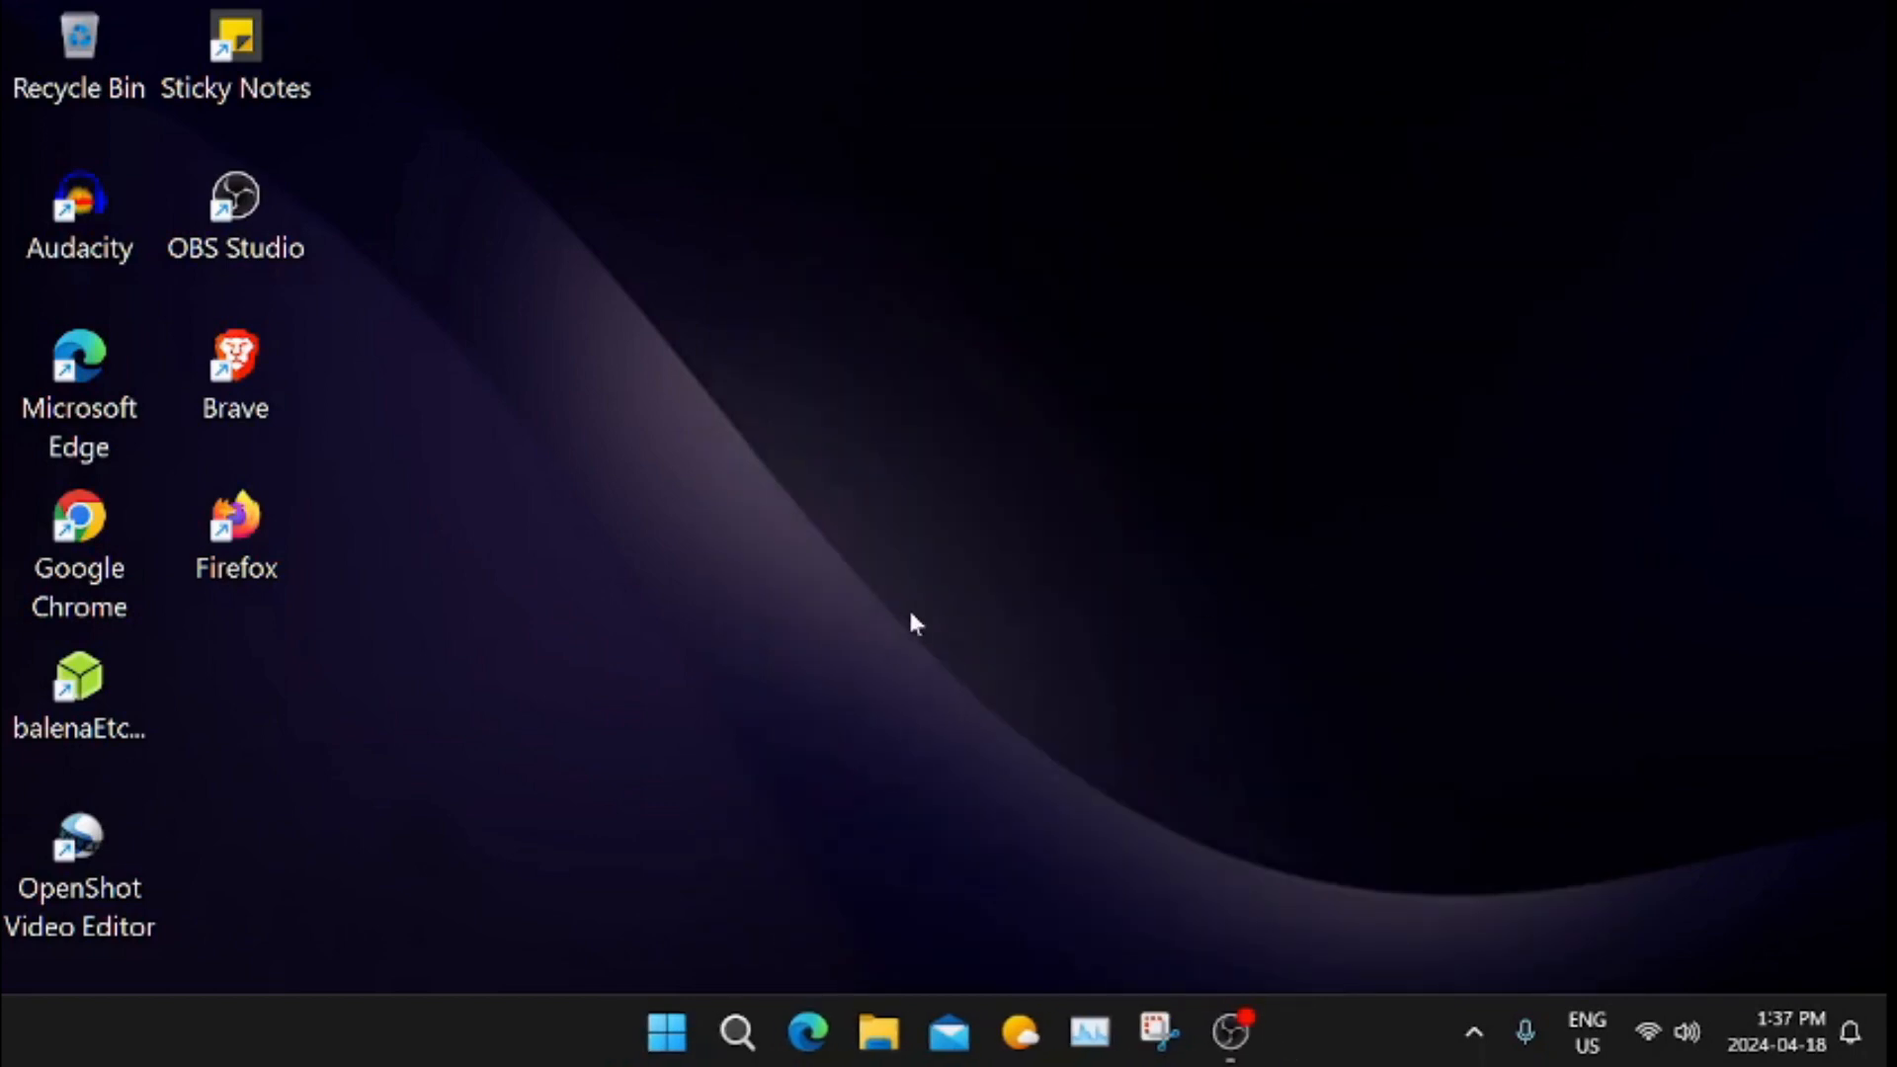
mouse_move(980, 644)
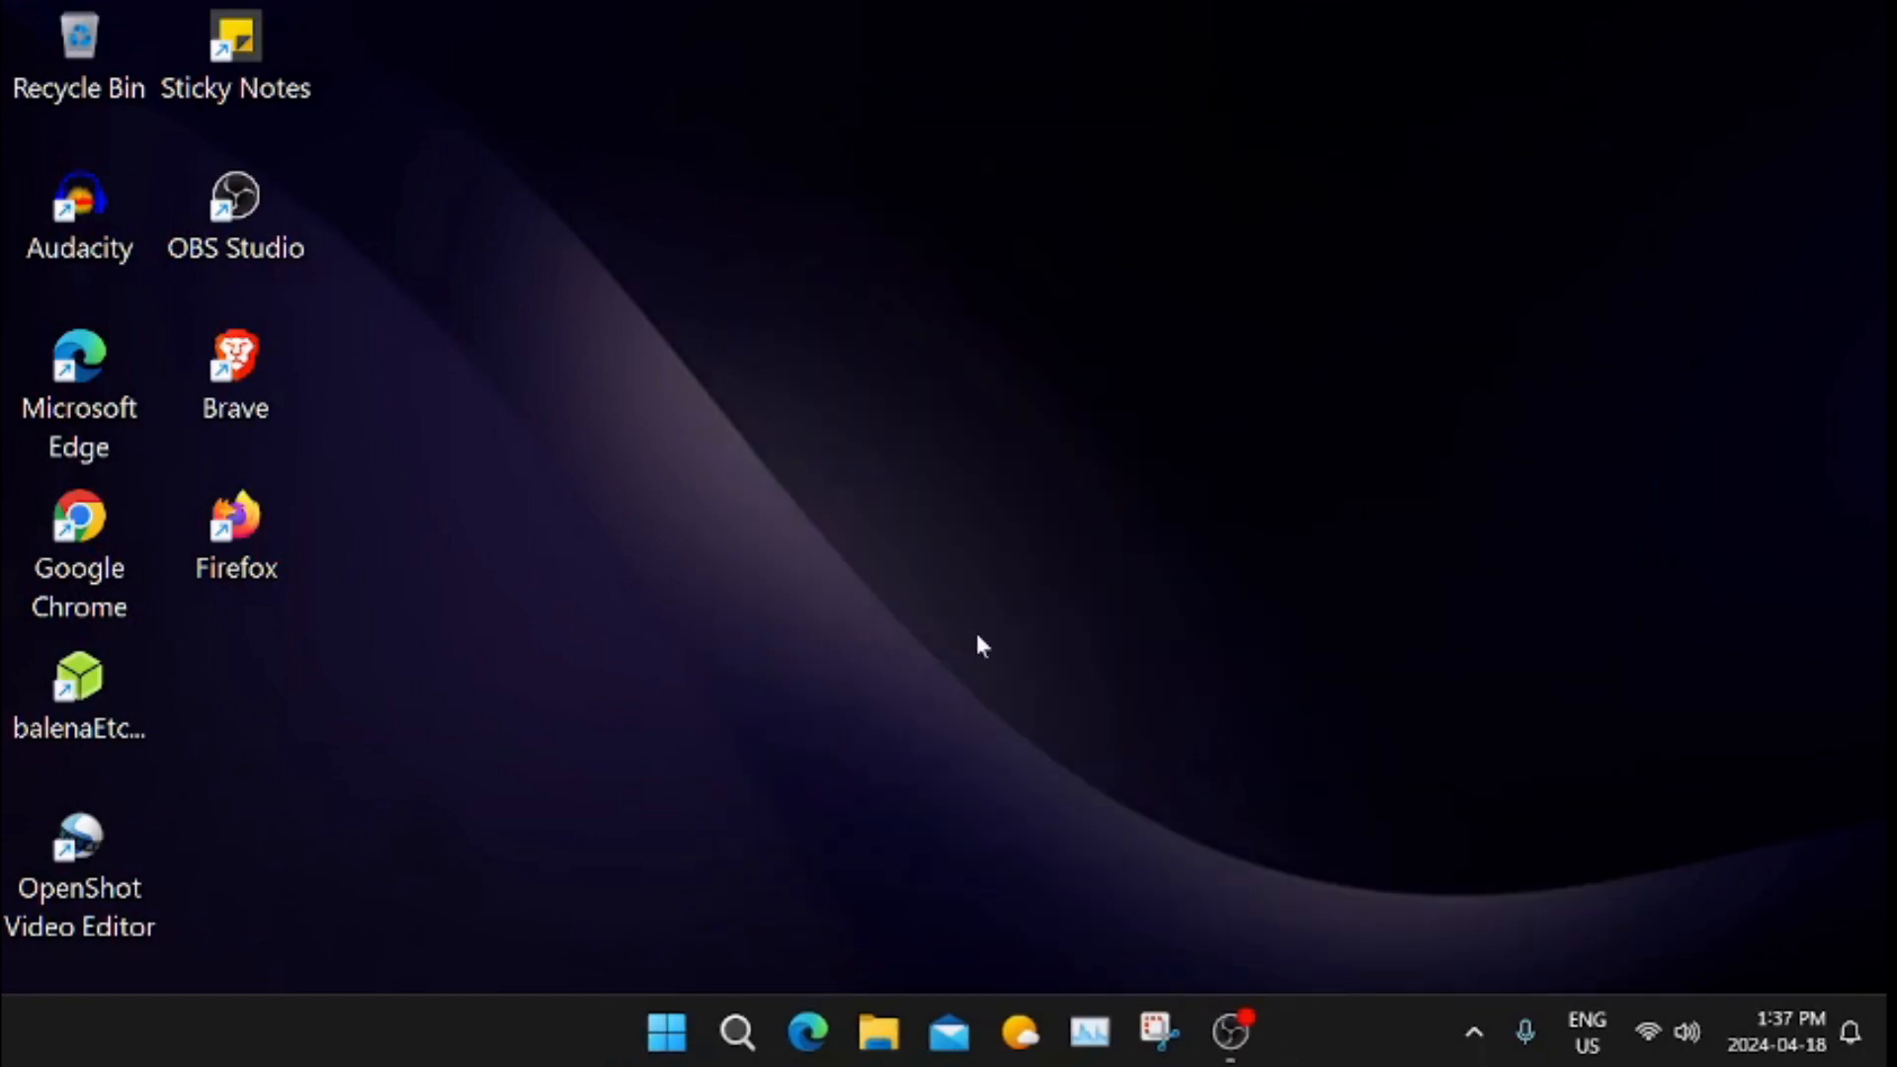
mouse_move(998, 653)
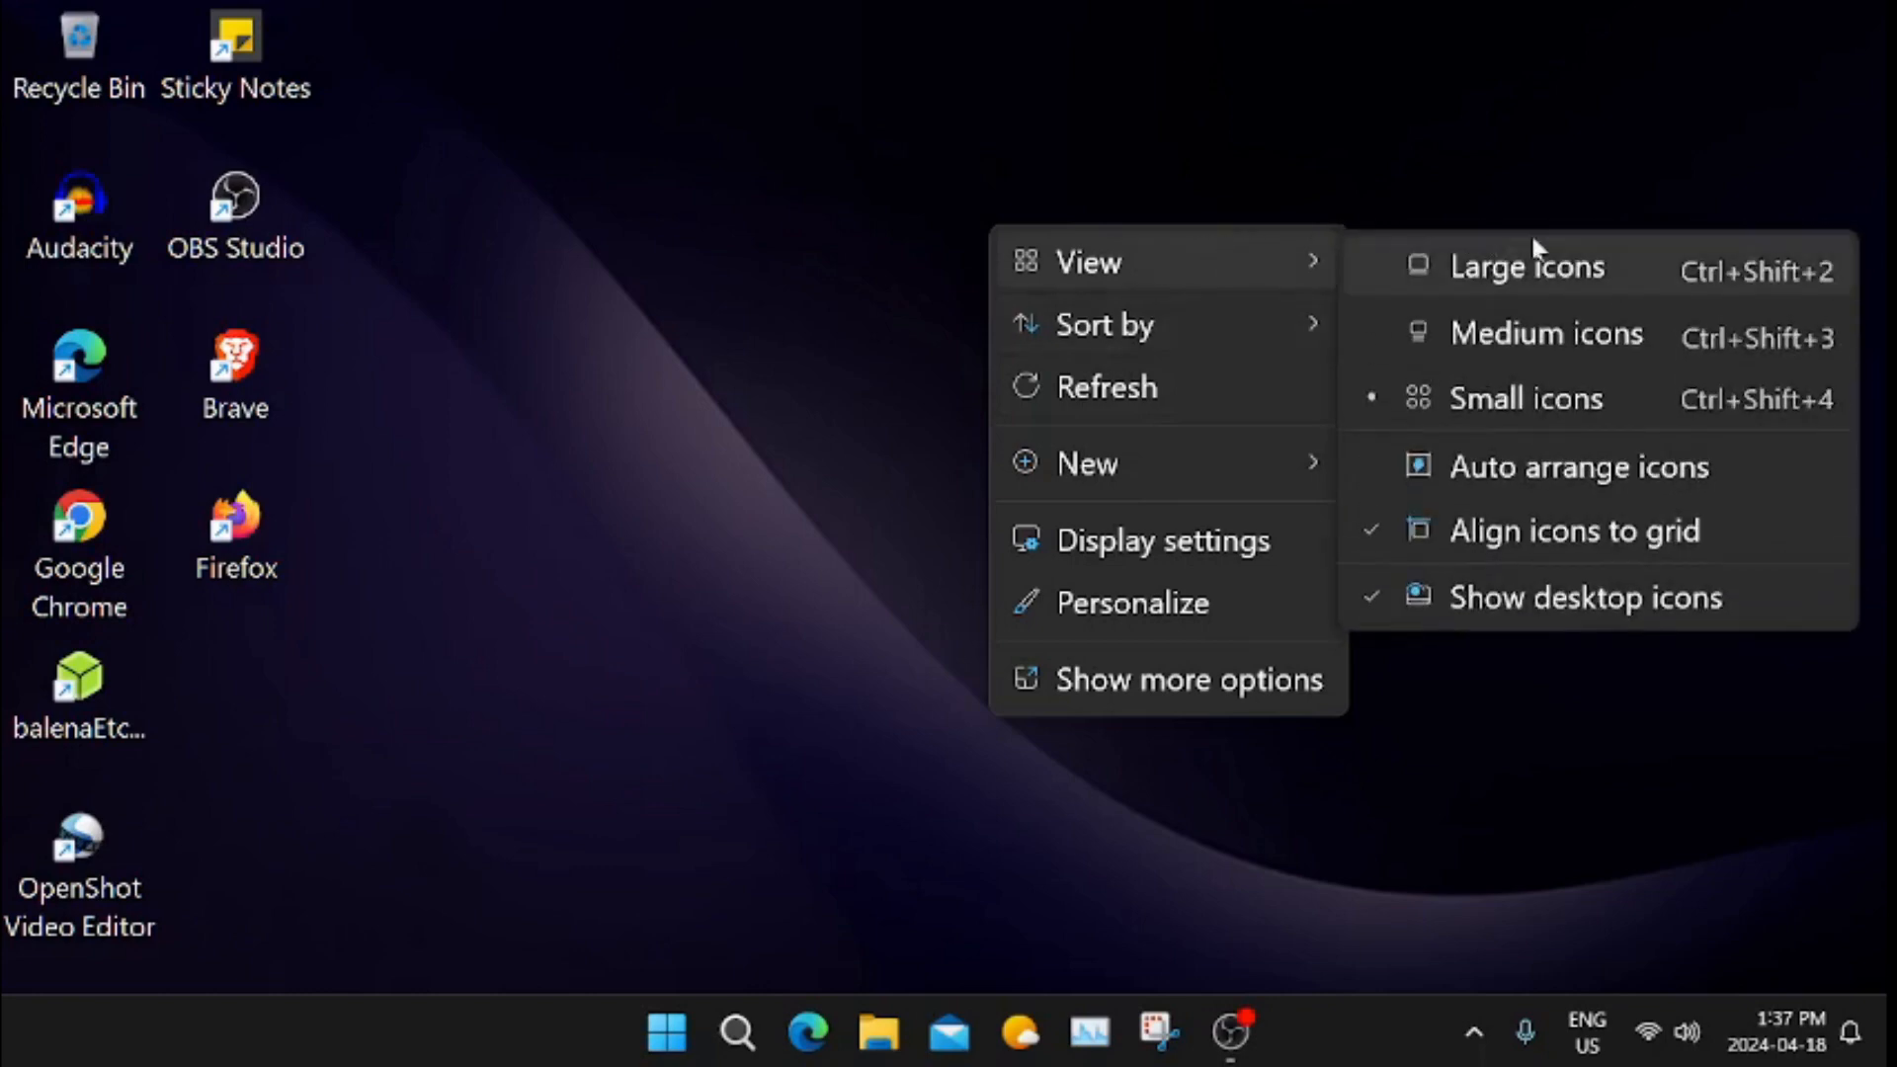
mouse_move(1527, 267)
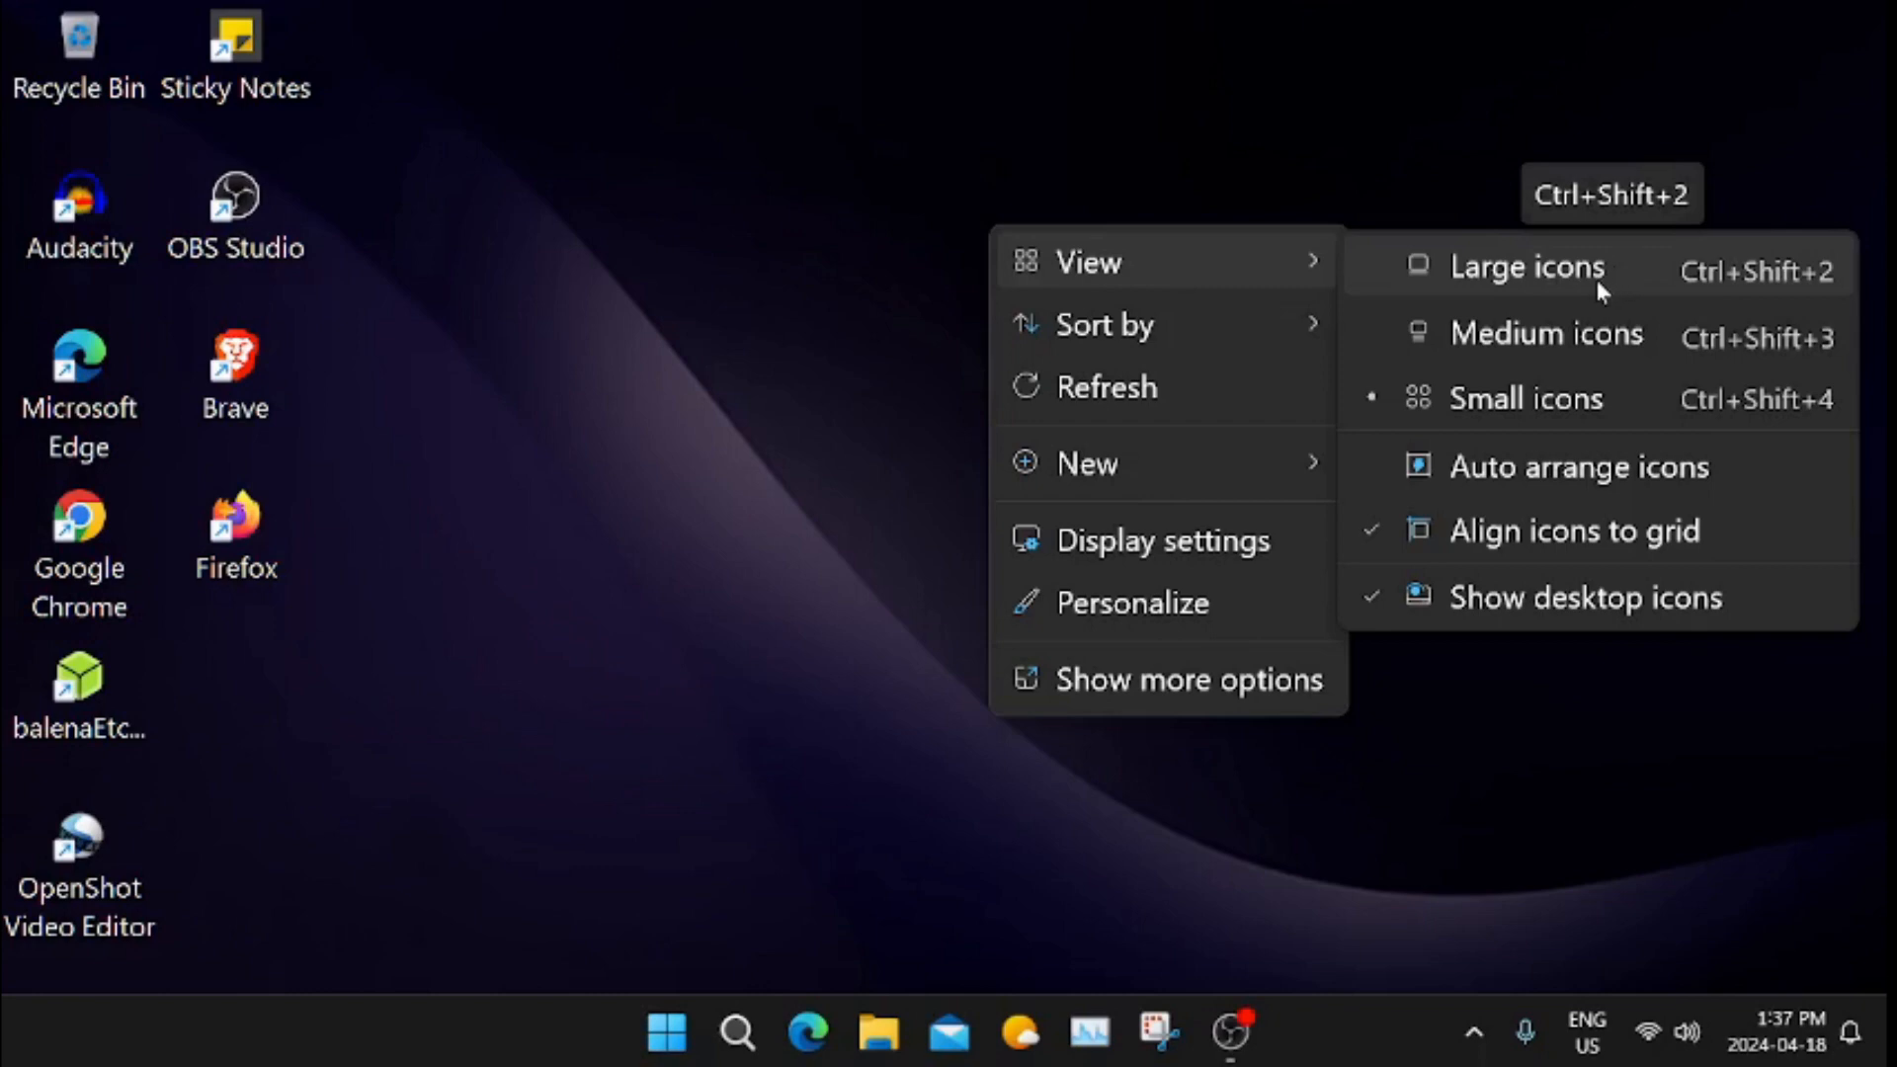
mouse_move(364, 427)
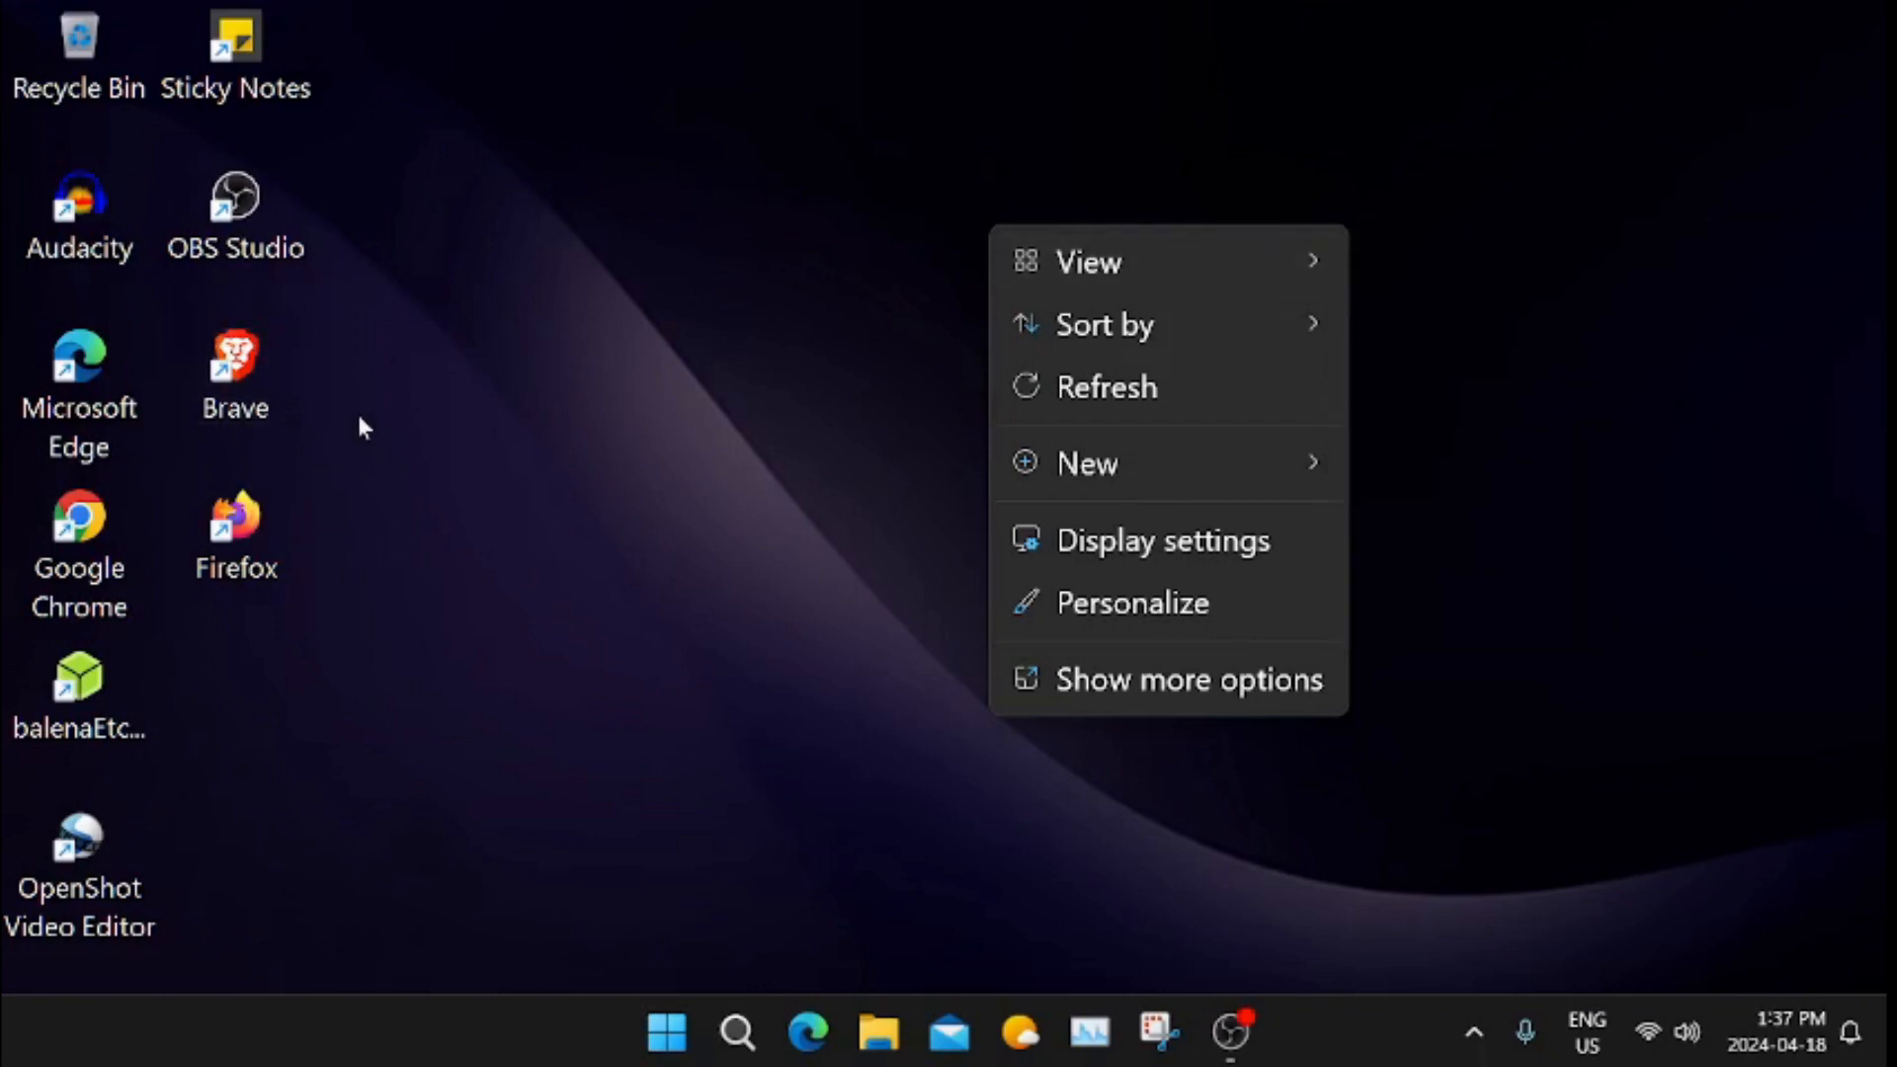
mouse_move(1203, 401)
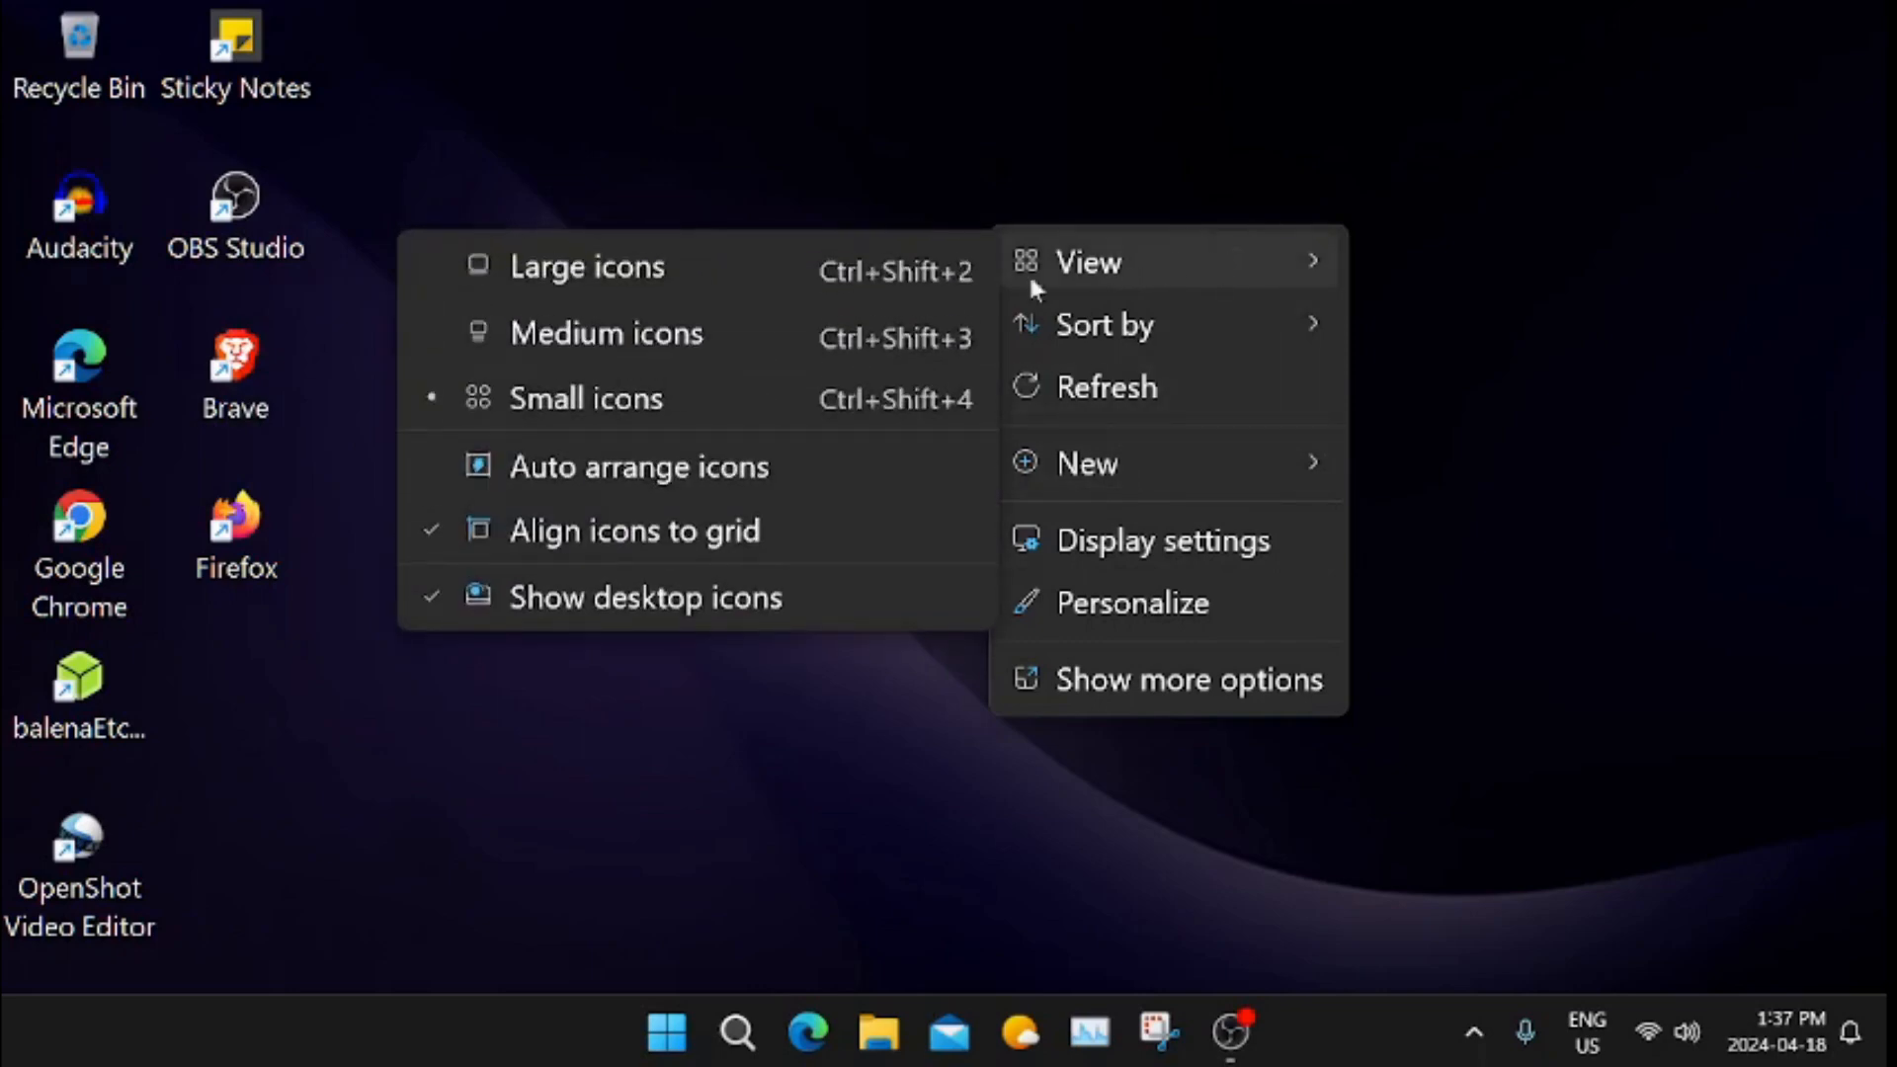
mouse_move(604, 332)
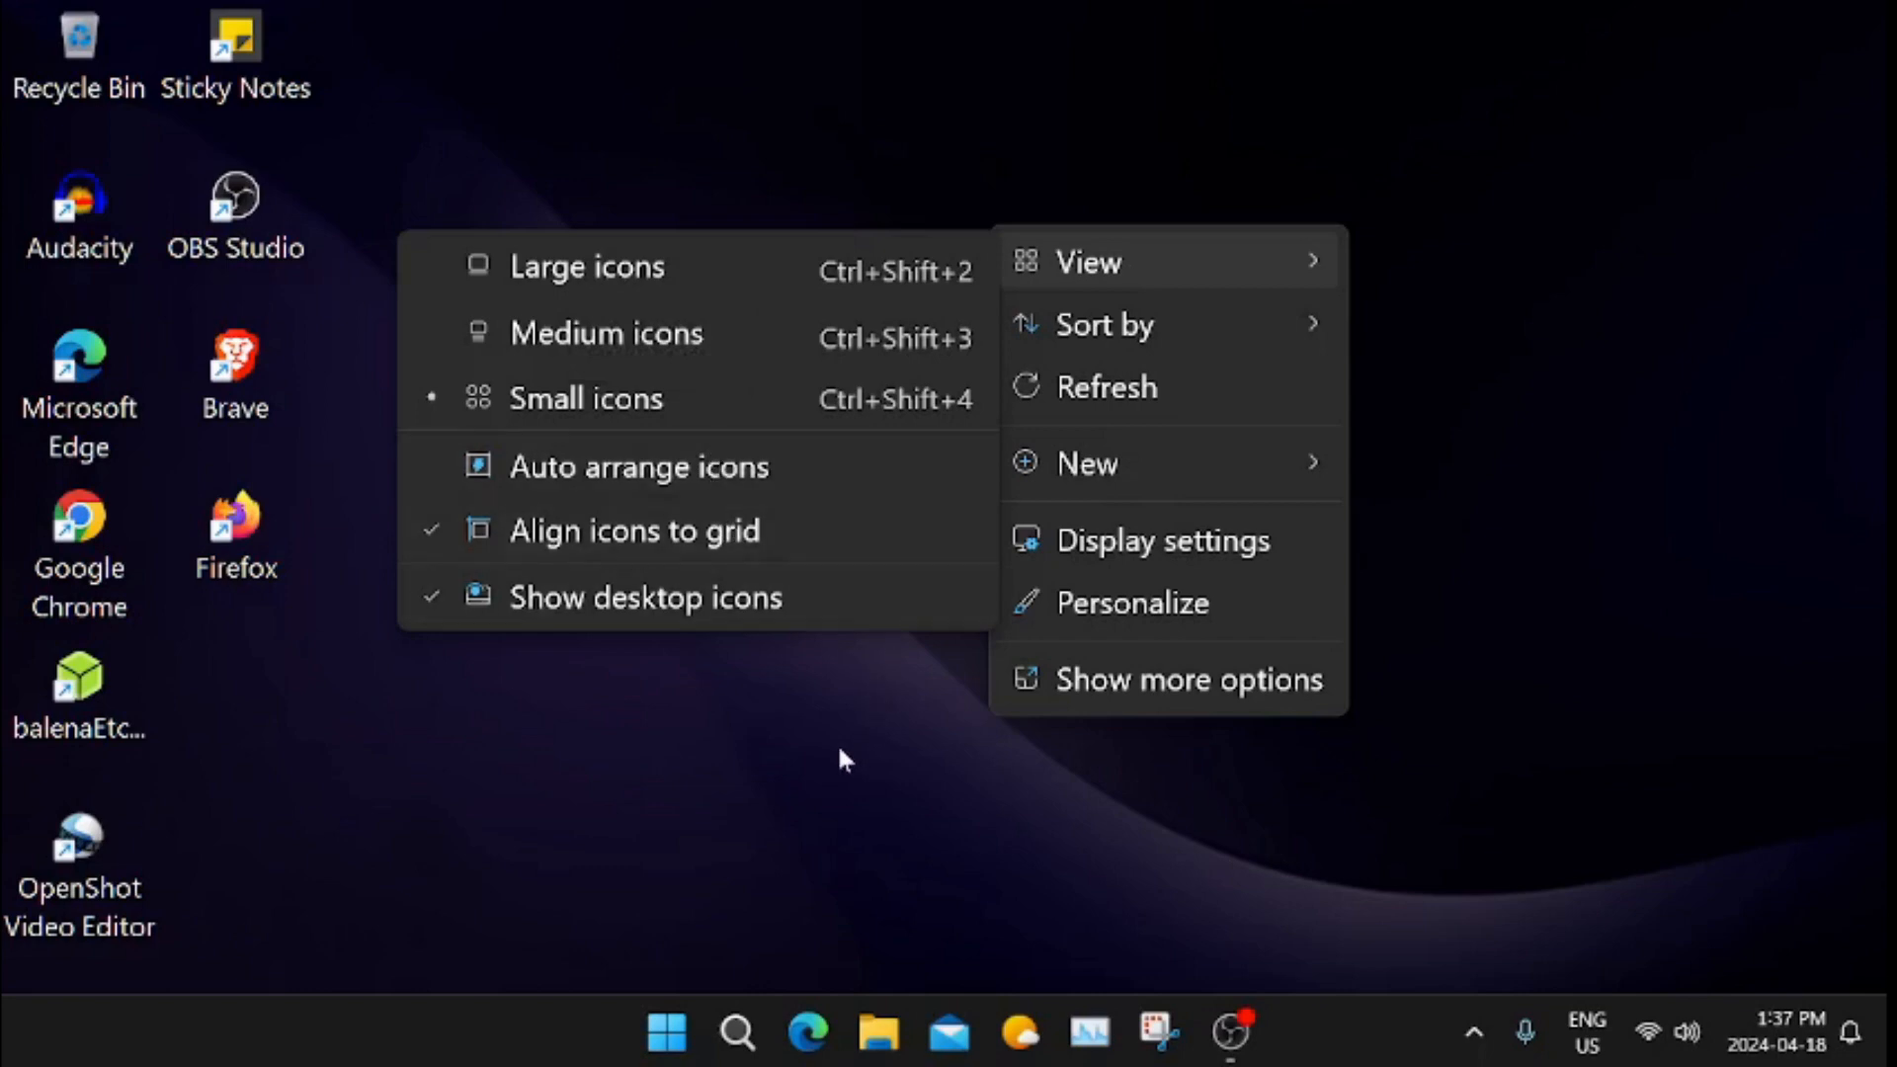
click(1452, 798)
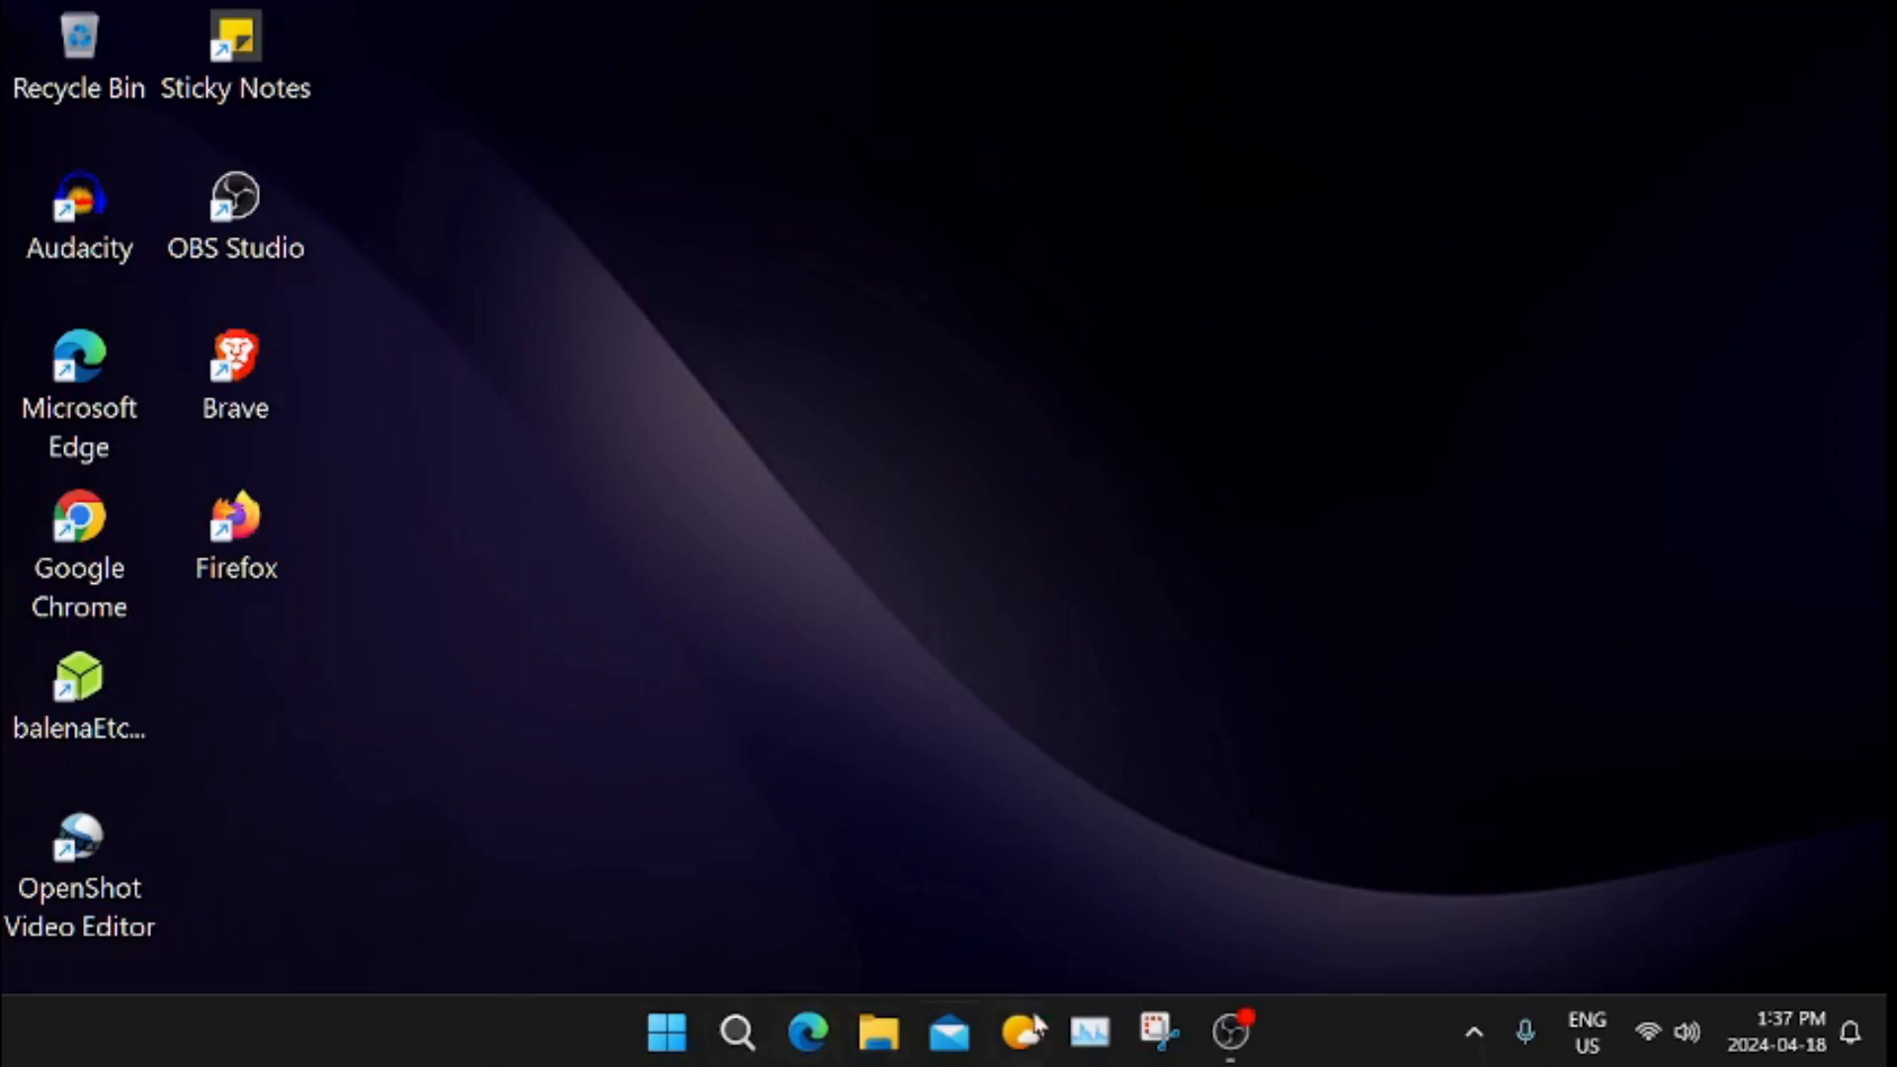
mouse_move(581, 1037)
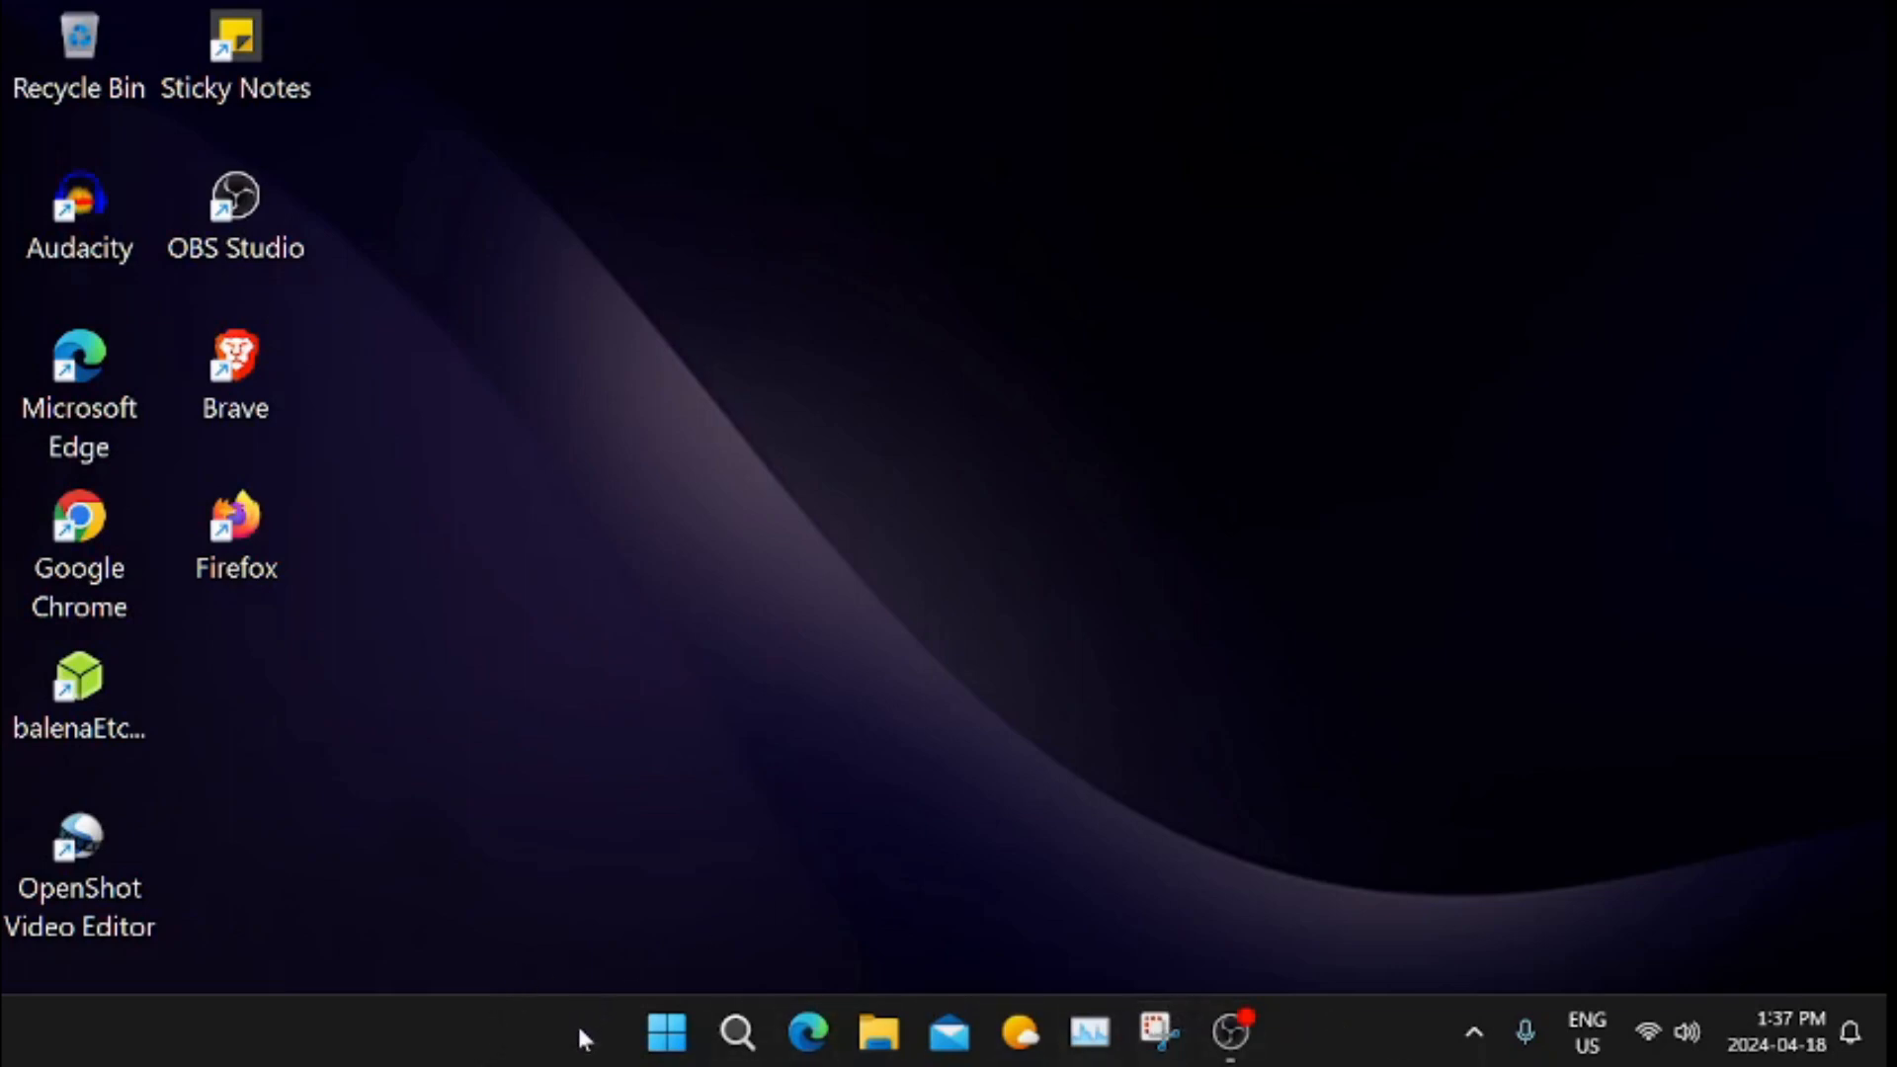